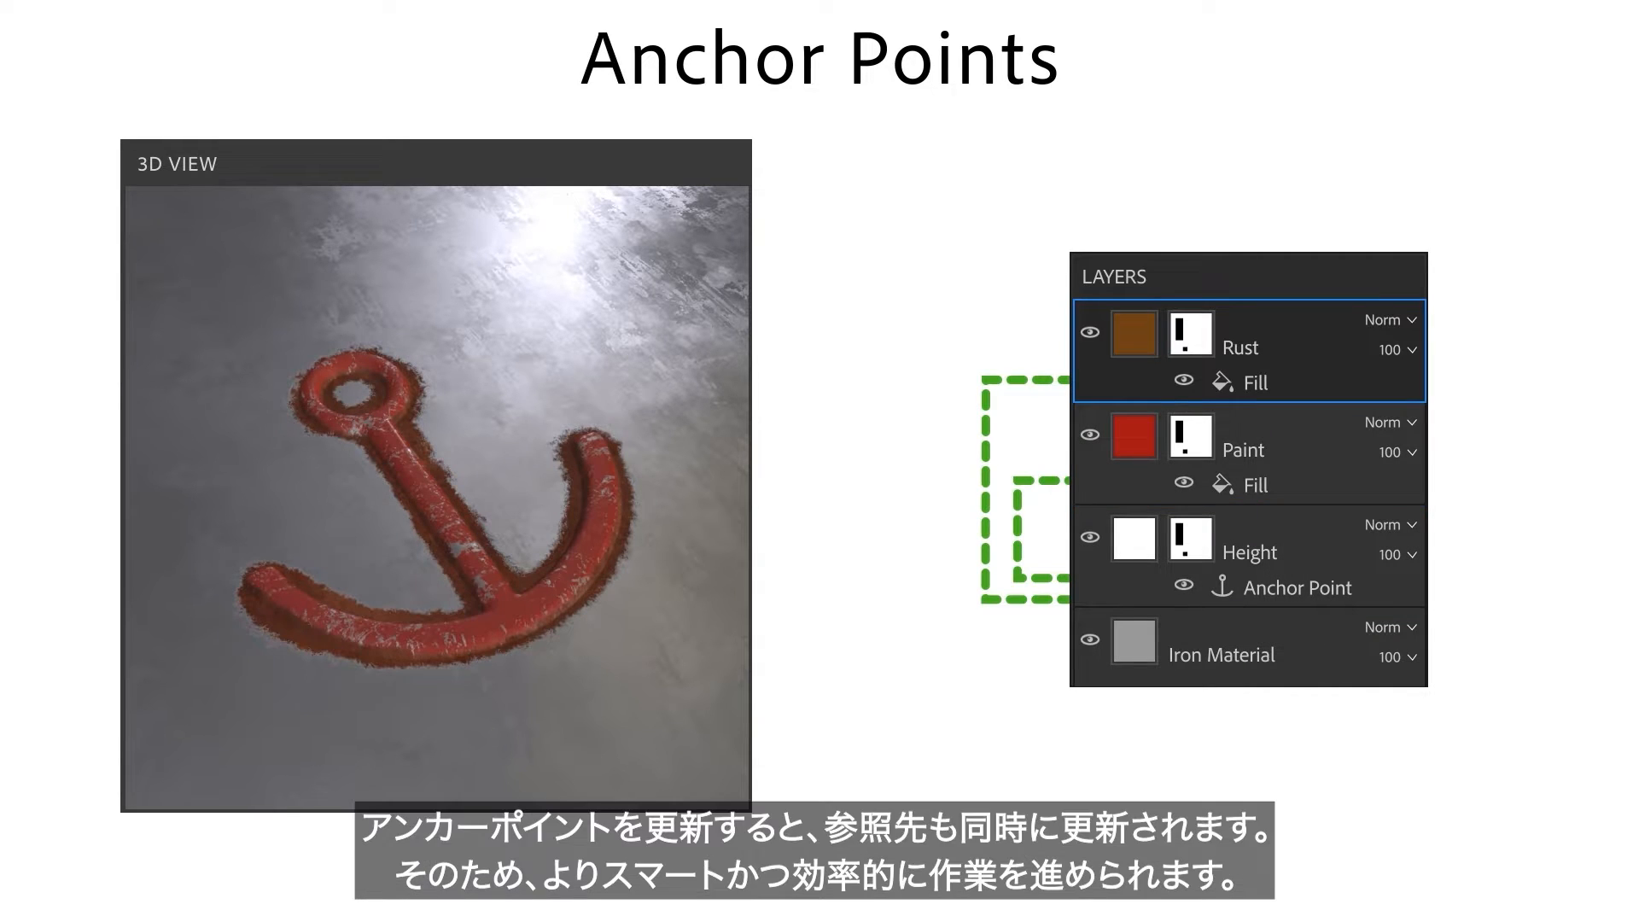
# Add a new paint layer for the stitches and show the brush assets.
pyautogui.click(1297, 587)
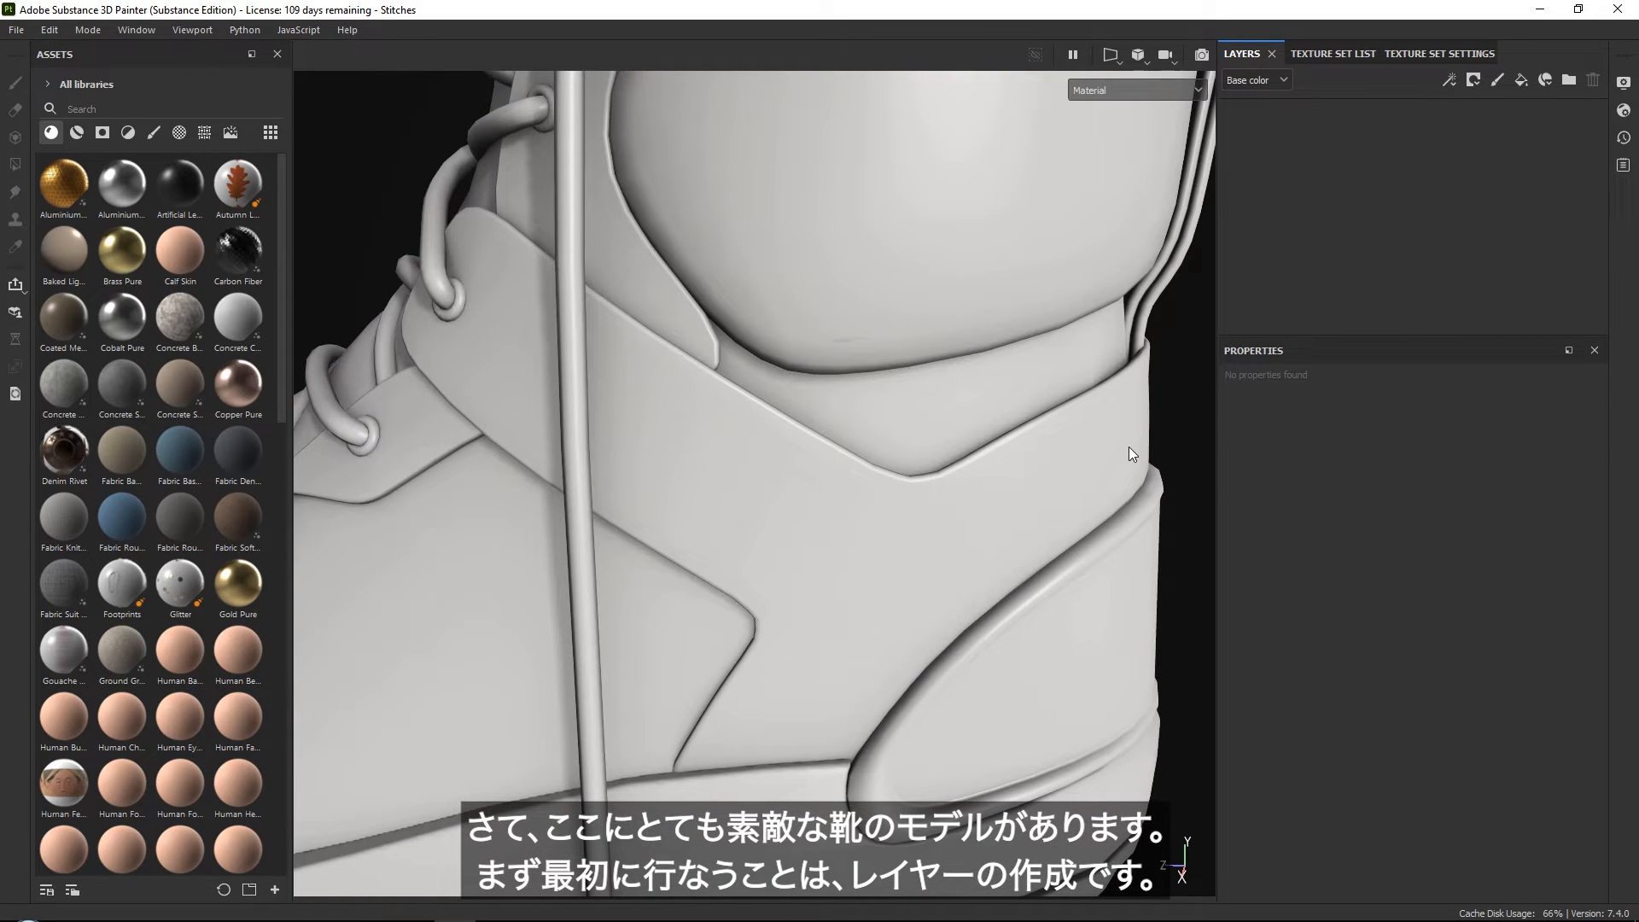
pyautogui.moveTo(1498, 80)
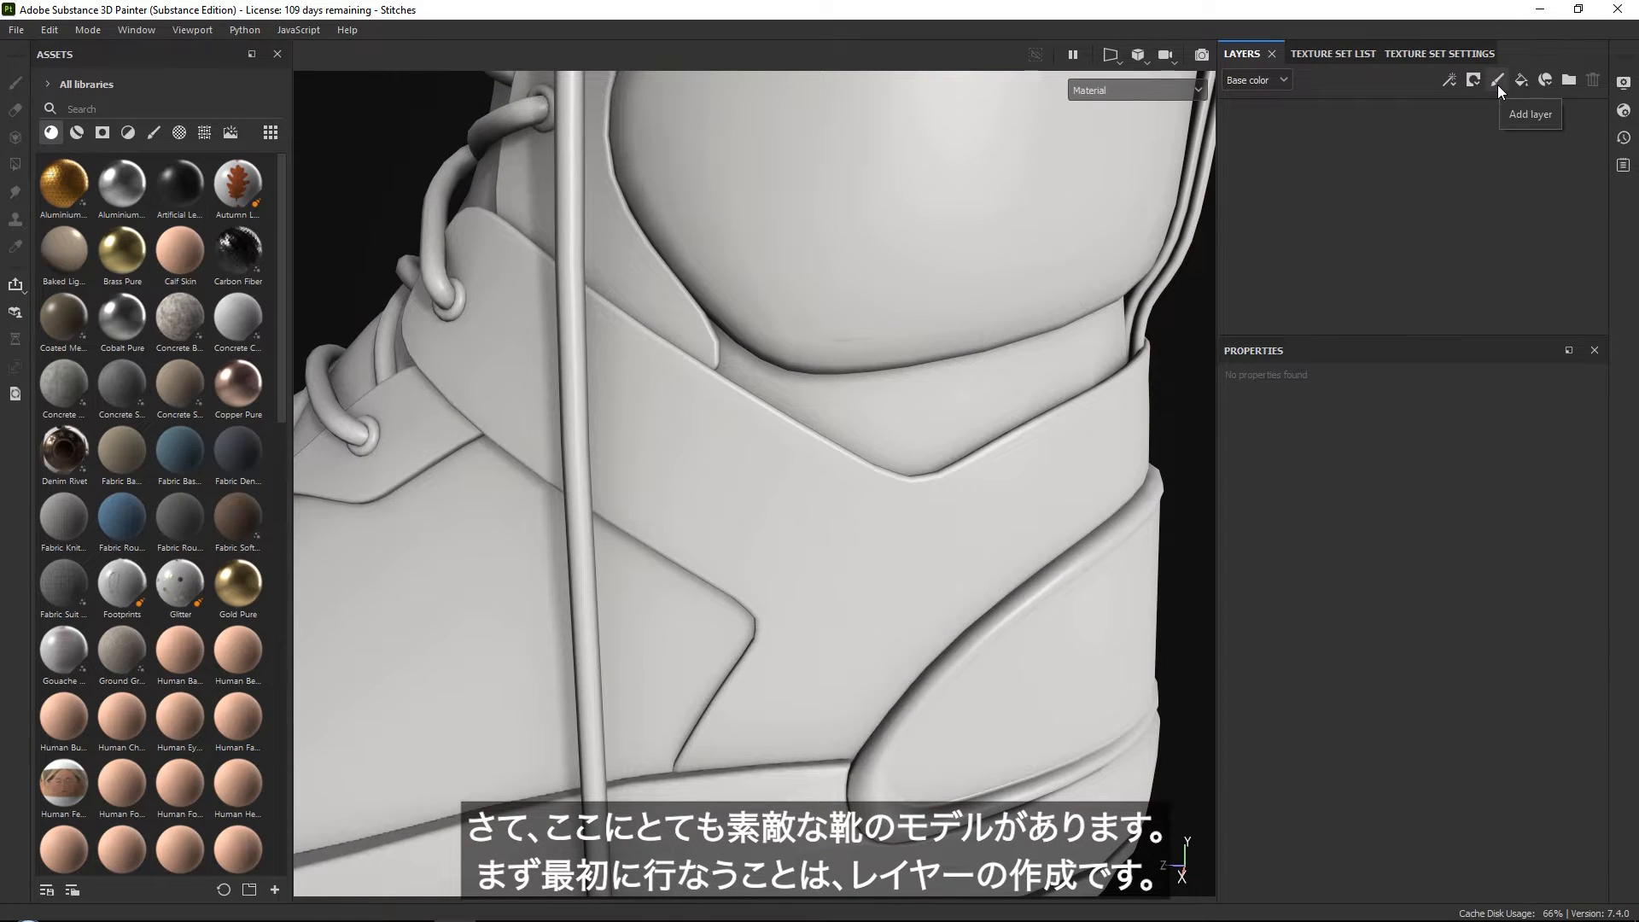
pyautogui.click(1499, 79)
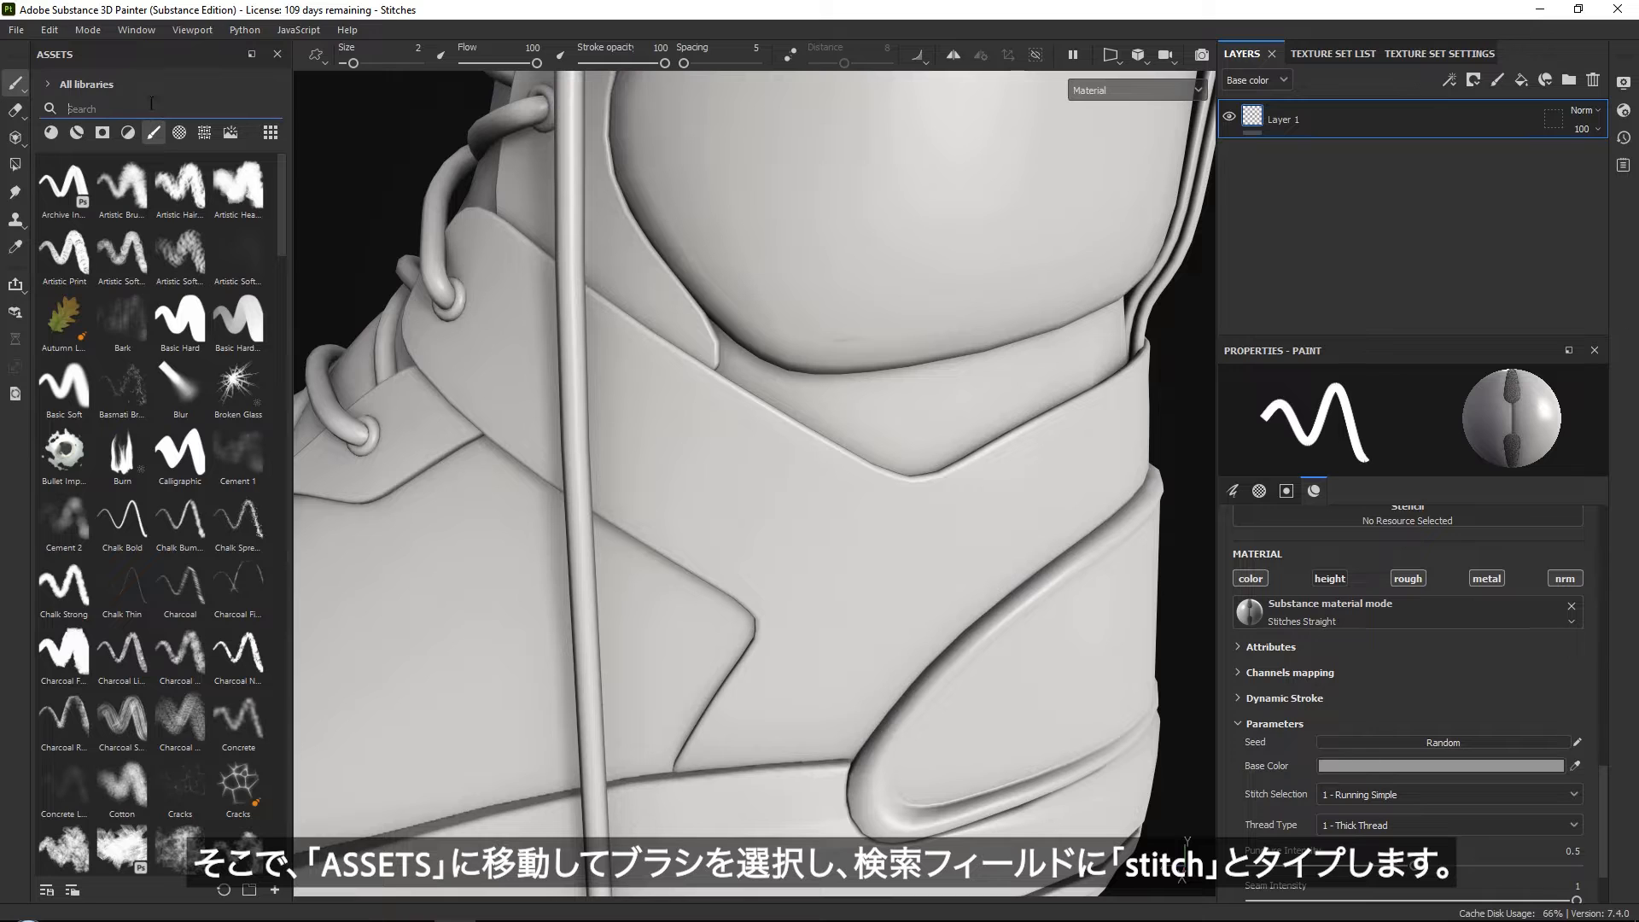
# Search the assets for 'stitch' and load the Stitches Straight brush.
pyautogui.write('stitch')
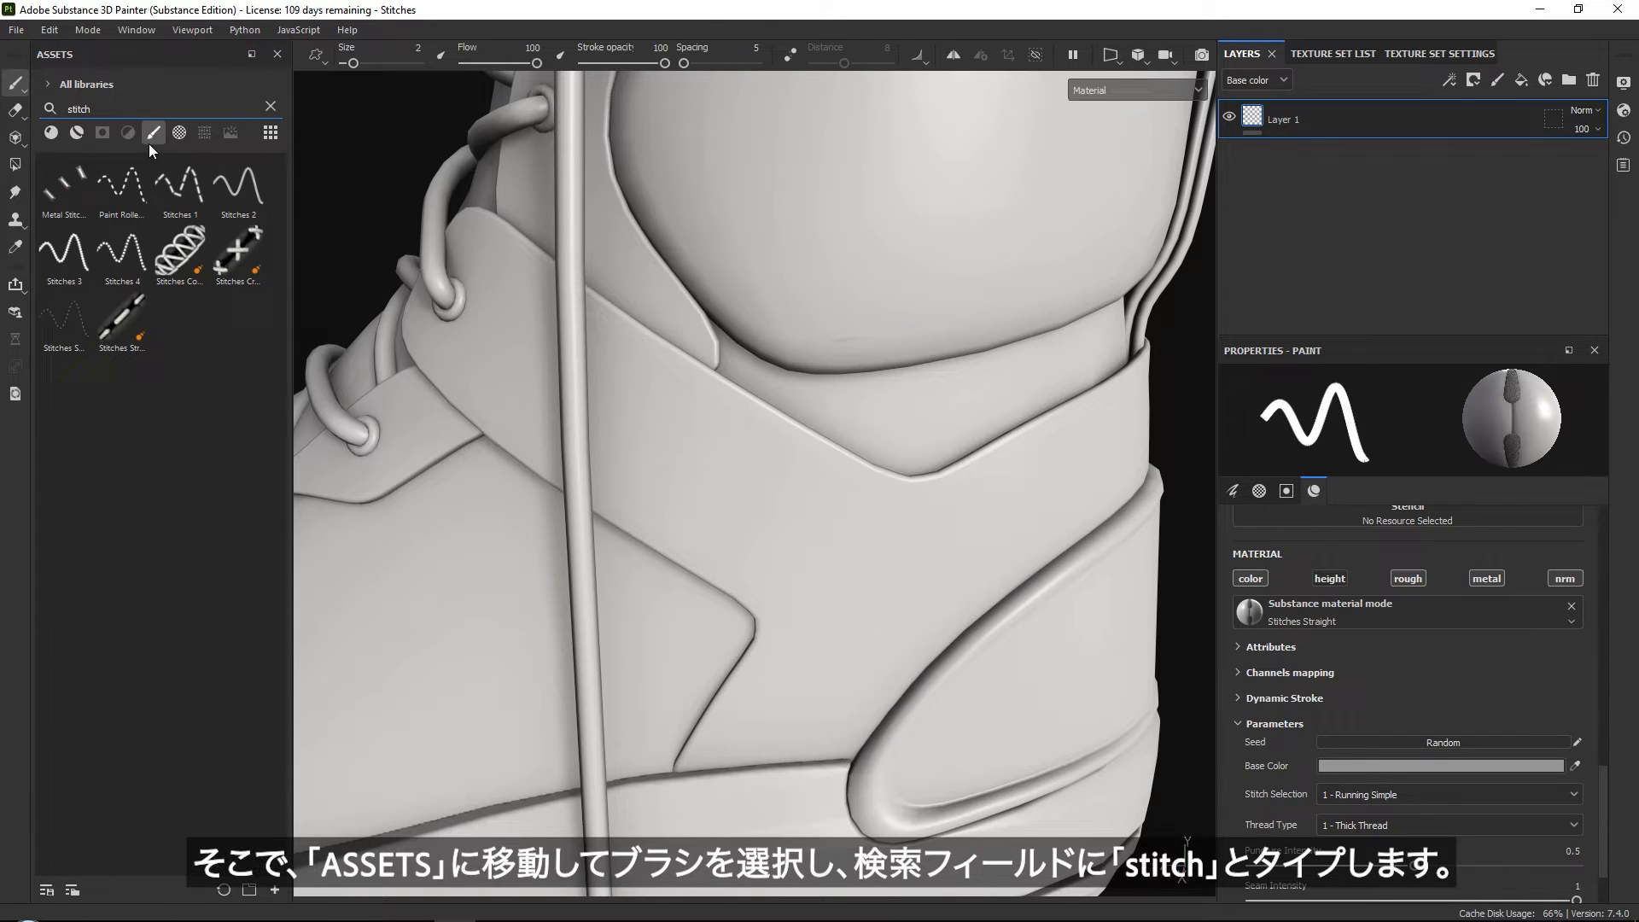
pyautogui.moveTo(122, 318)
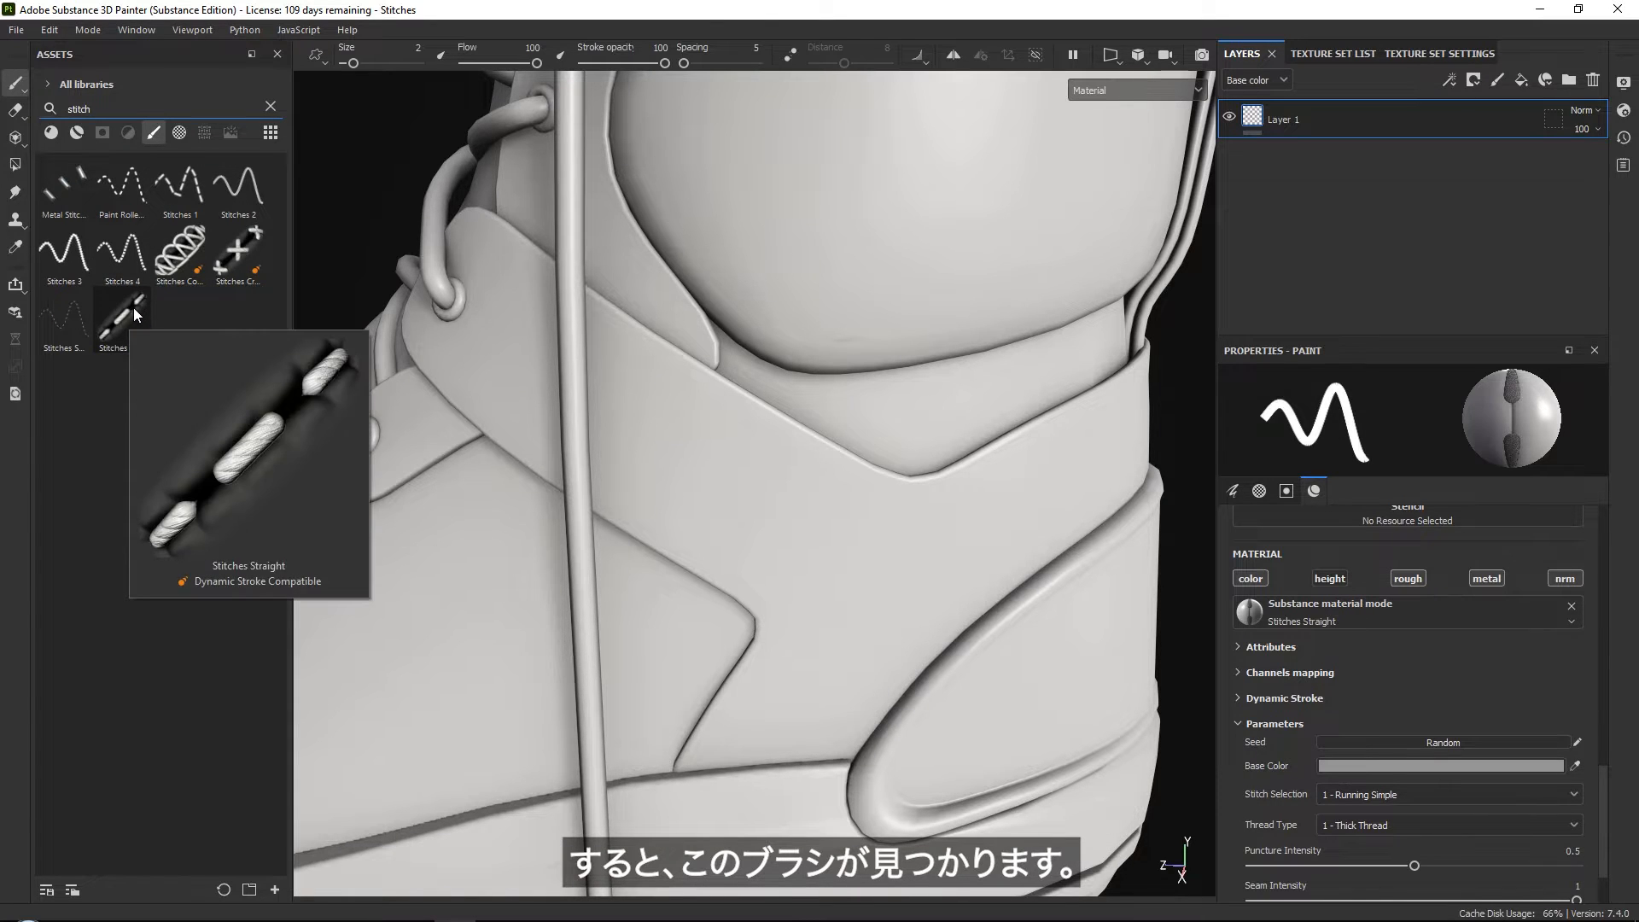
pyautogui.doubleClick(121, 320)
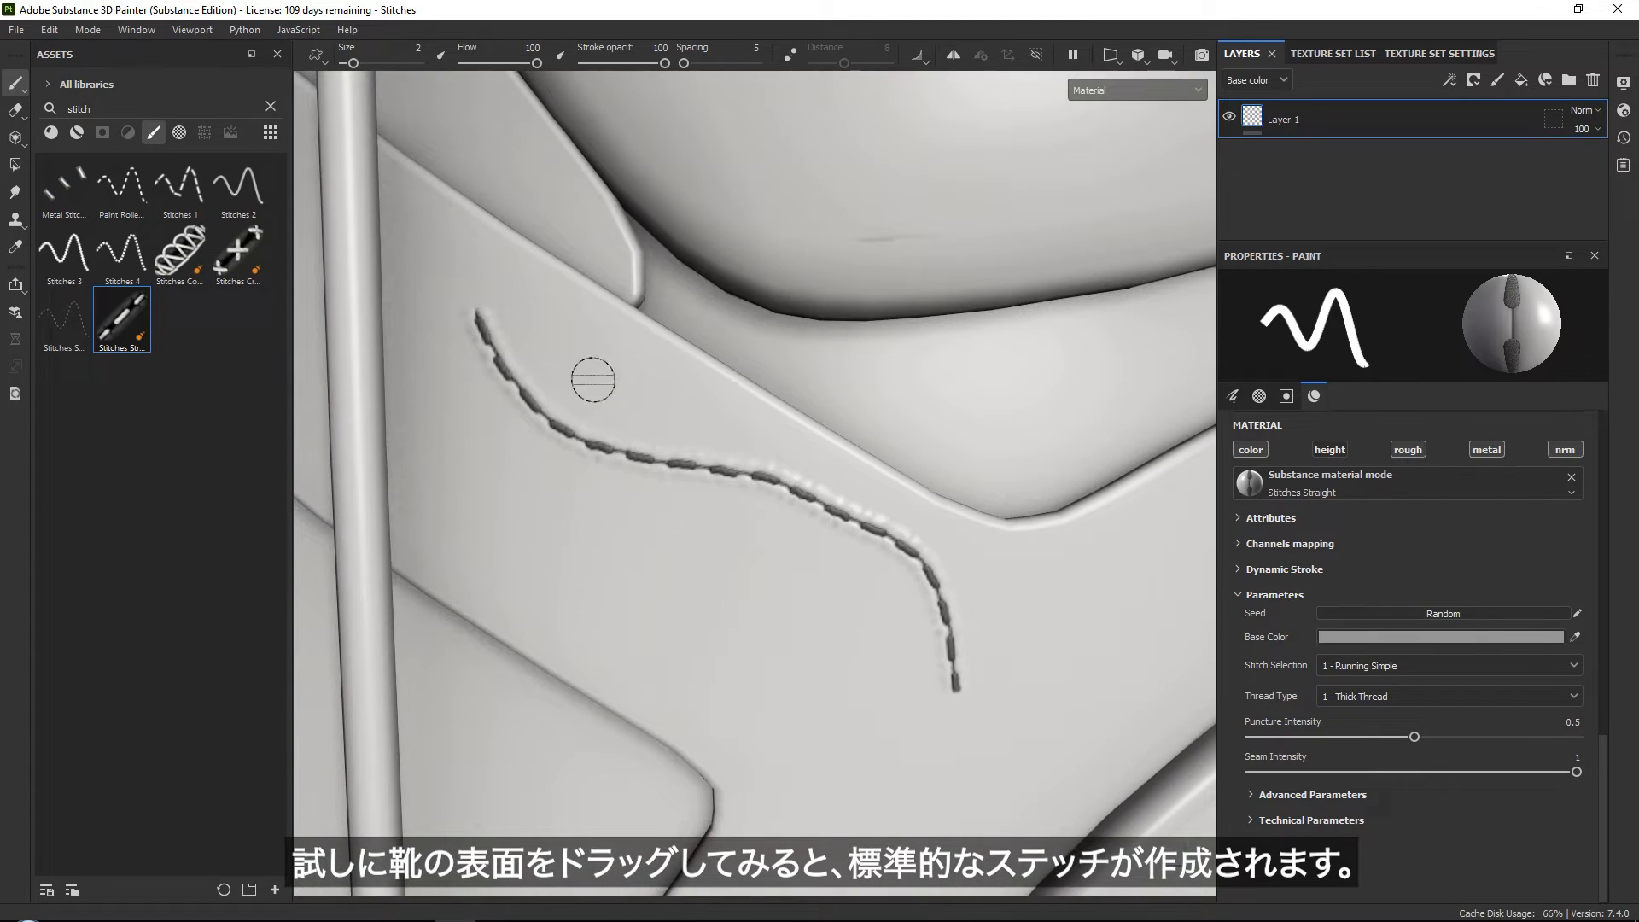
pyautogui.moveTo(855, 546)
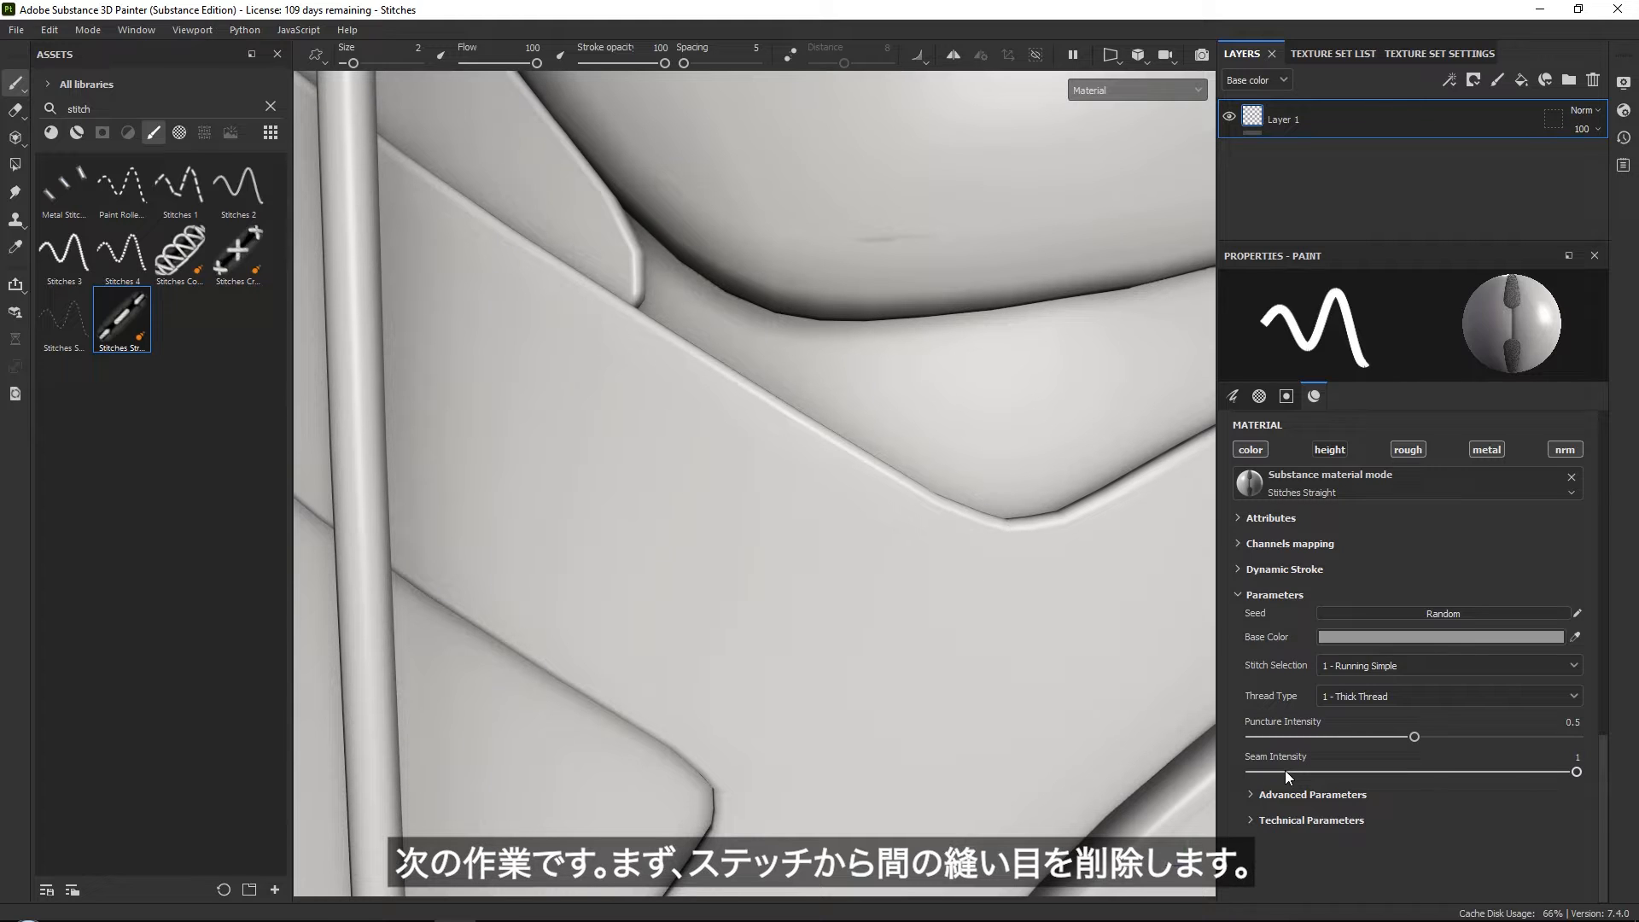
# Set Seam Intensity to 0 and brush Size to 2.21, then stitch along the collar seam.
pyautogui.moveTo(1577, 772); pyautogui.dragTo(1253, 772)
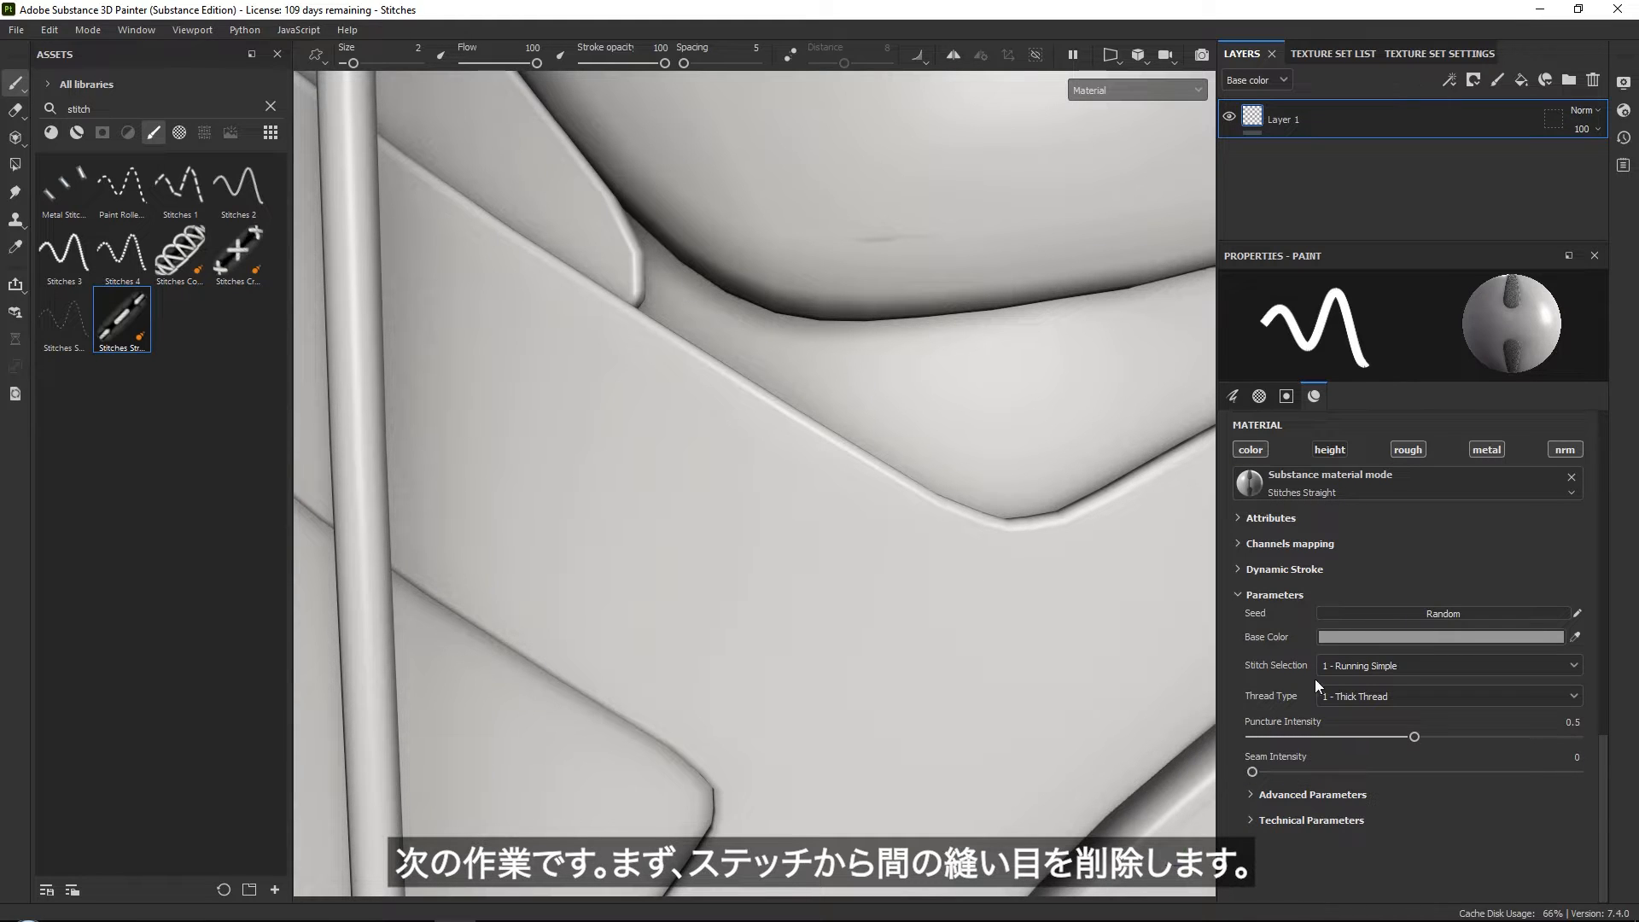
pyautogui.moveTo(544, 366); pyautogui.dragTo(768, 513)
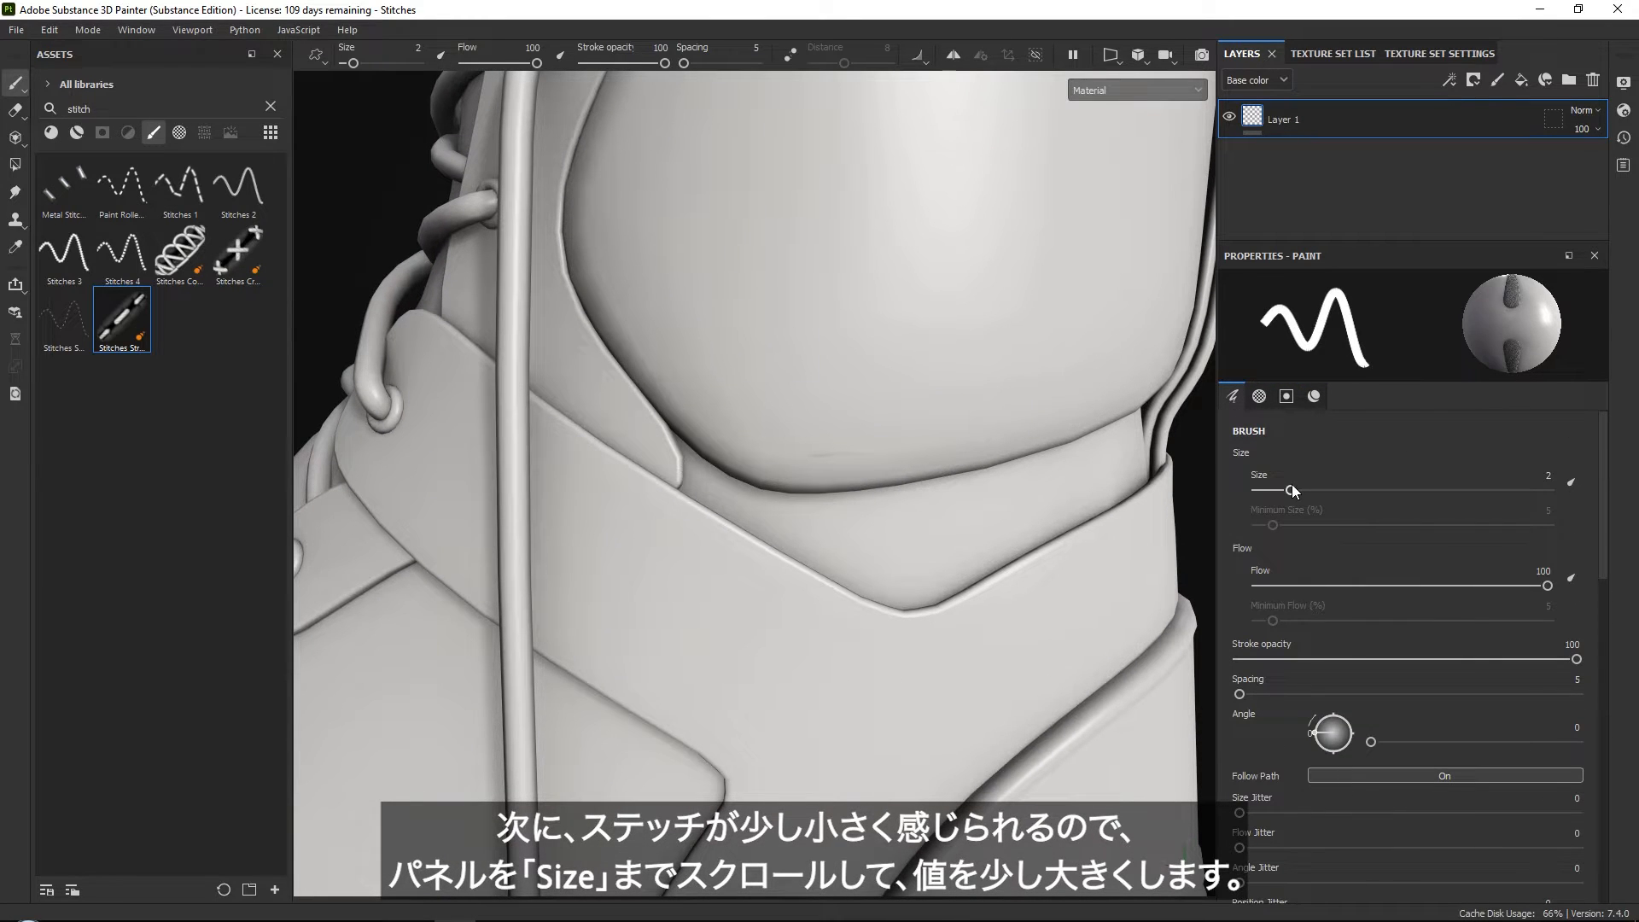
pyautogui.moveTo(1272, 490); pyautogui.dragTo(1294, 489)
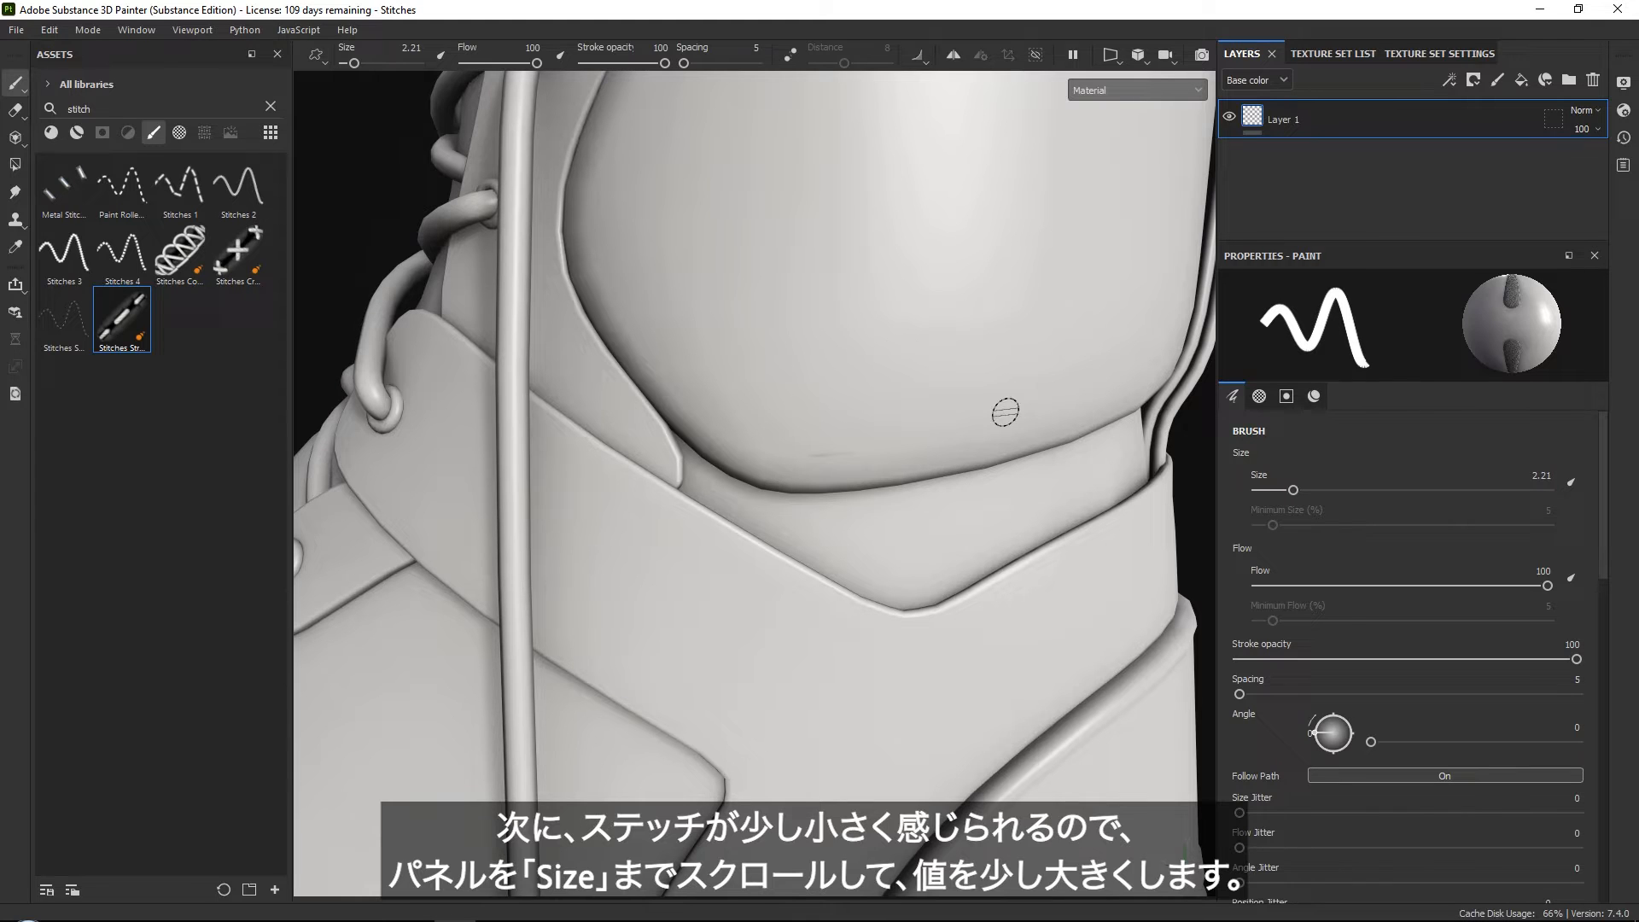
pyautogui.rightClick(1001, 413)
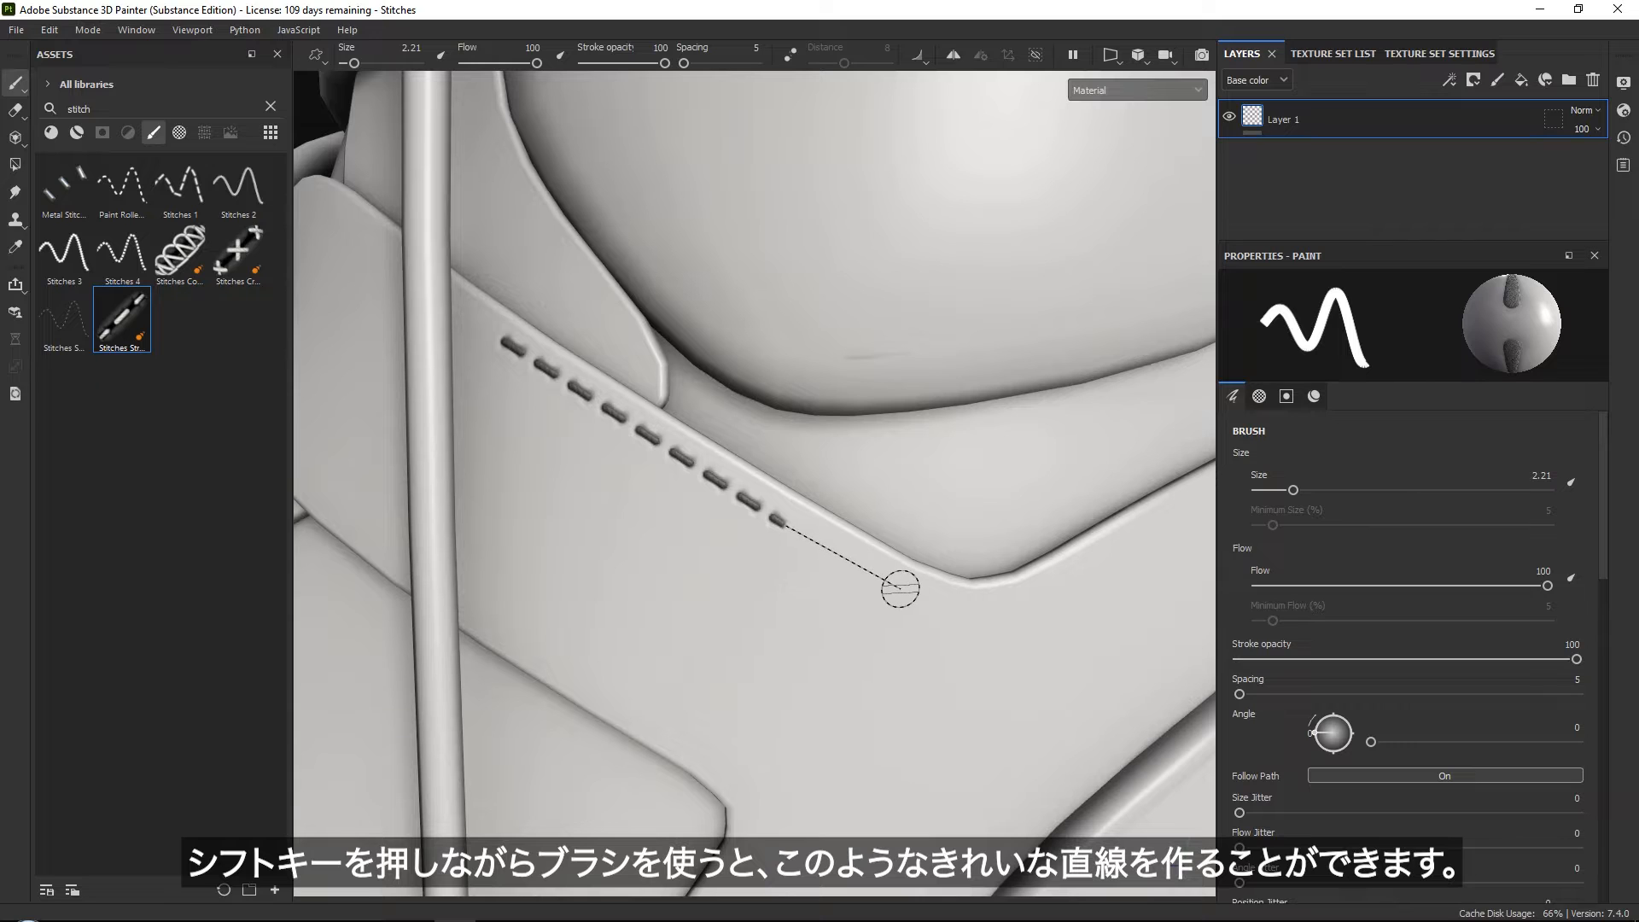
pyautogui.moveTo(897, 588); pyautogui.dragTo(983, 604)
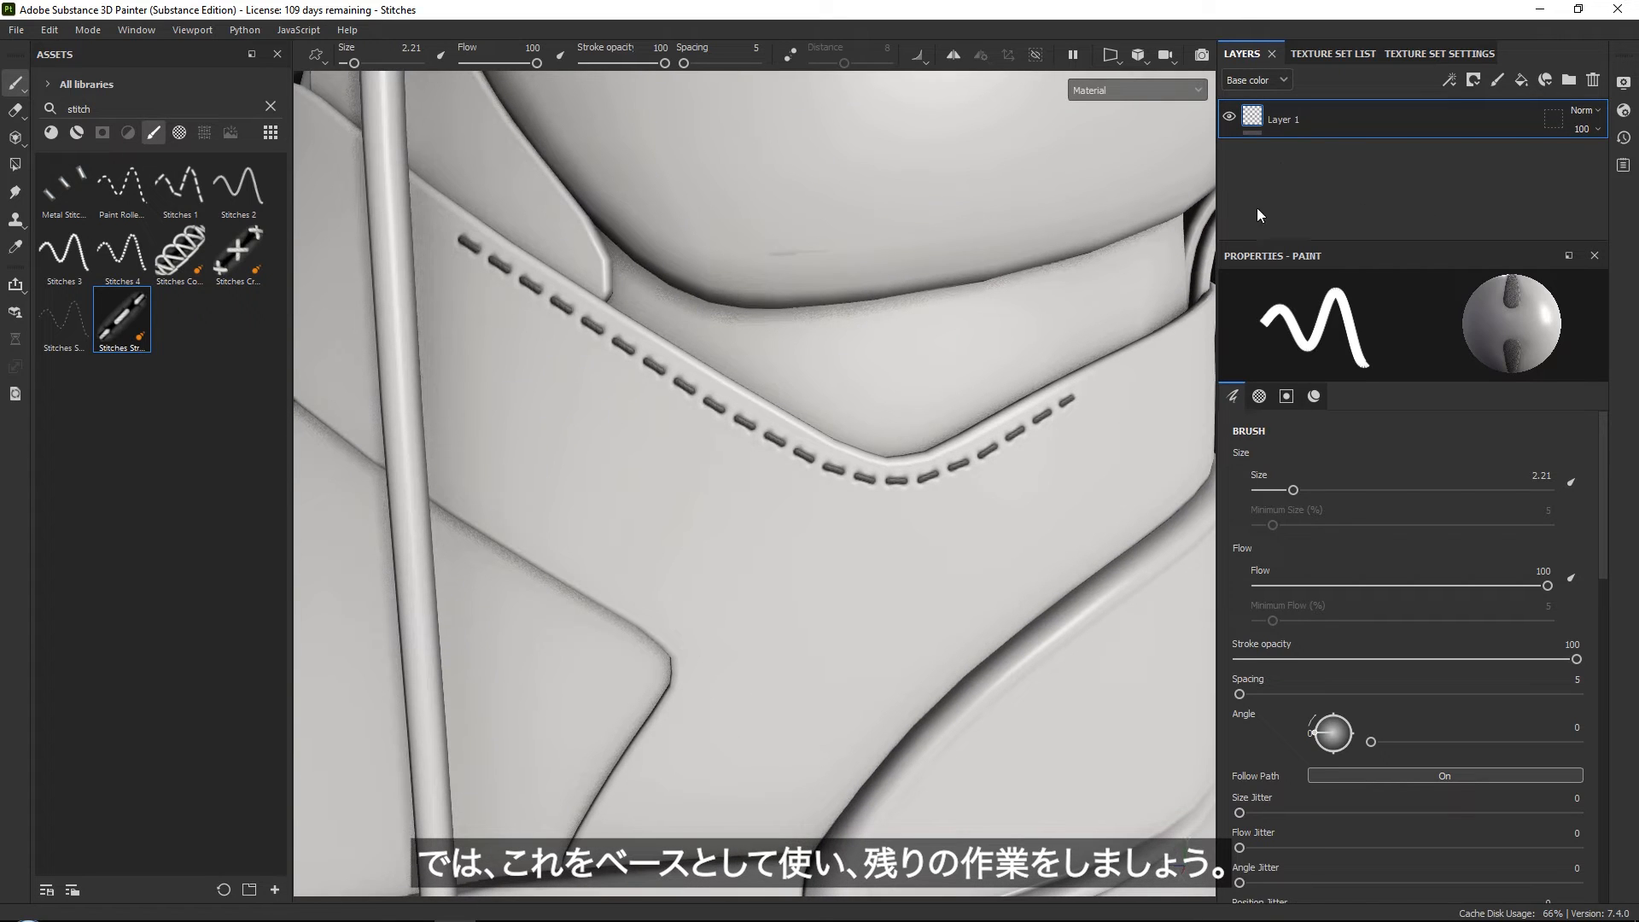
# Rename Layer 1 to Stitch_Base and attach an anchor point to it.
pyautogui.doubleClick(1282, 119)
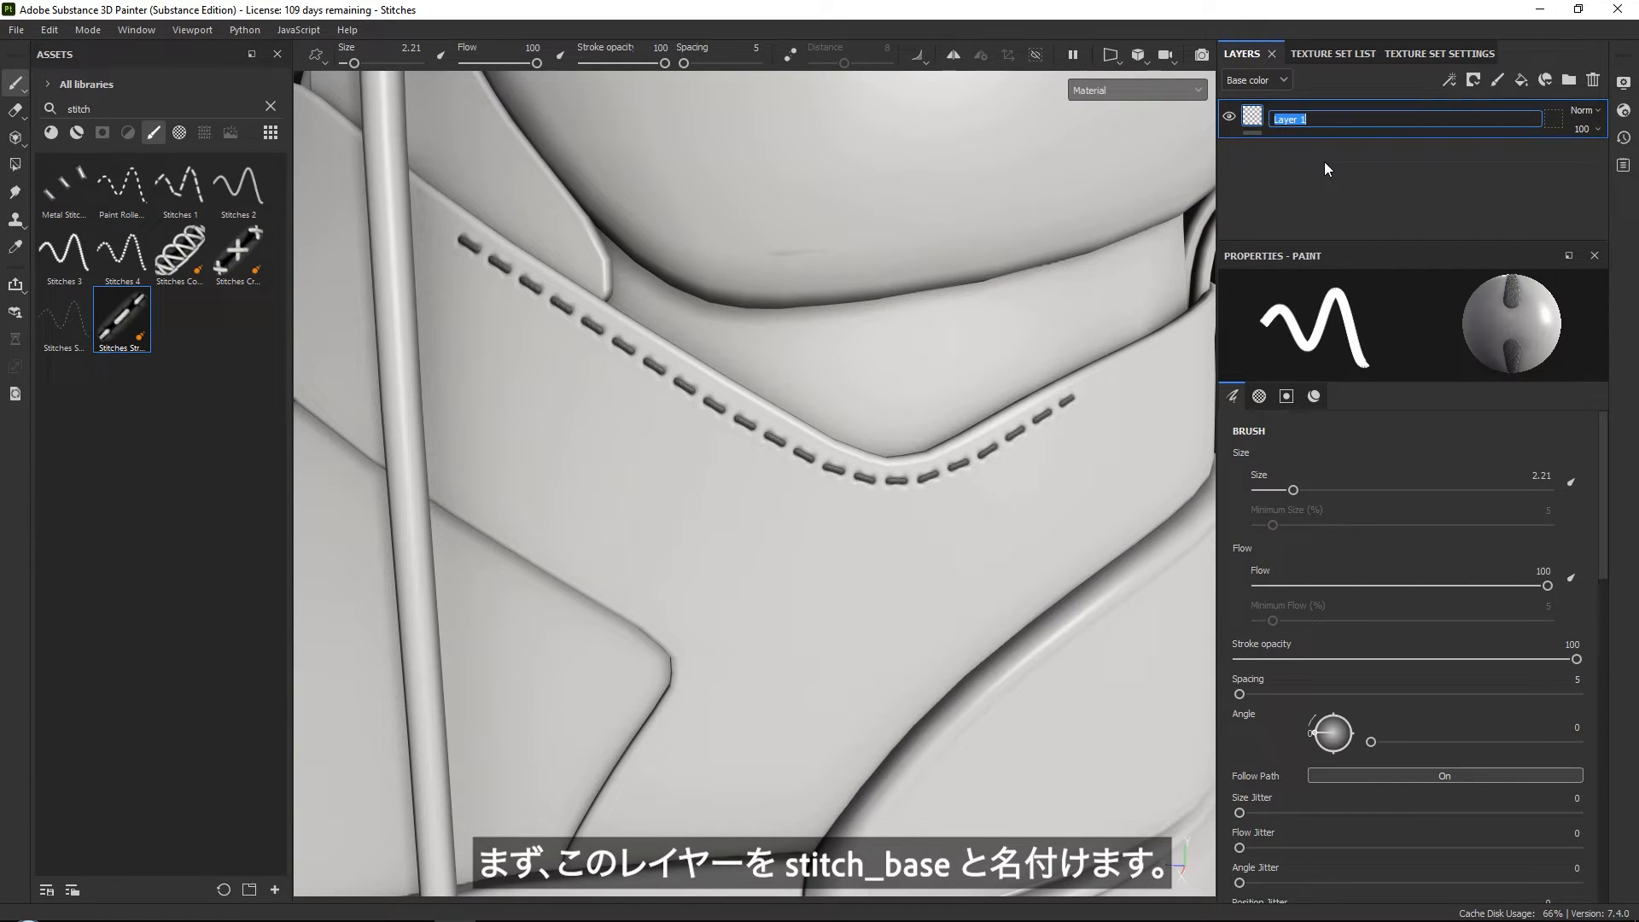
pyautogui.write('Stitch_Base')
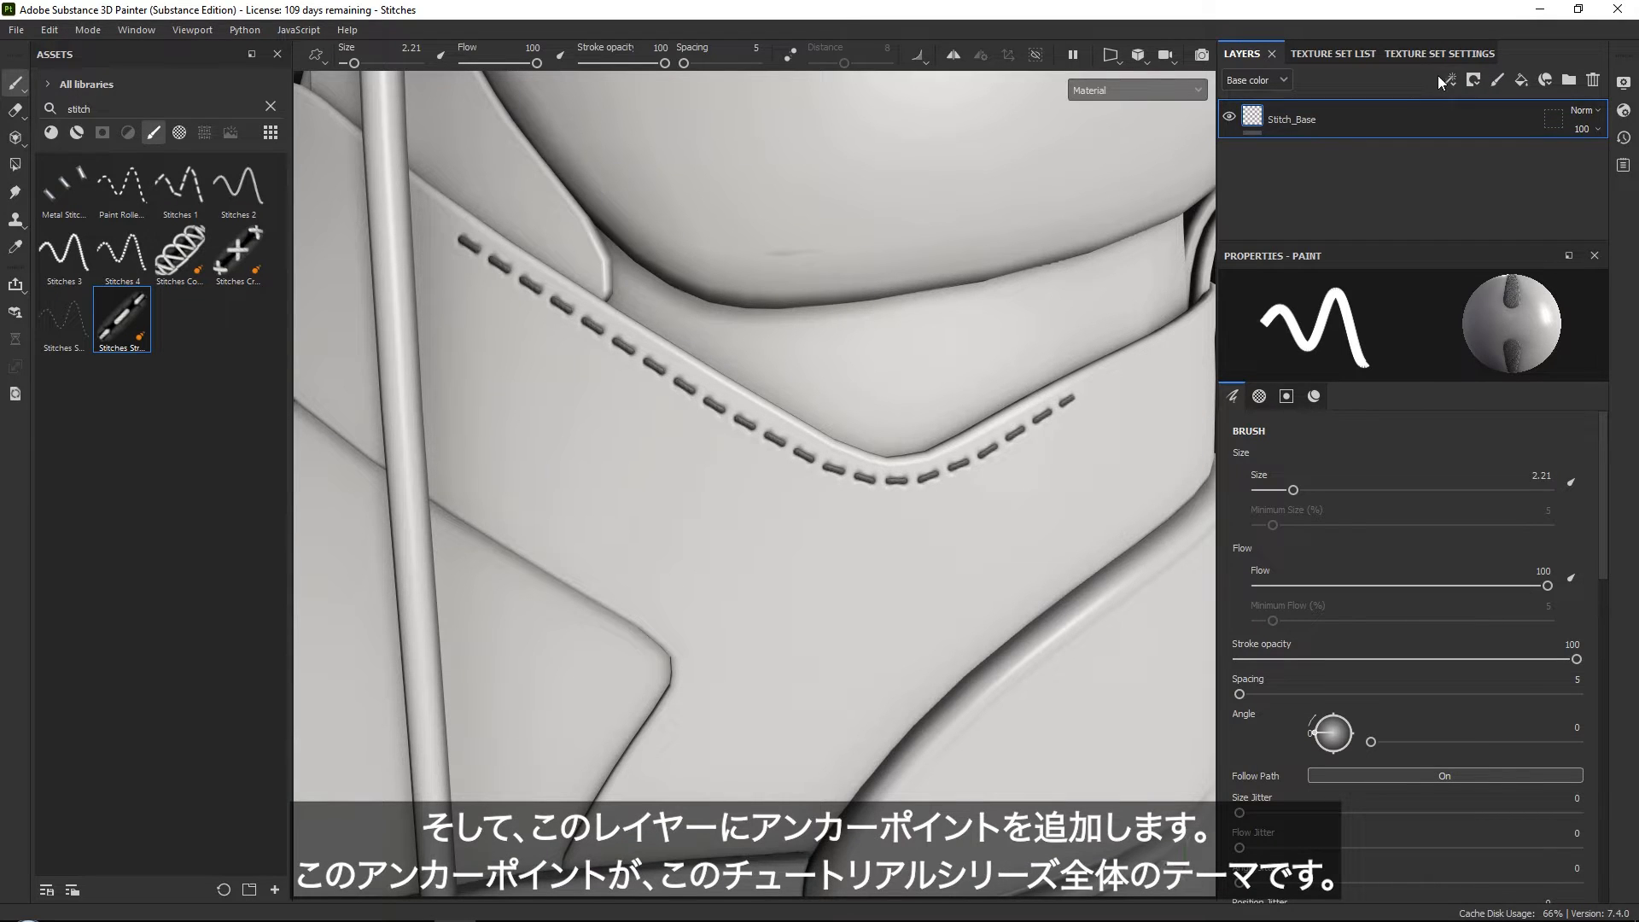
pyautogui.click(1449, 79)
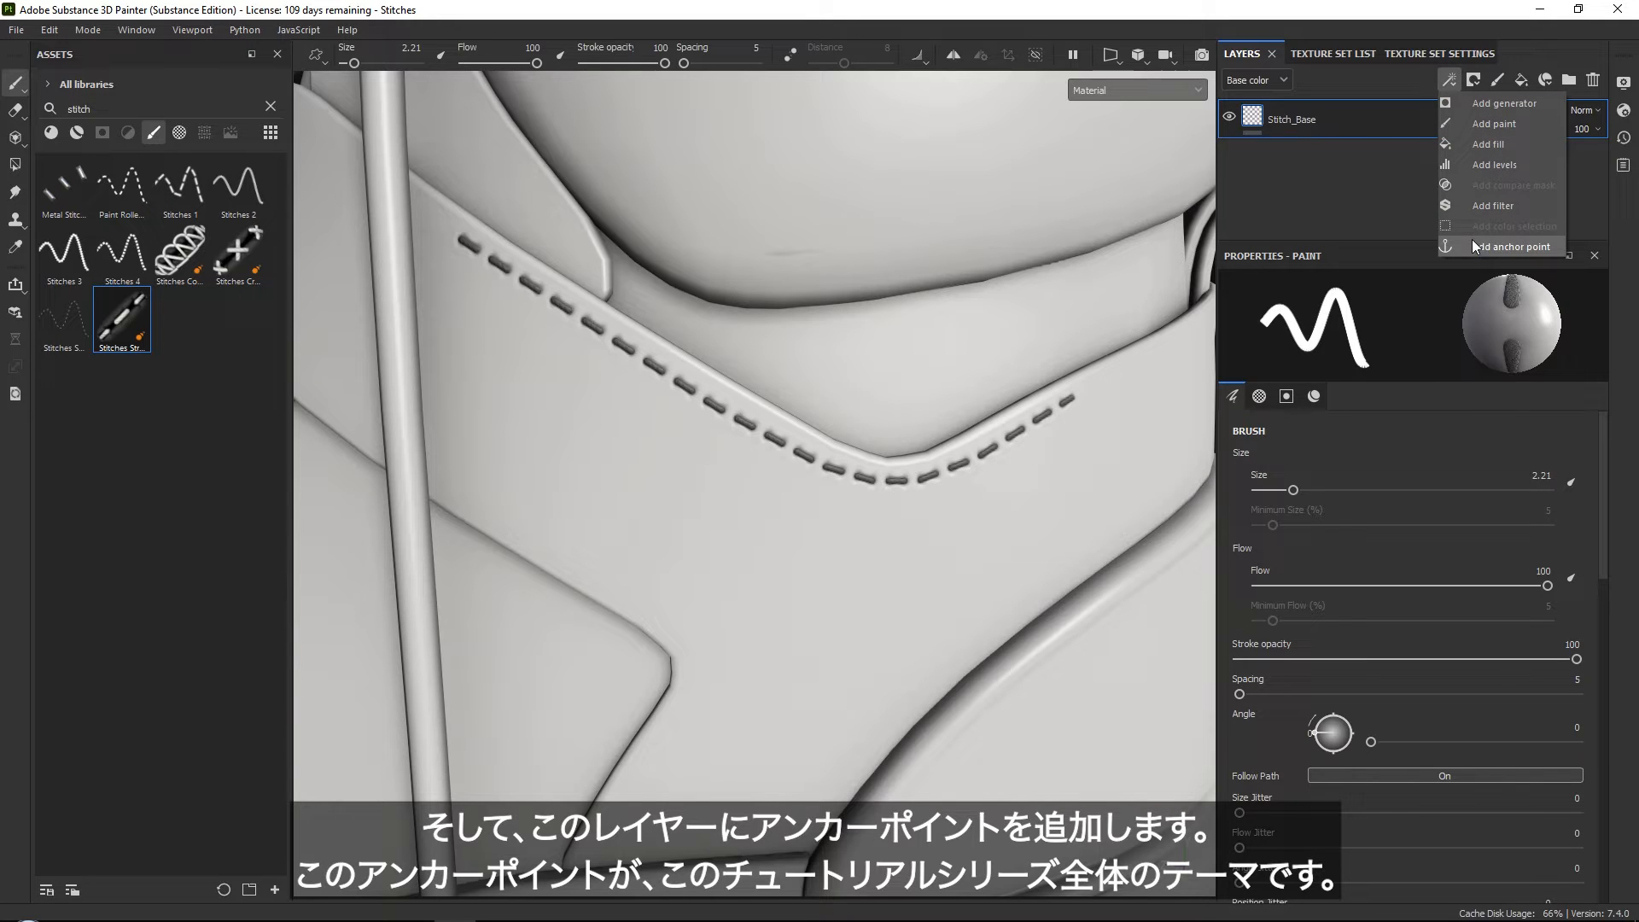
pyautogui.click(1510, 245)
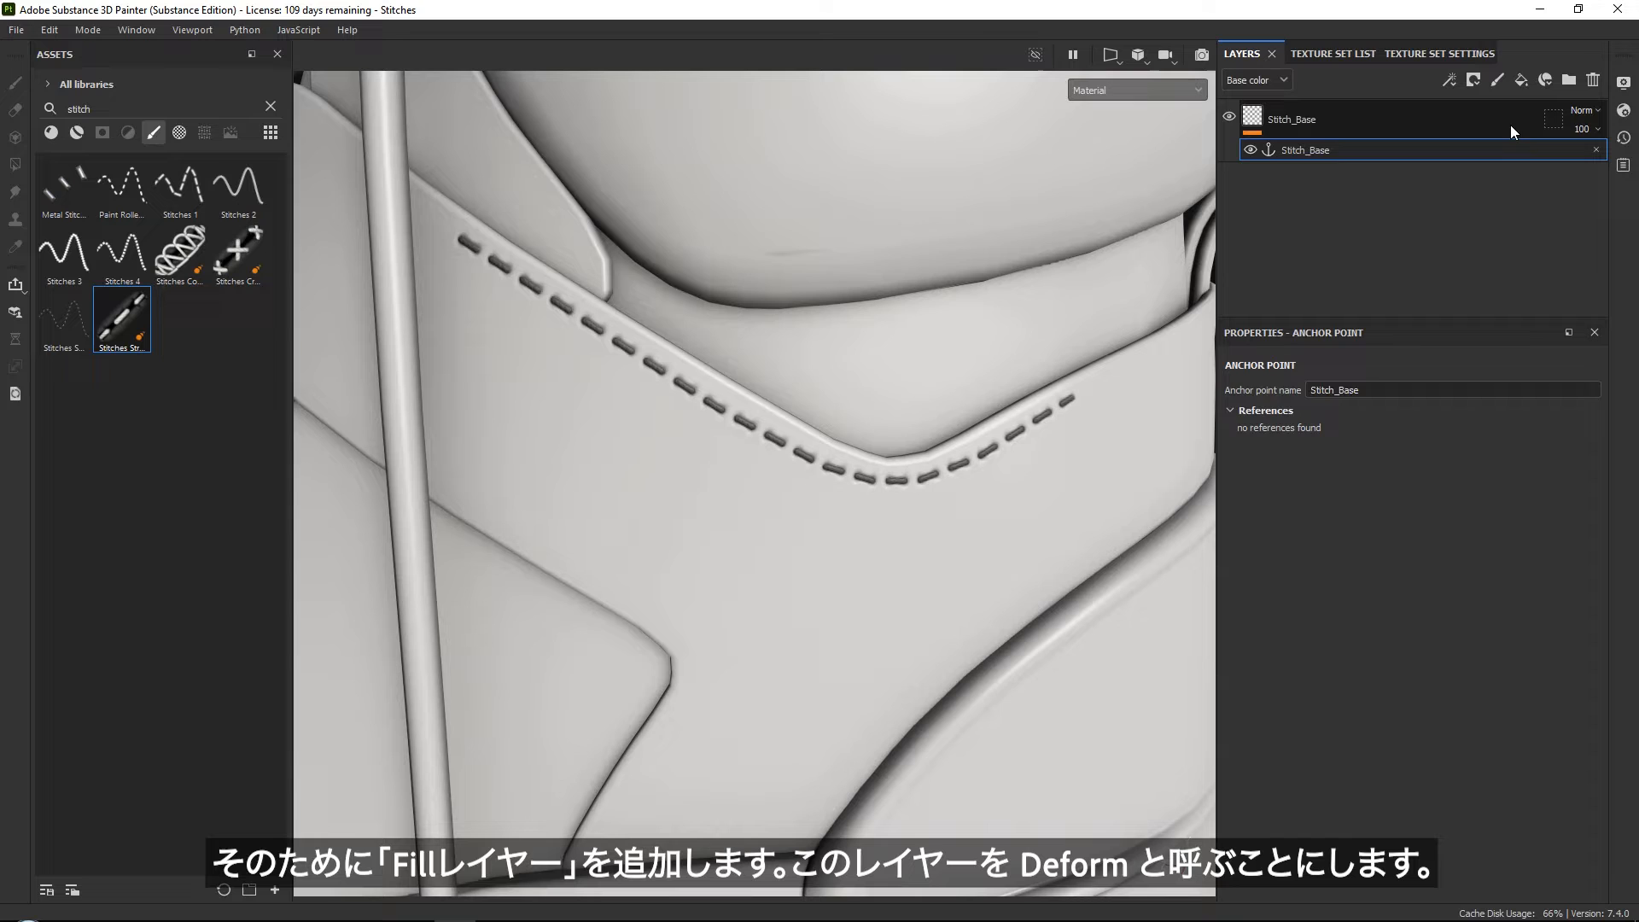
# Add a height-only fill layer named Deform with Height set to -0.2593.
pyautogui.click(1521, 77)
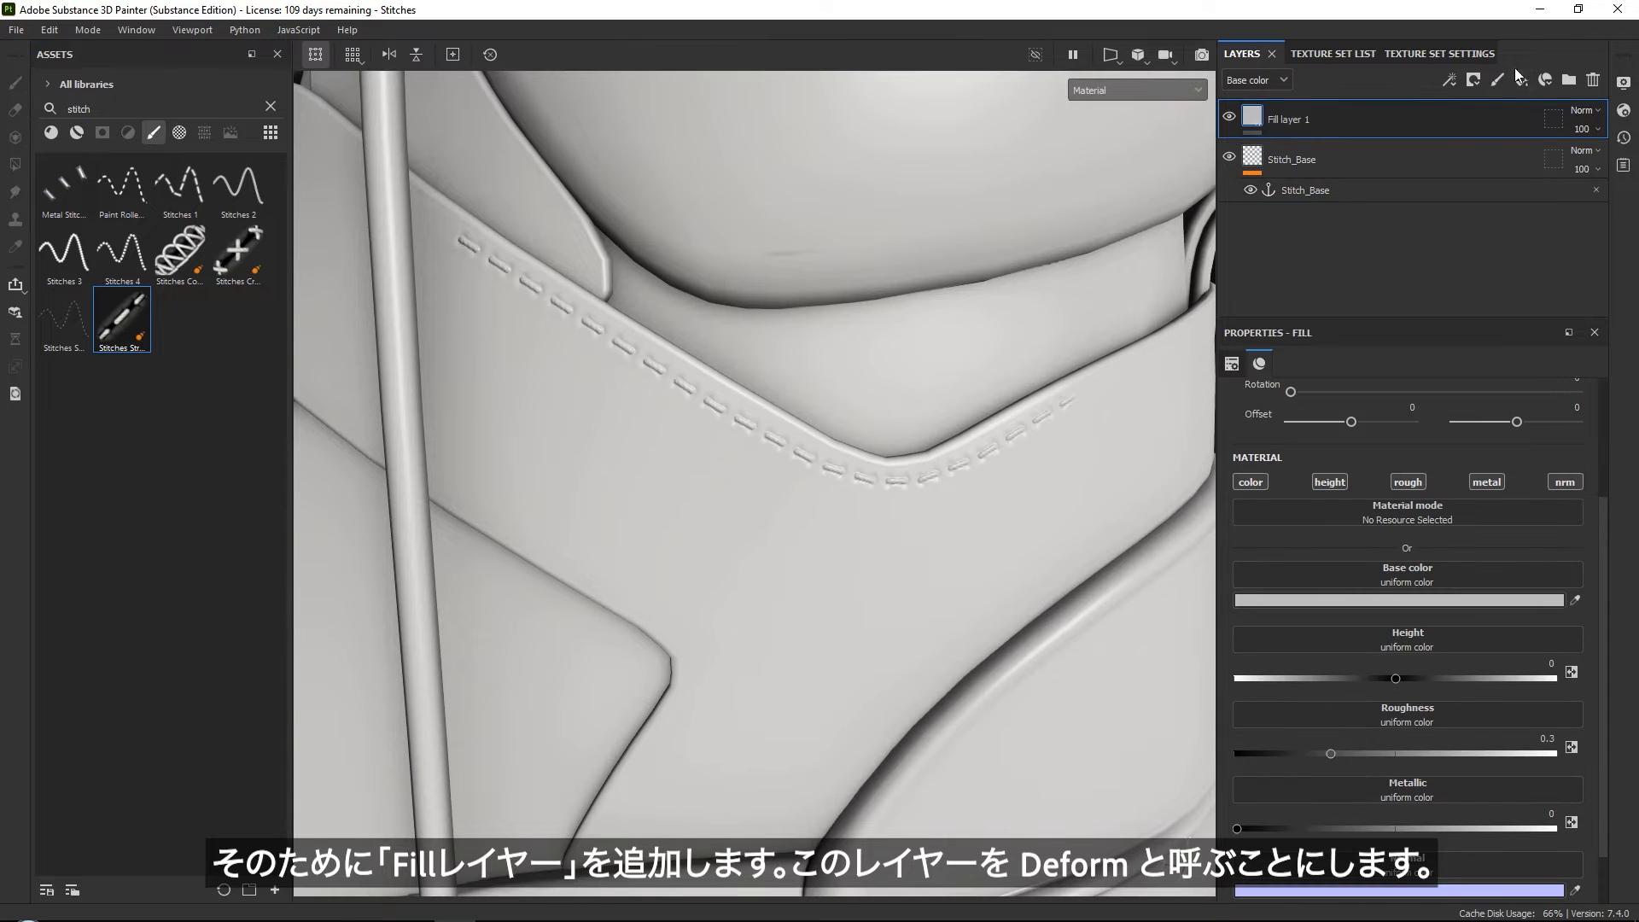
pyautogui.doubleClick(1288, 118)
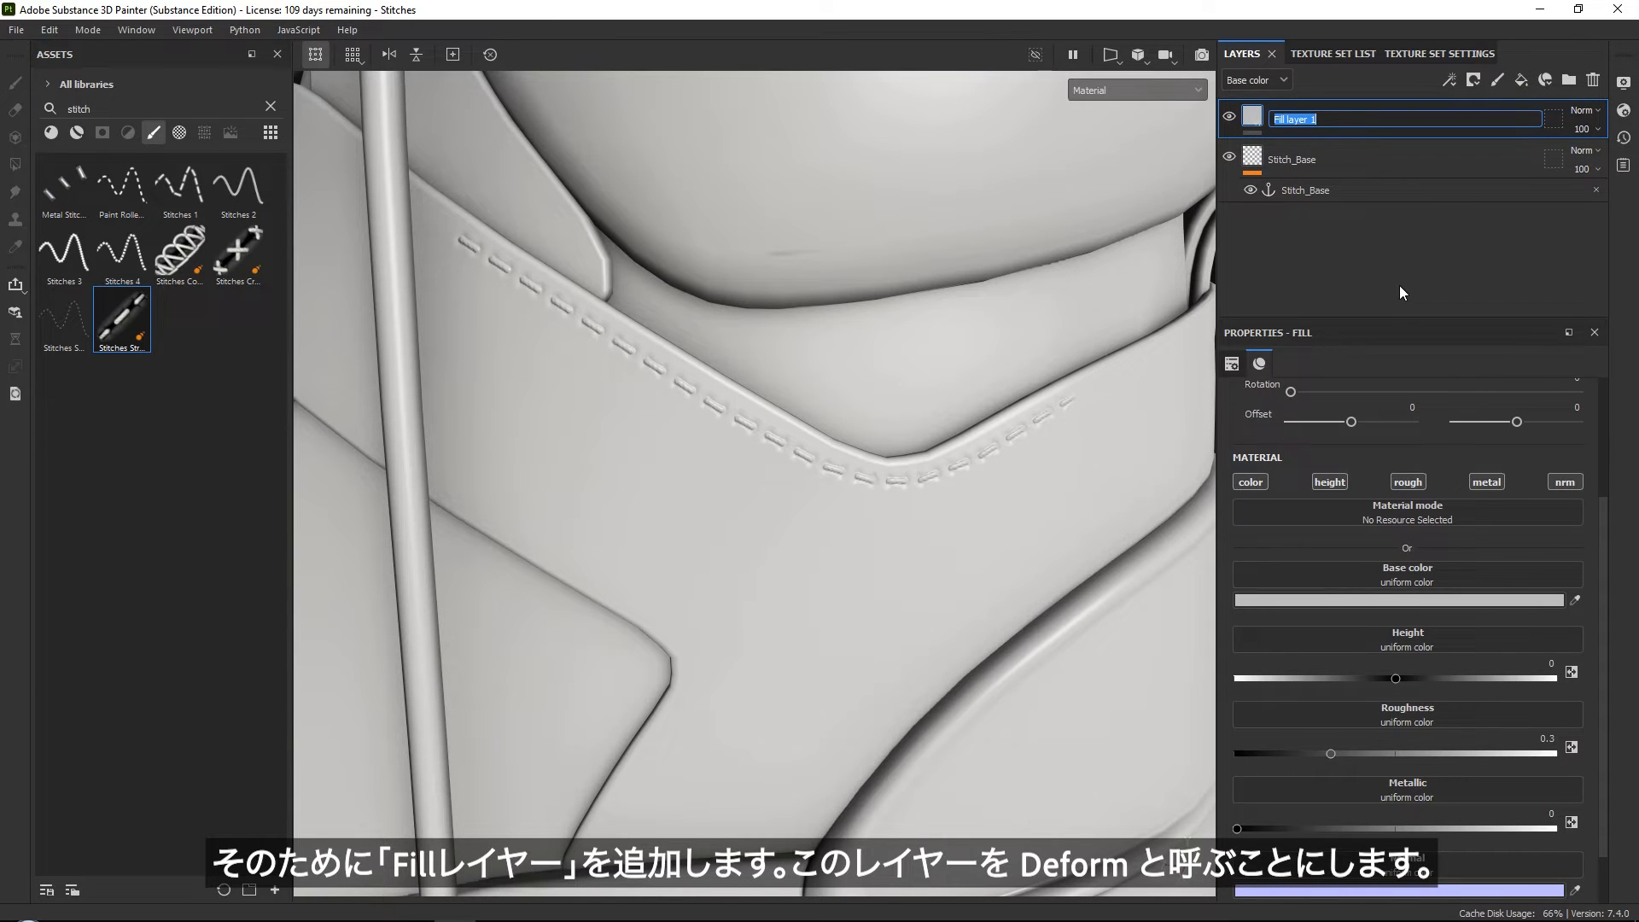
pyautogui.write('Deform')
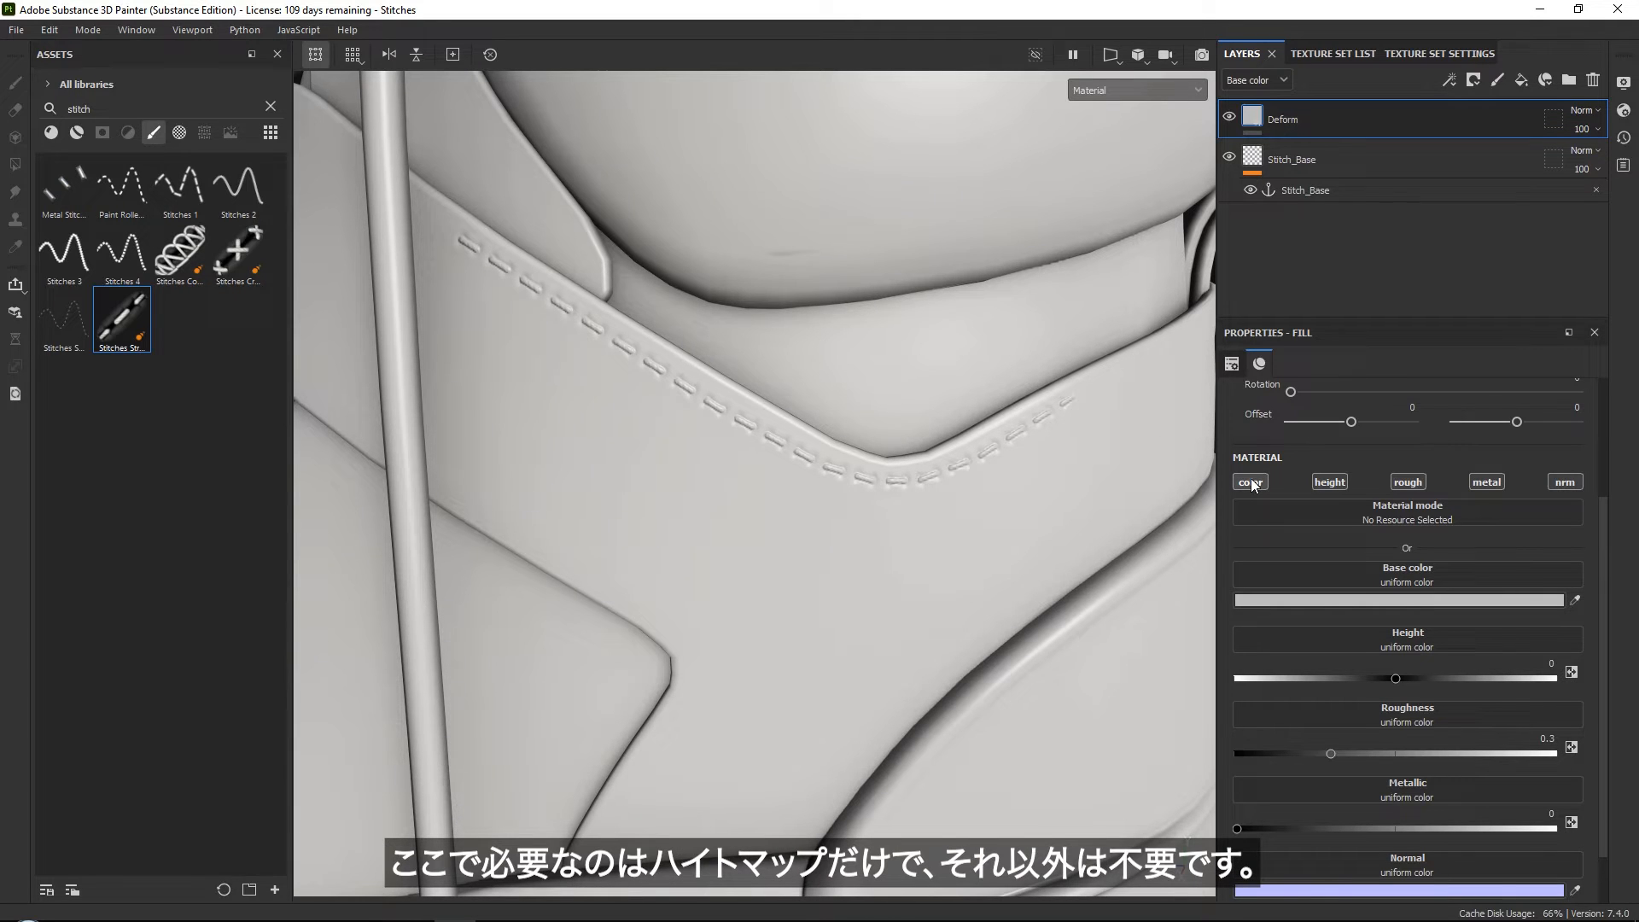
pyautogui.click(1250, 481)
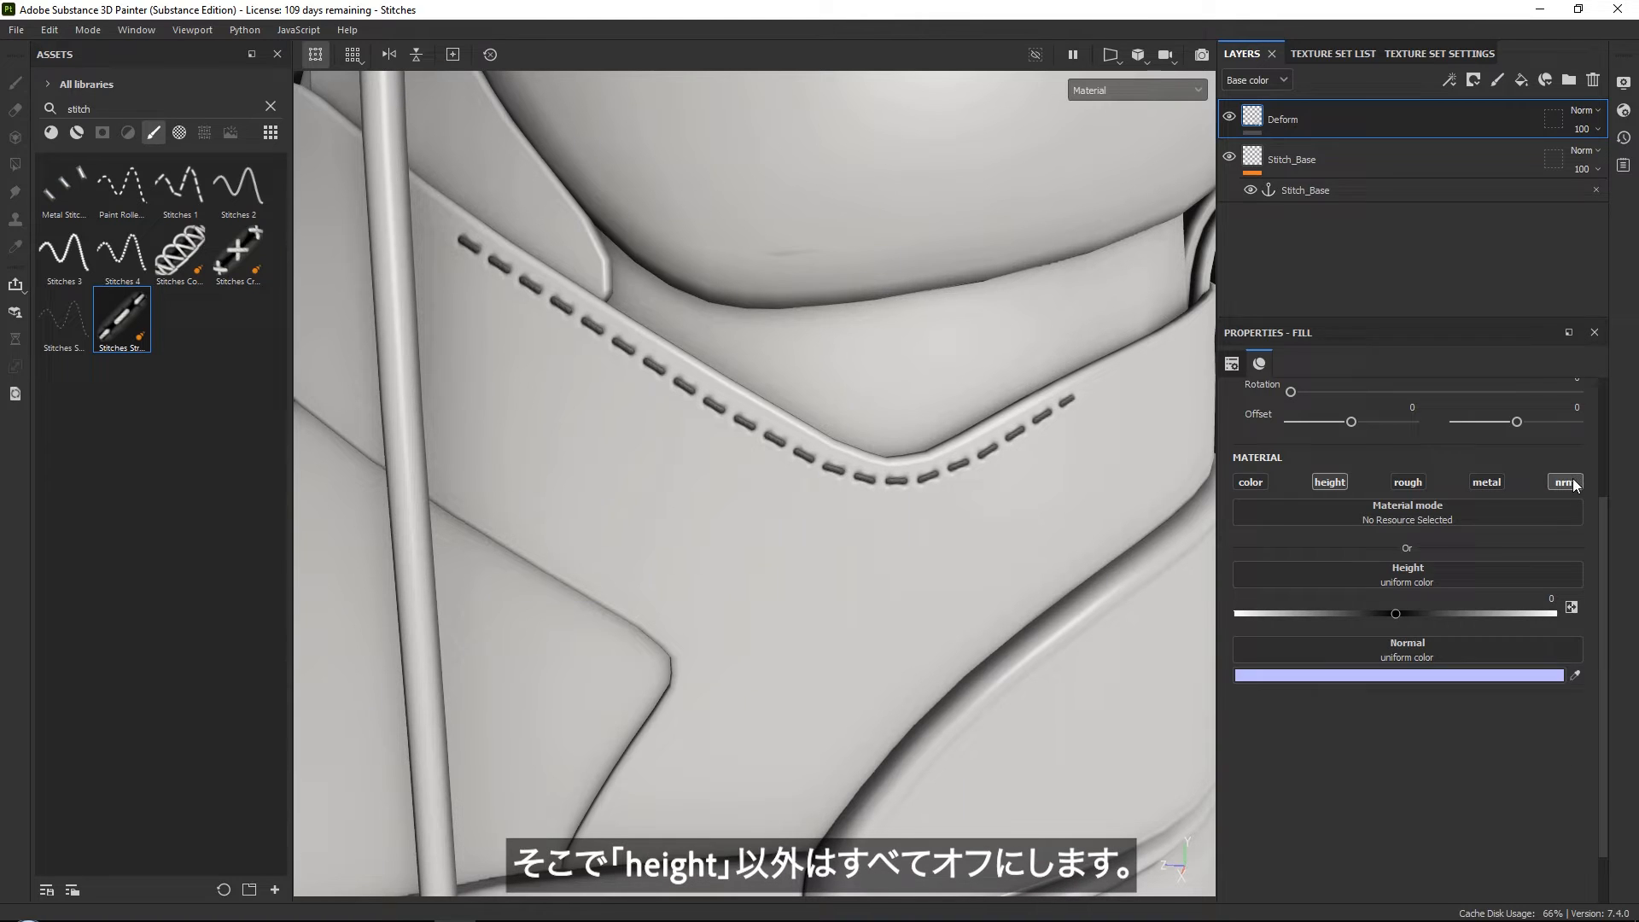
pyautogui.click(1565, 481)
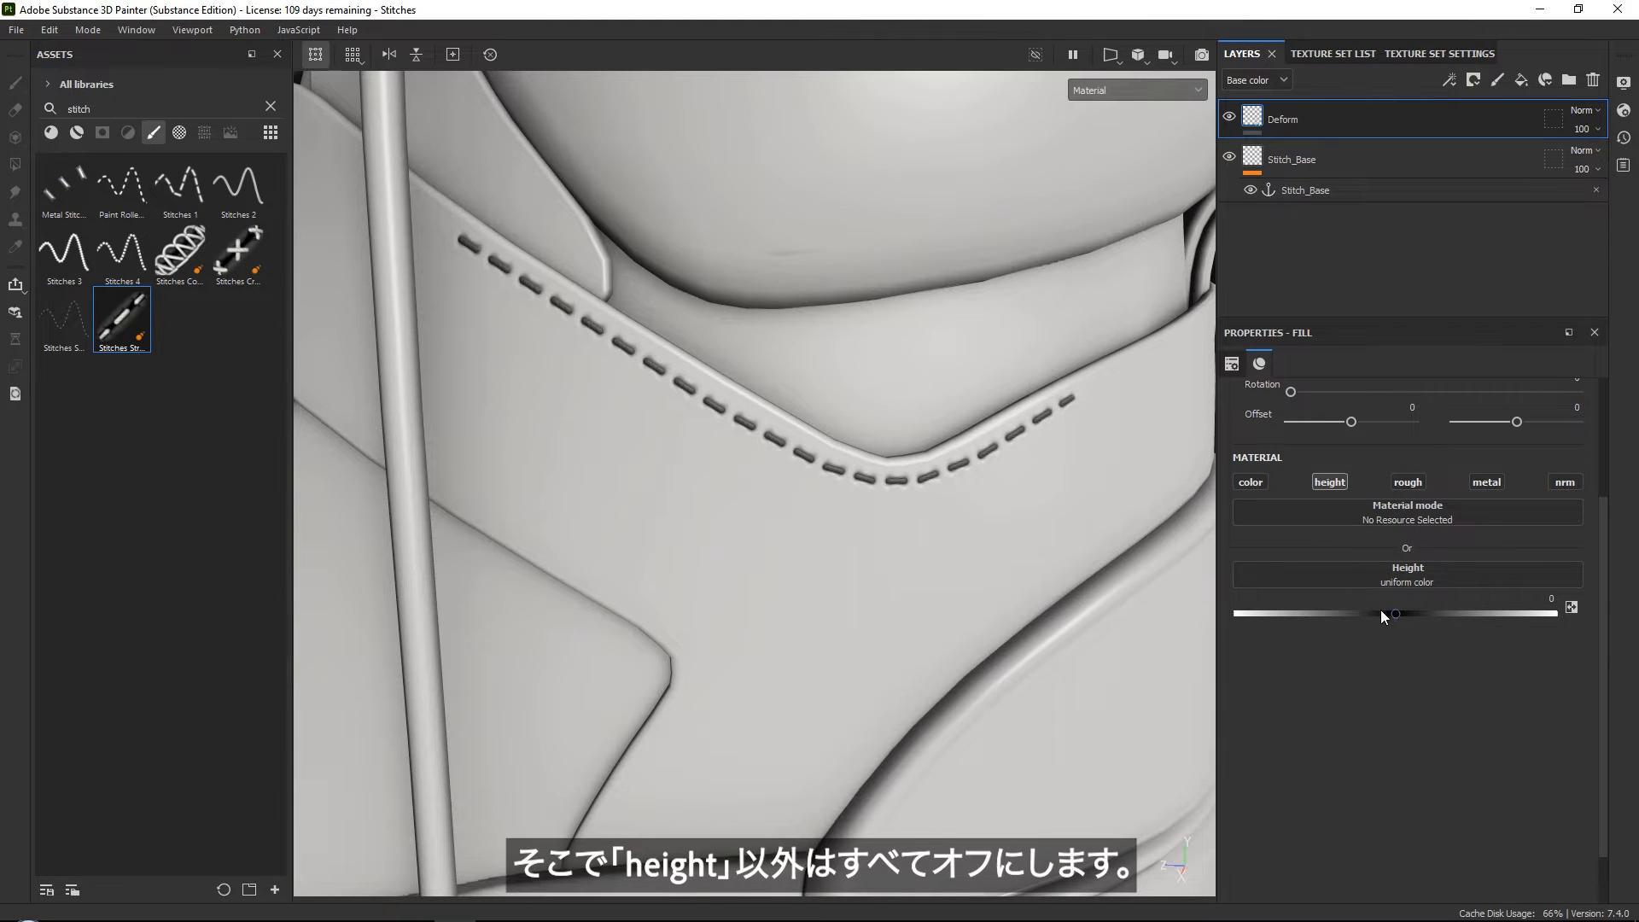
pyautogui.moveTo(1394, 614); pyautogui.dragTo(1356, 615)
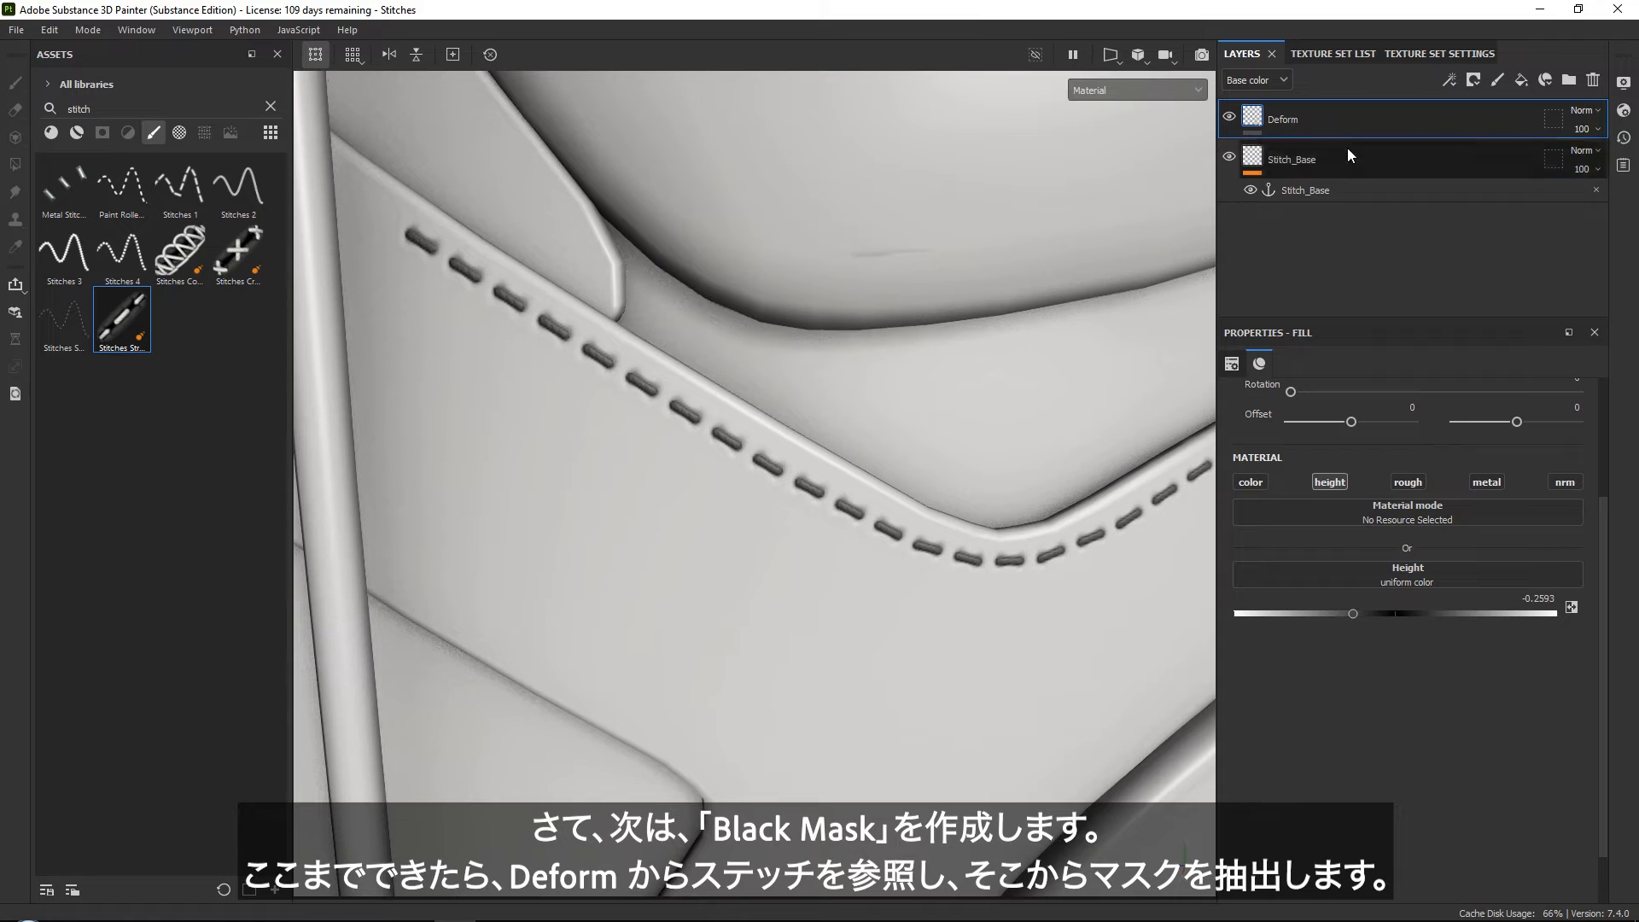
# Add a black mask to the Deform fill layer.
pyautogui.click(1471, 80)
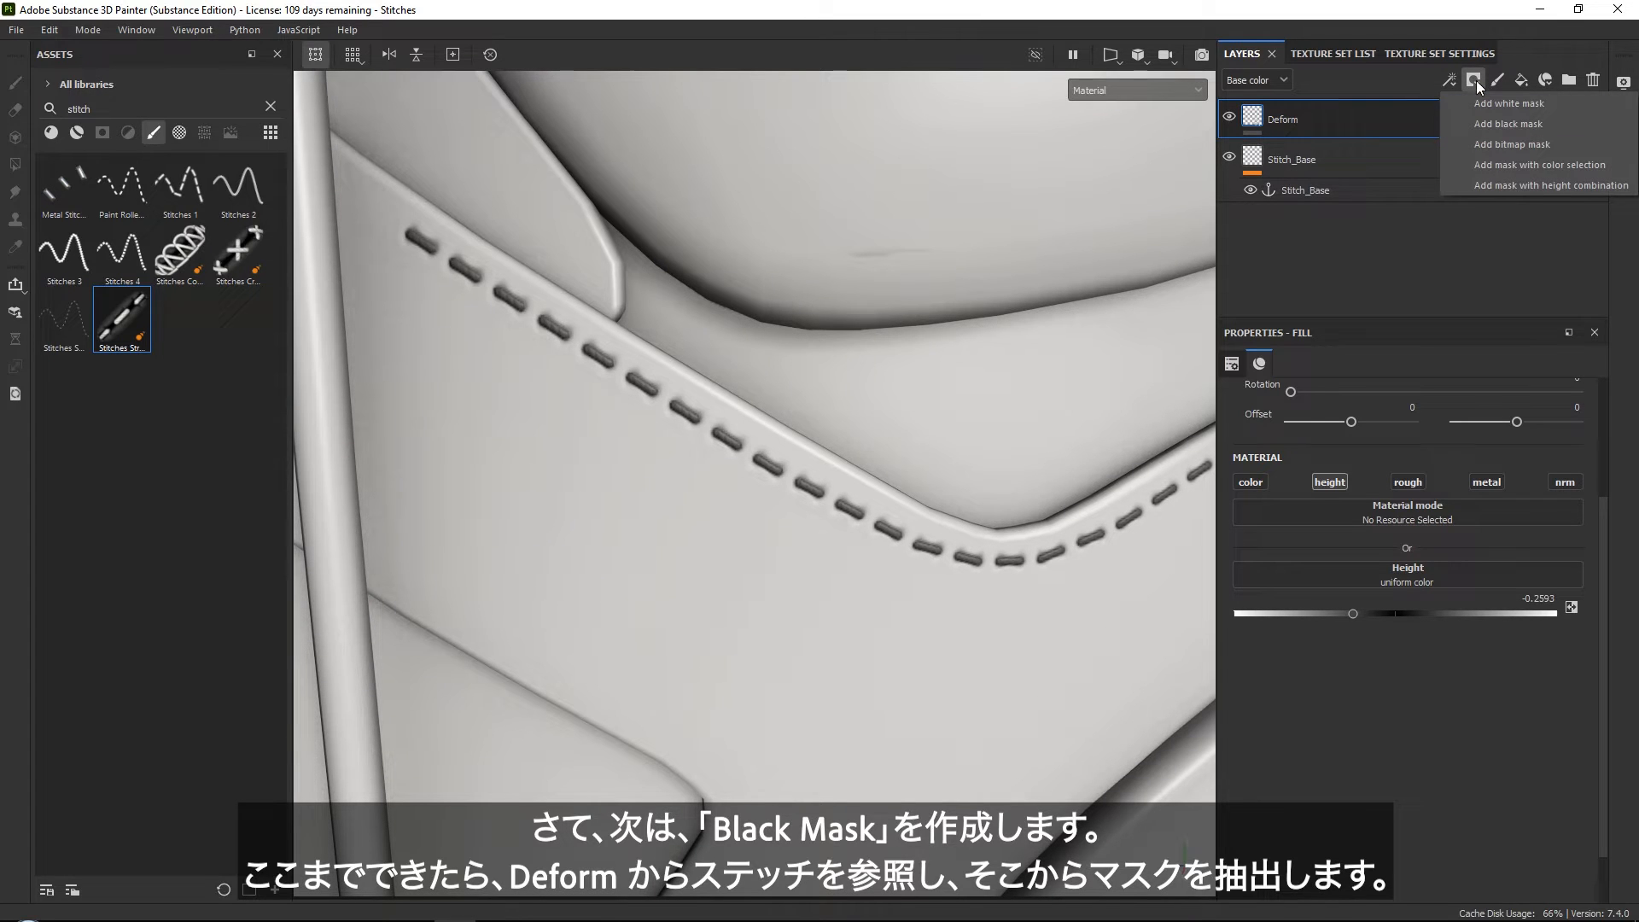
pyautogui.moveTo(1512, 128)
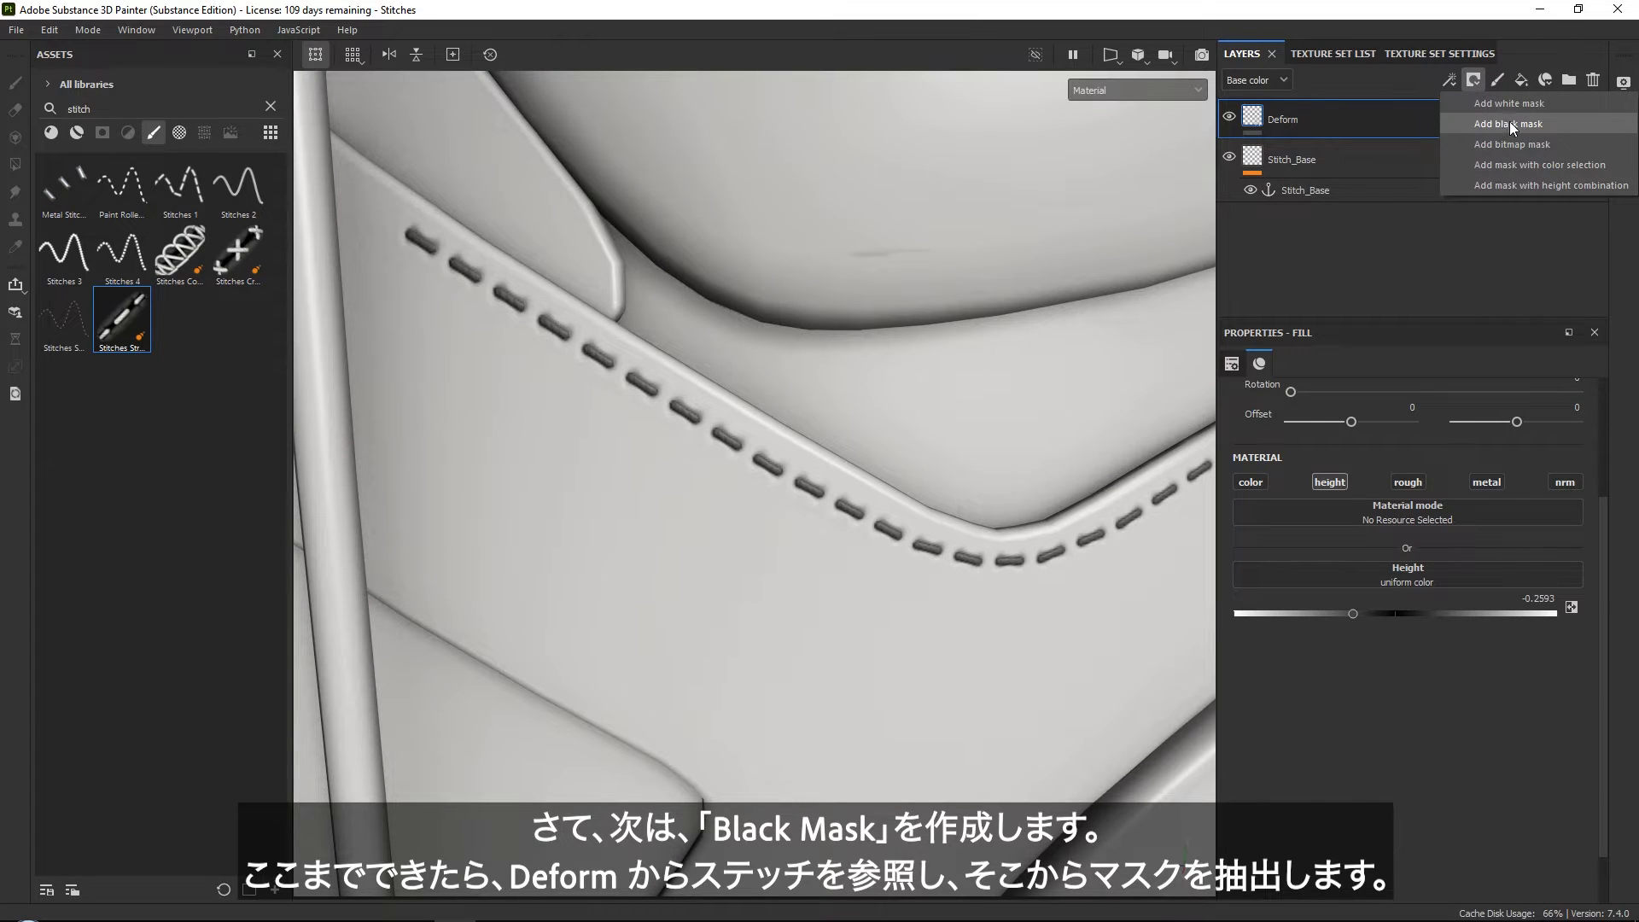
pyautogui.click(1513, 124)
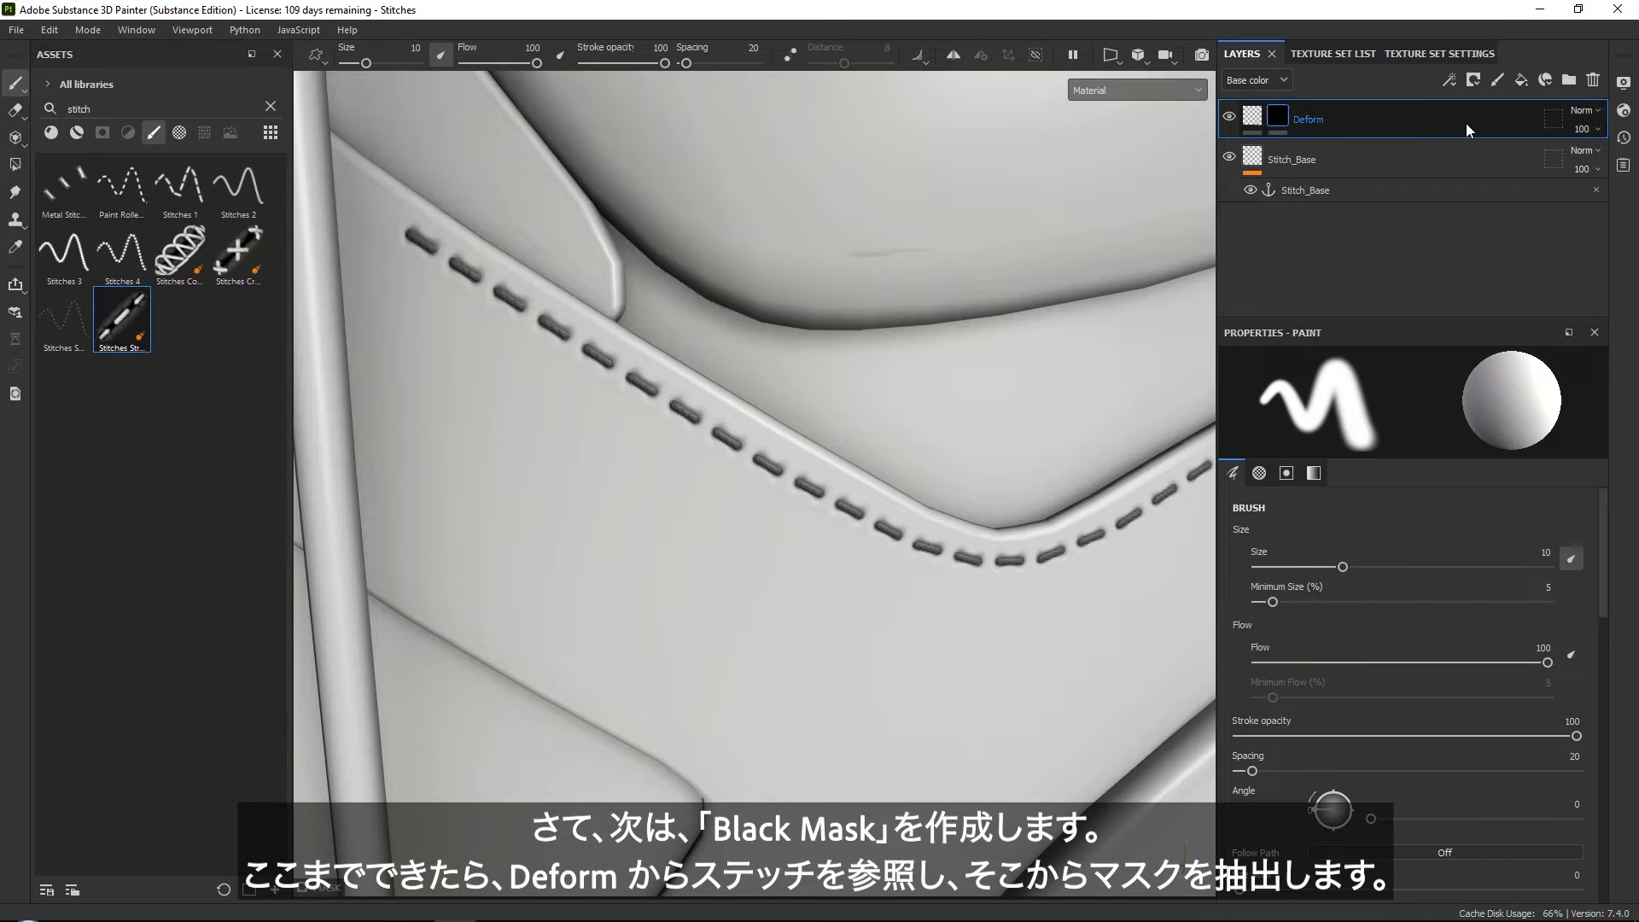
pyautogui.click(1449, 79)
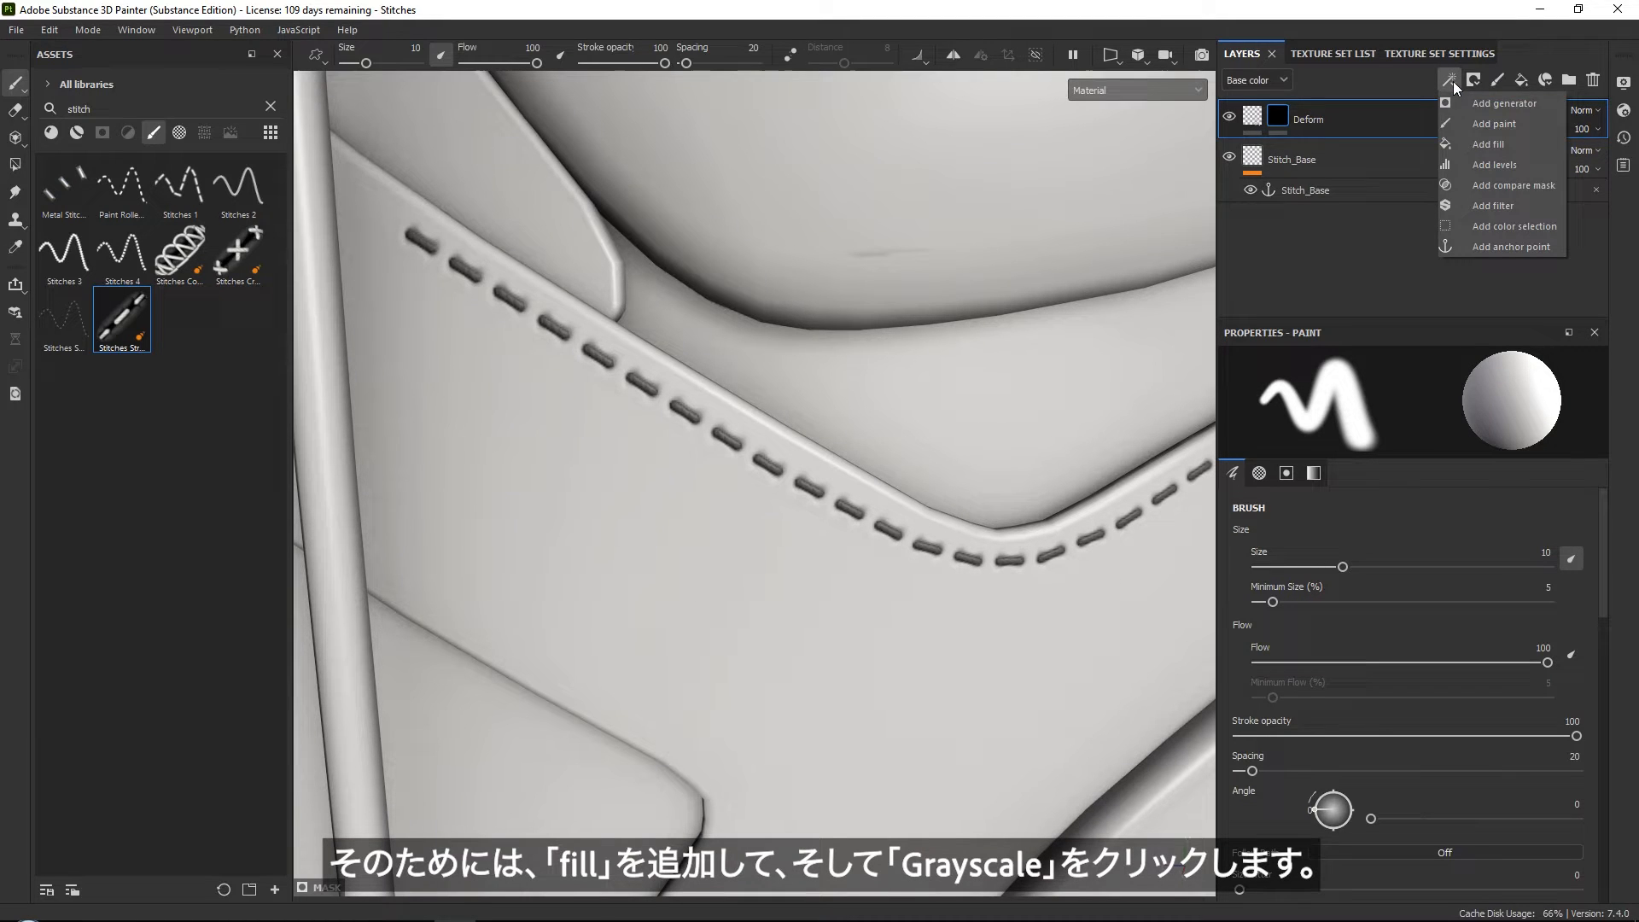
# Add a mask fill using the Stitch_Base anchor point, with Alpha behavior set to Extract alpha.
pyautogui.click(1489, 144)
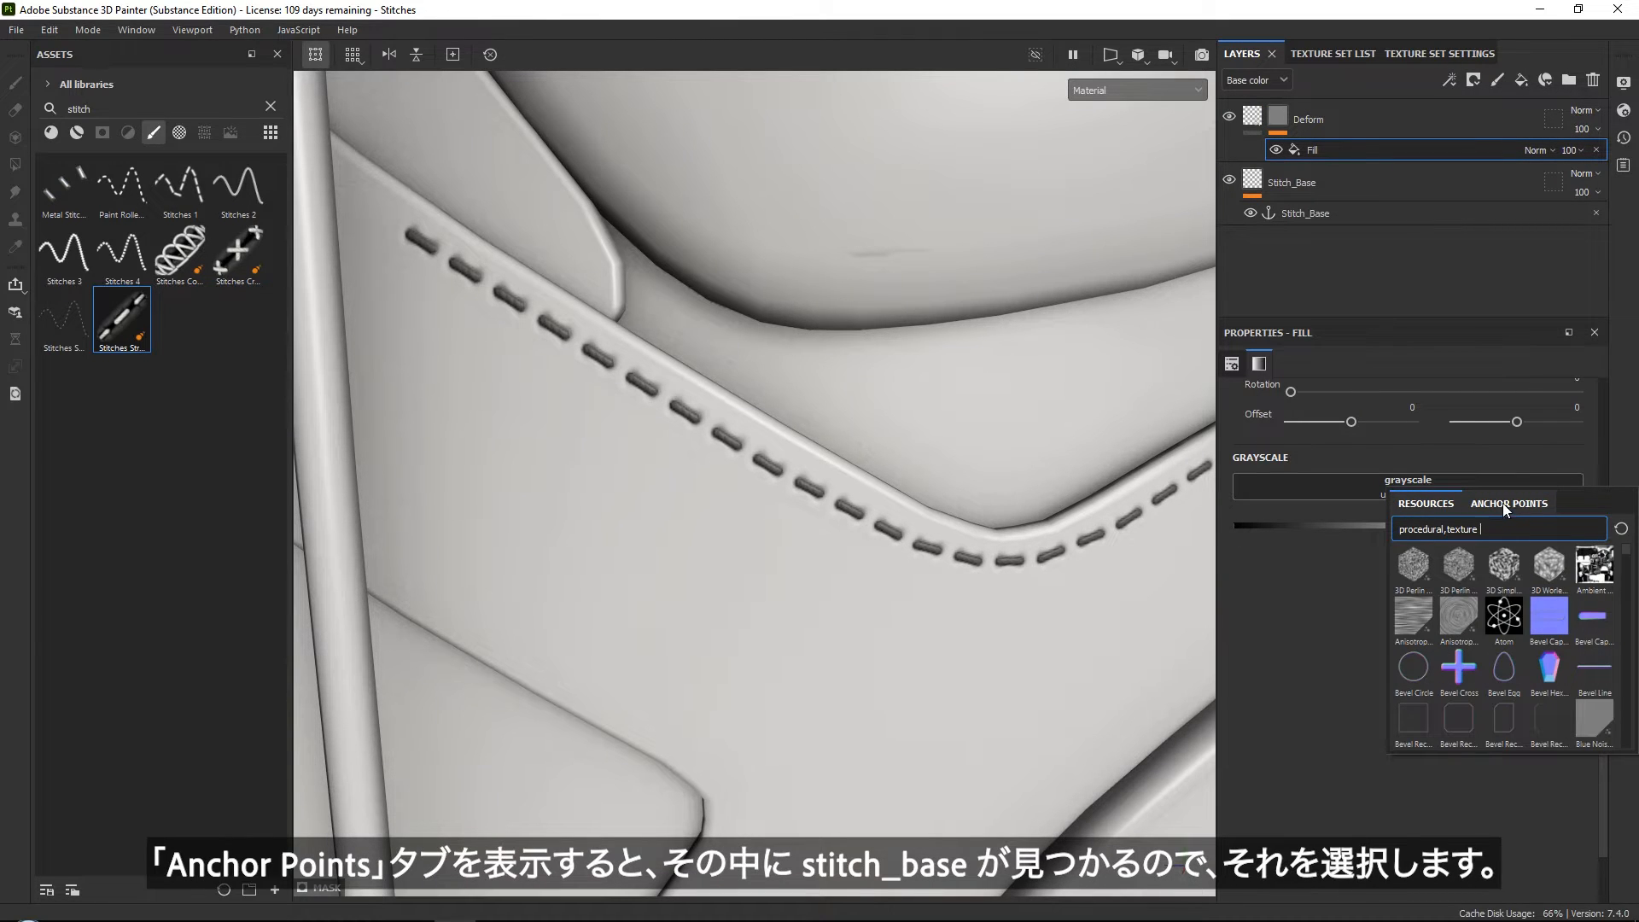
pyautogui.click(1509, 502)
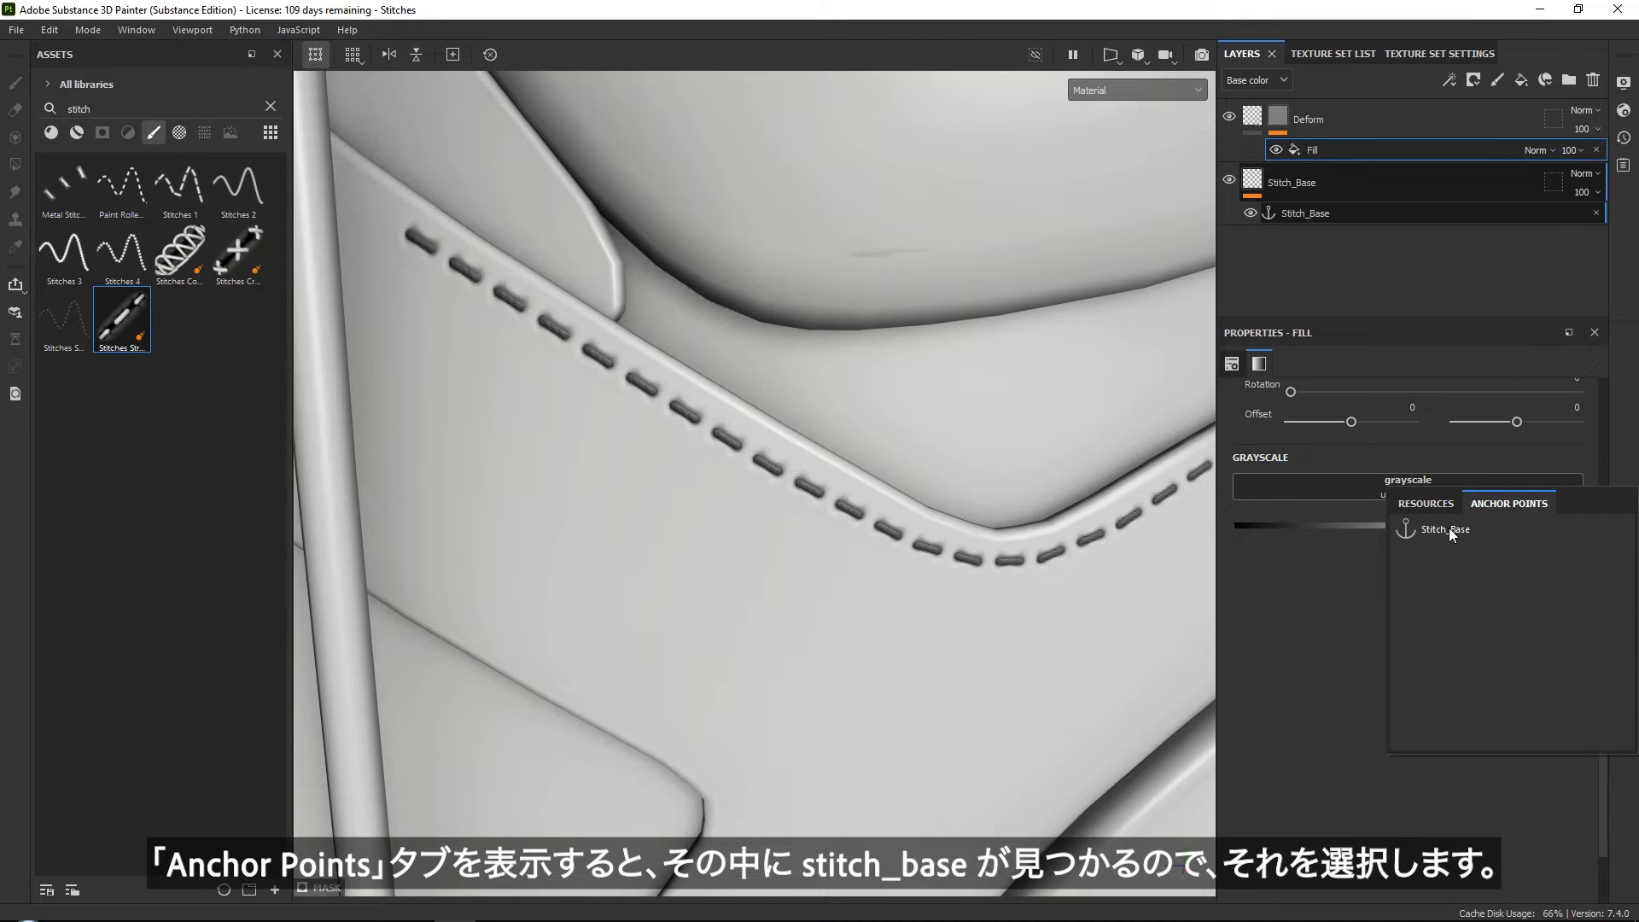
pyautogui.click(1445, 529)
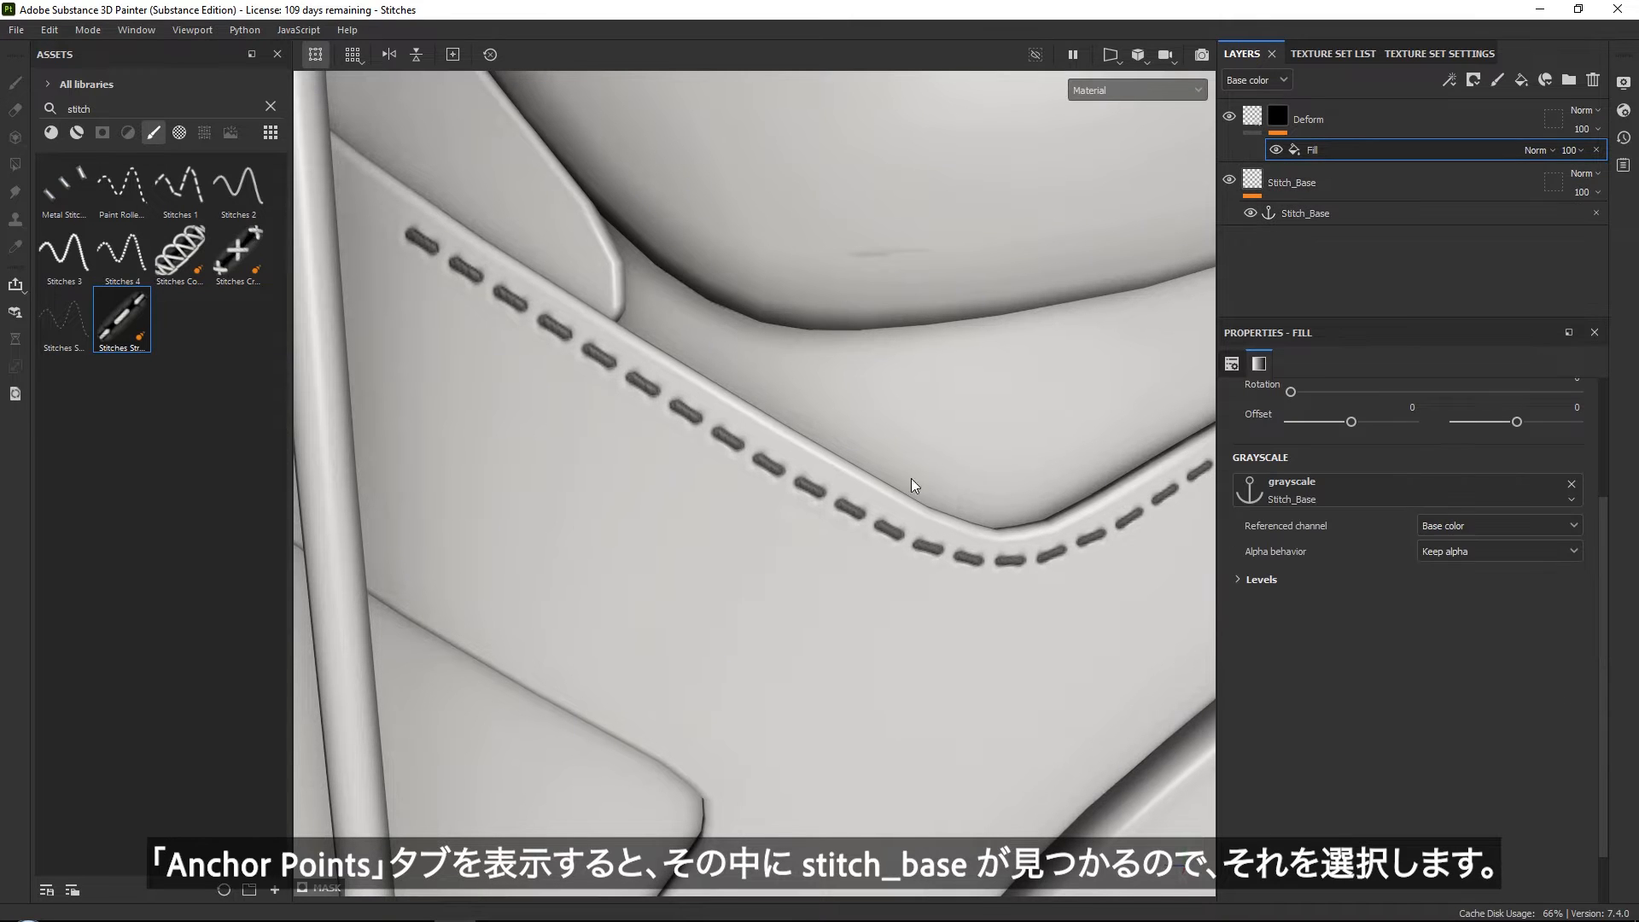
pyautogui.click(1240, 579)
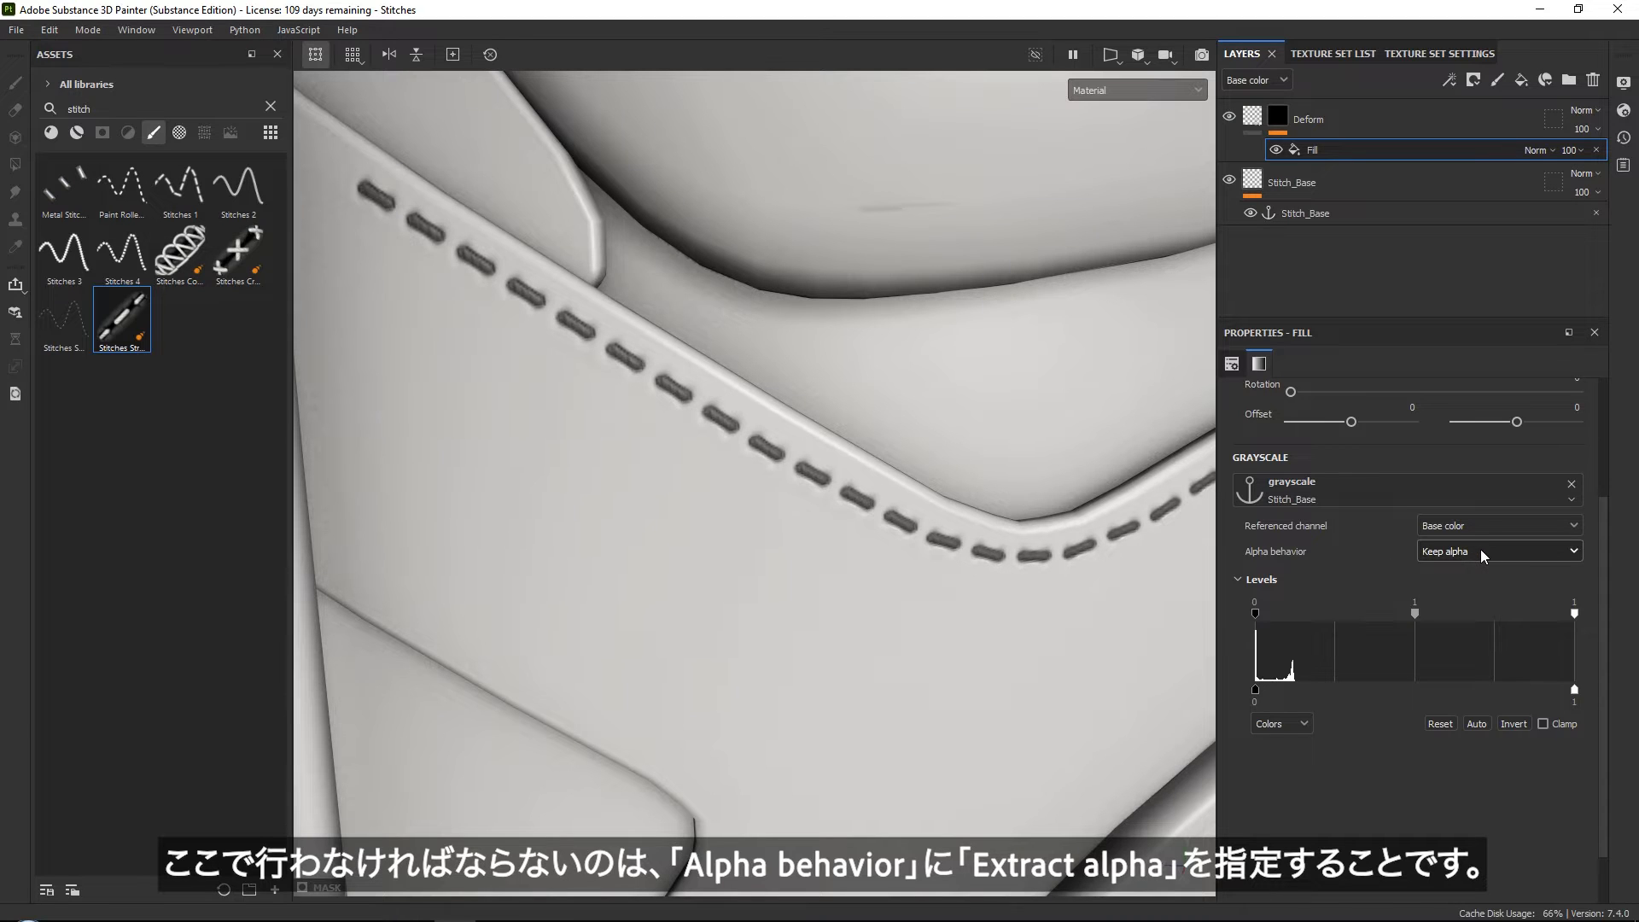
pyautogui.click(1499, 551)
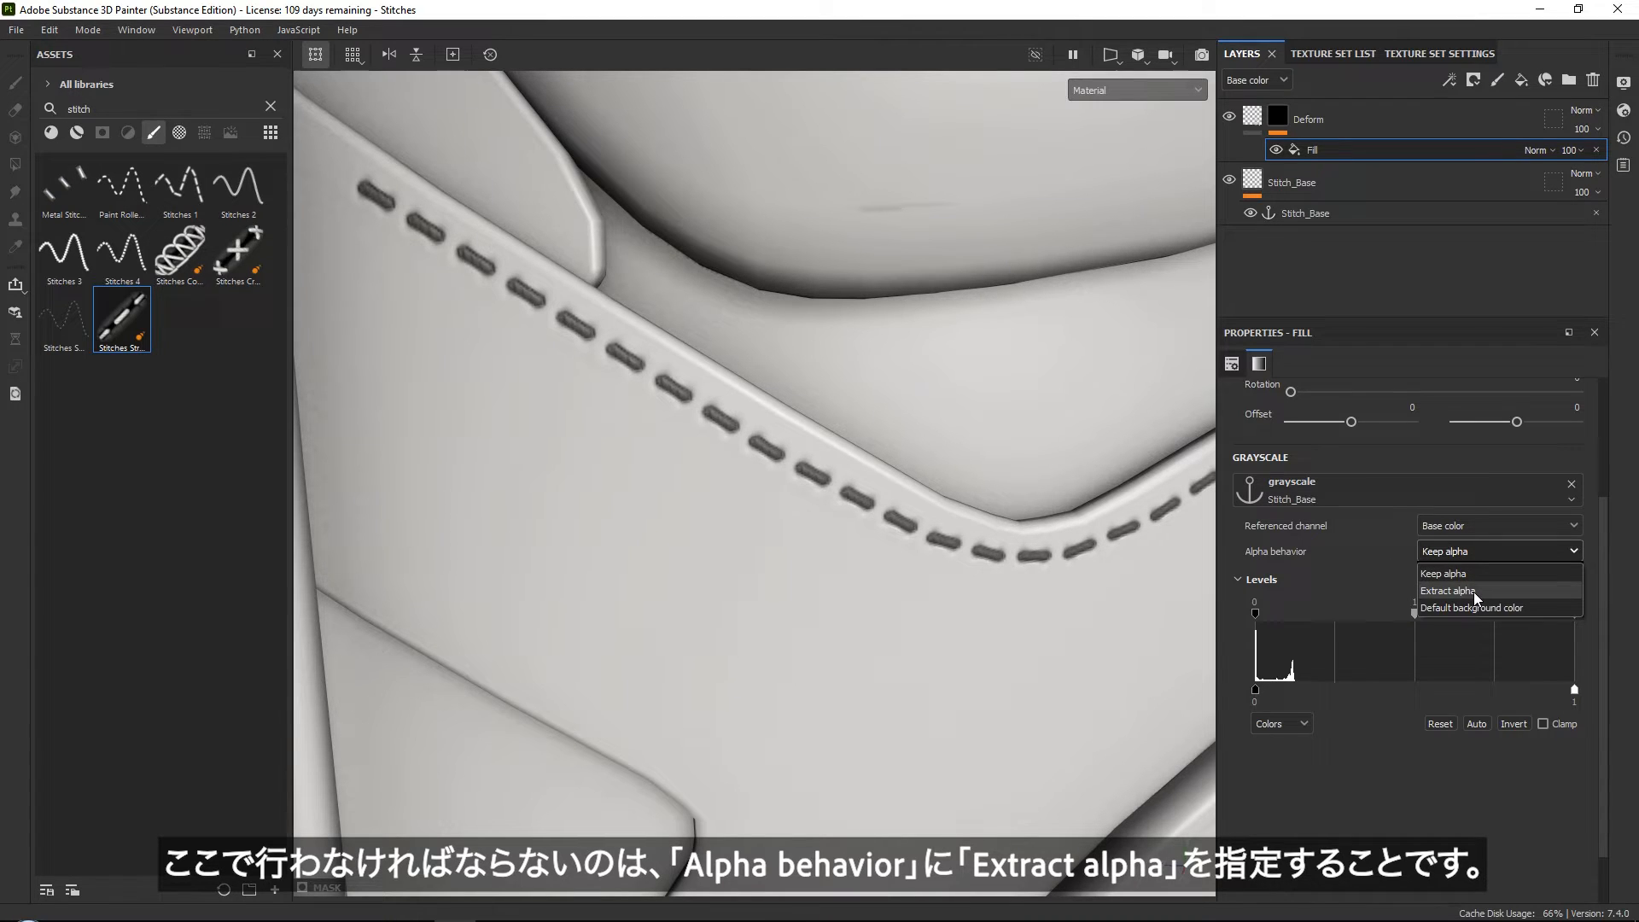
pyautogui.click(1448, 591)
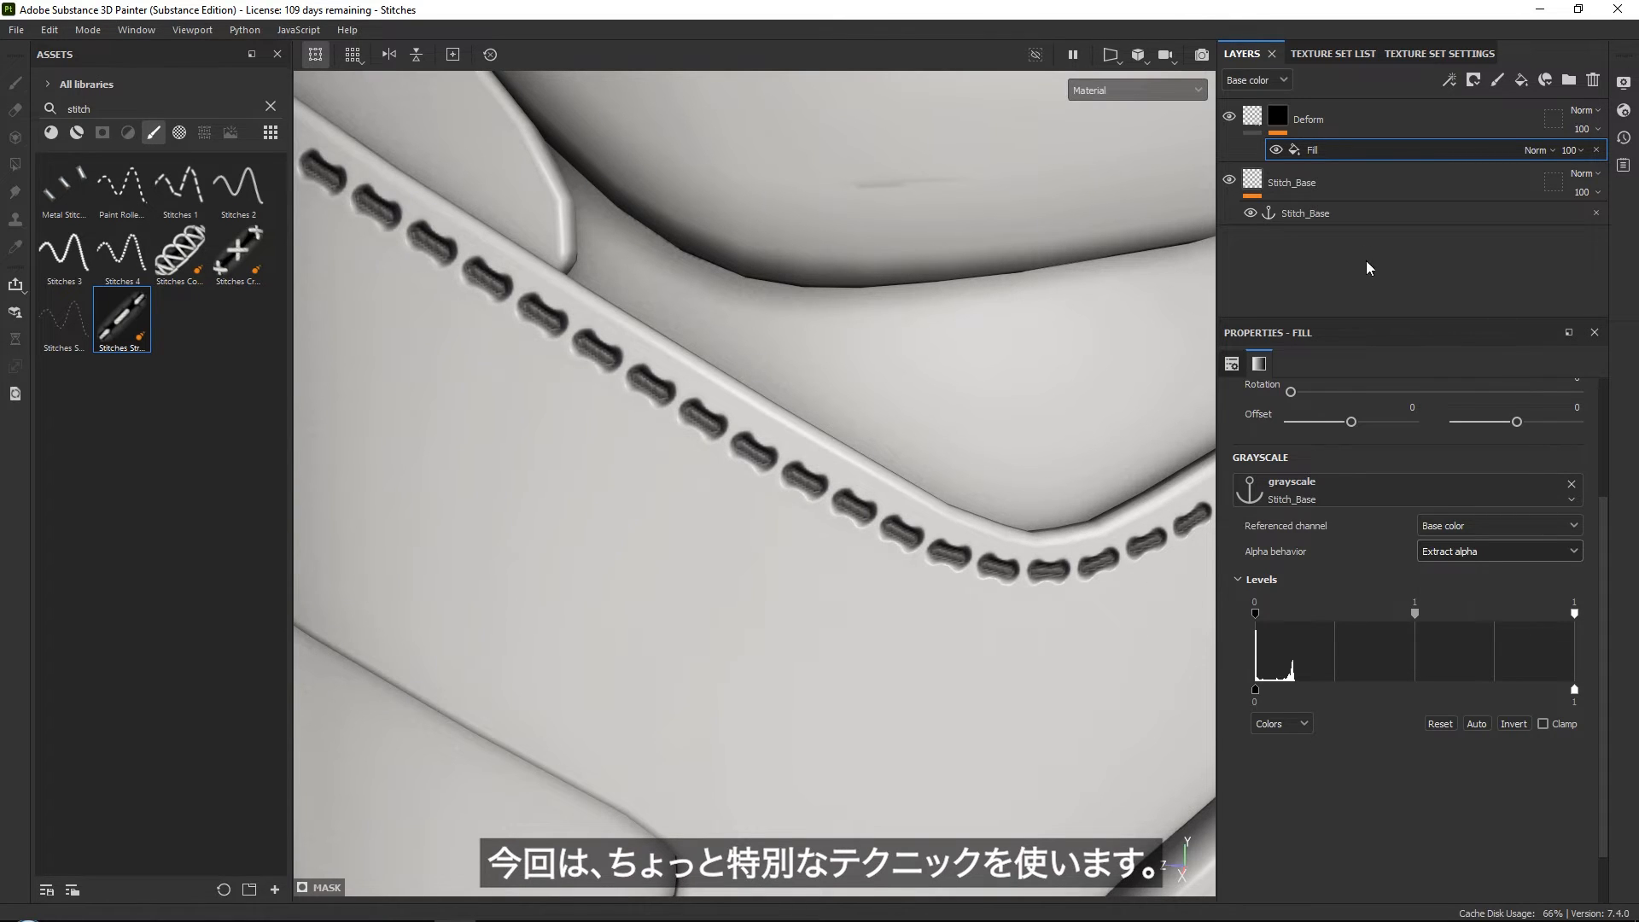
# Add two Blur filters to the Deform mask, at intensities 0.6 and 0.5.
pyautogui.click(1448, 78)
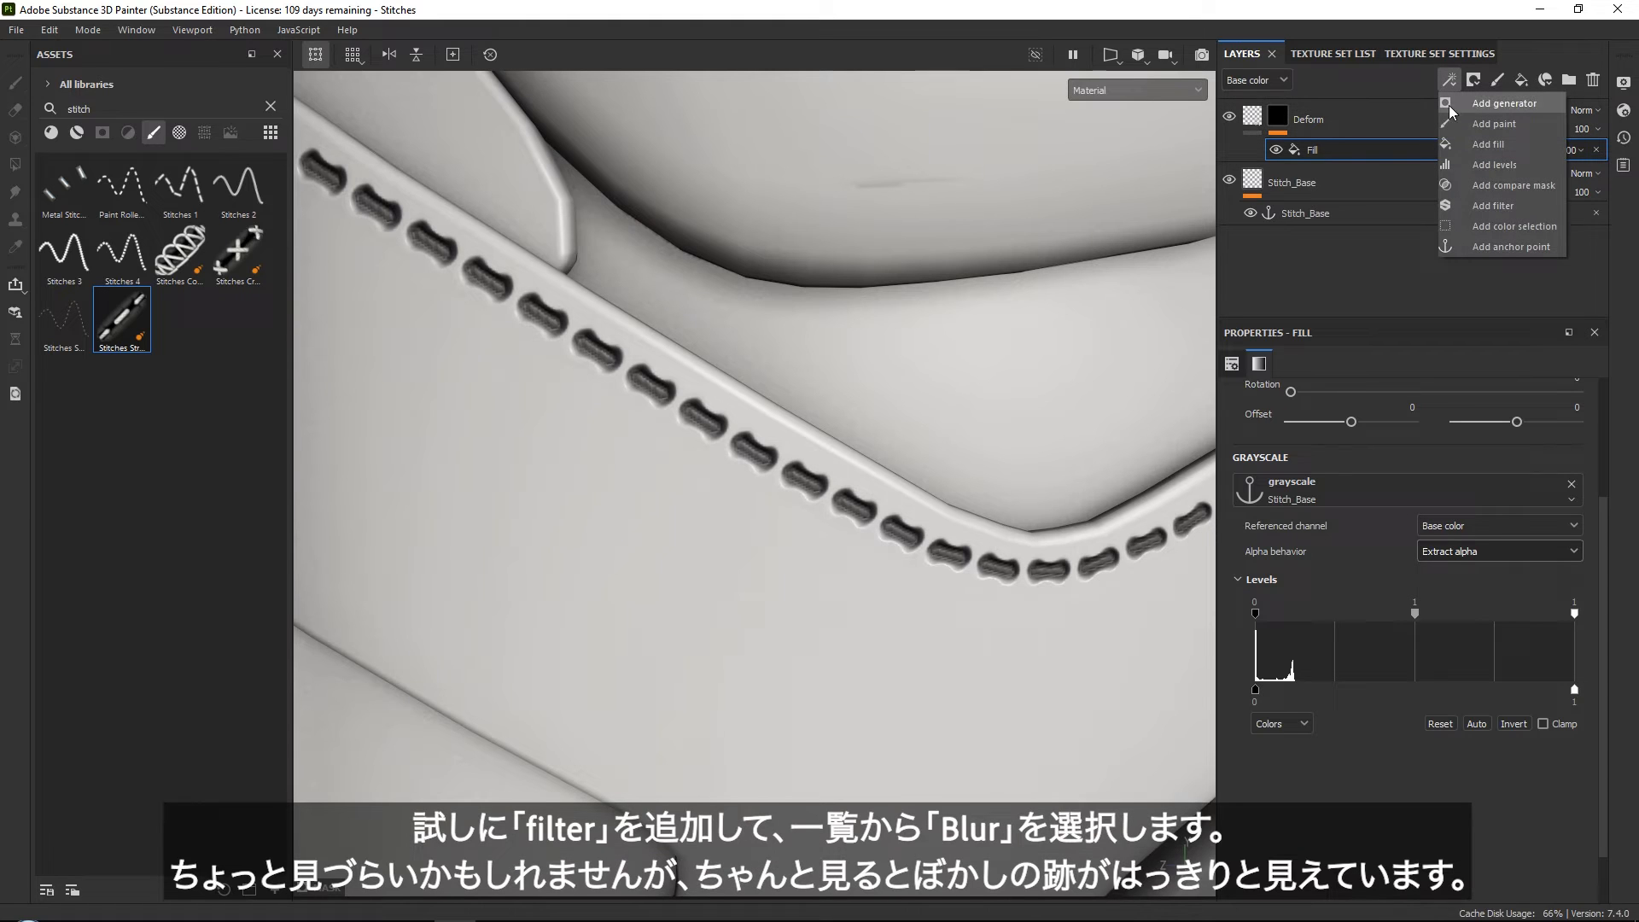
pyautogui.moveTo(1492, 206)
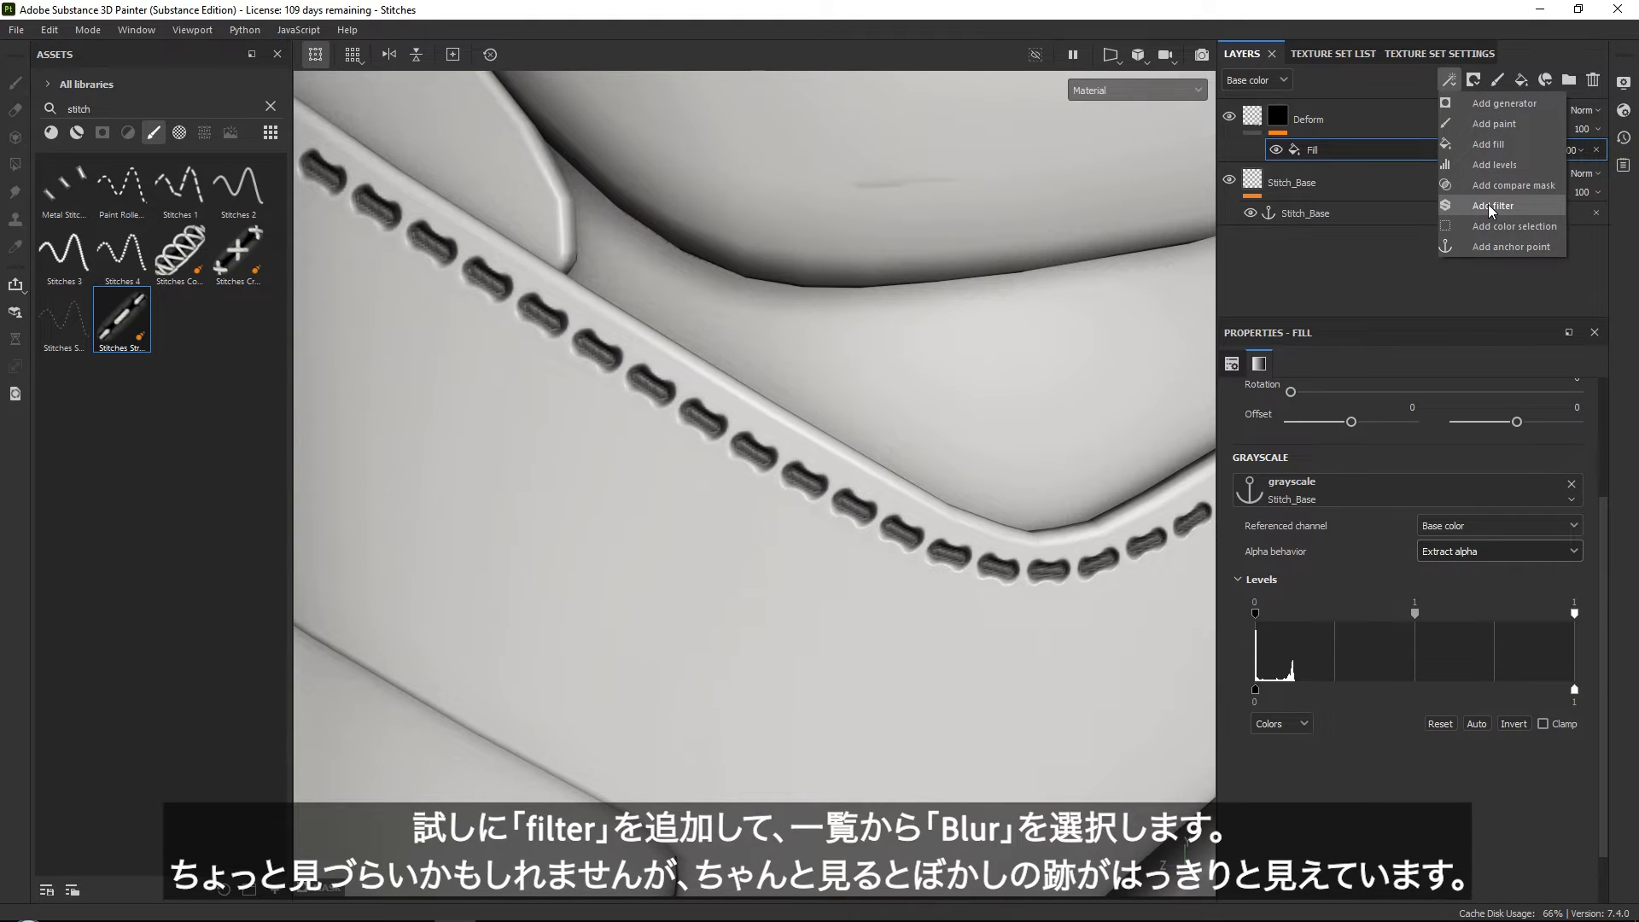
pyautogui.click(1493, 206)
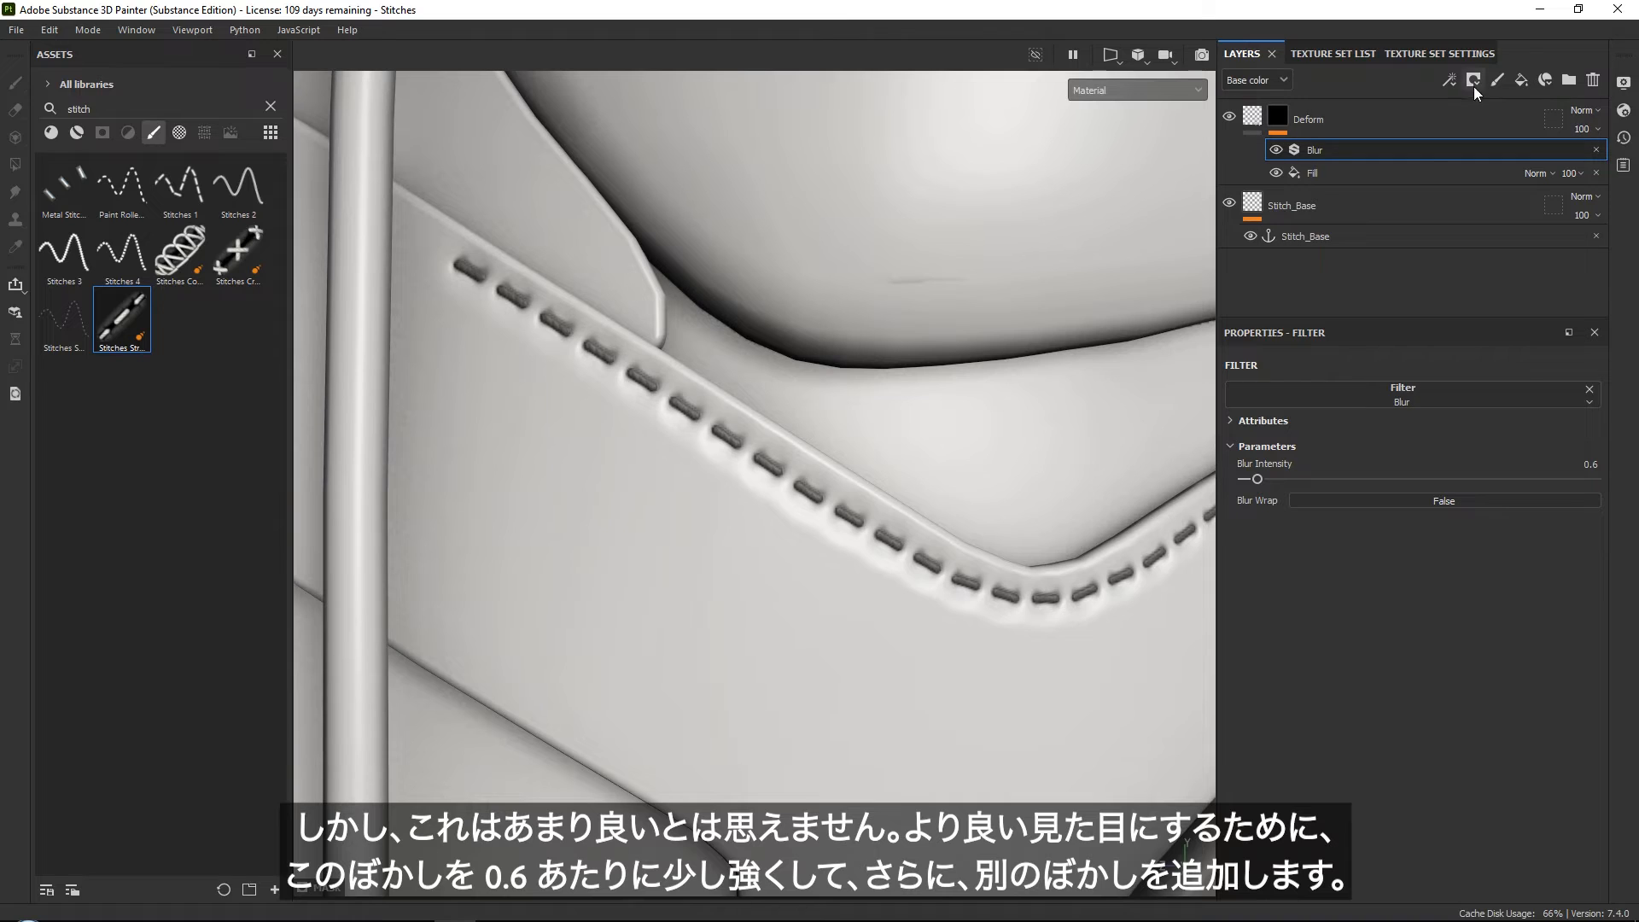
pyautogui.click(1449, 80)
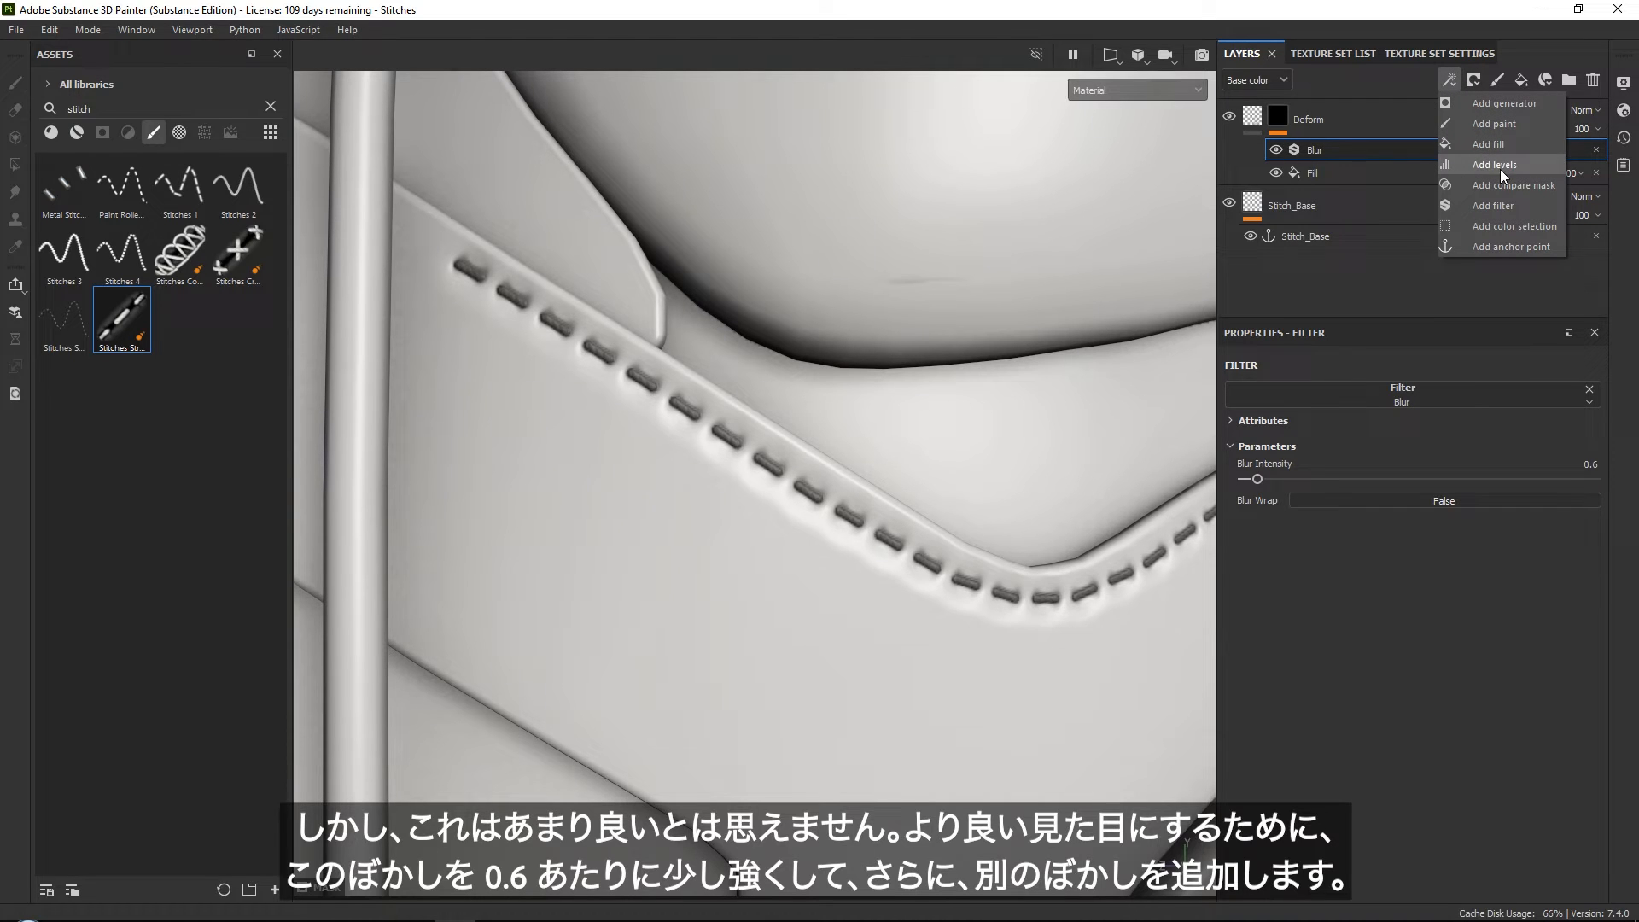
pyautogui.click(1492, 205)
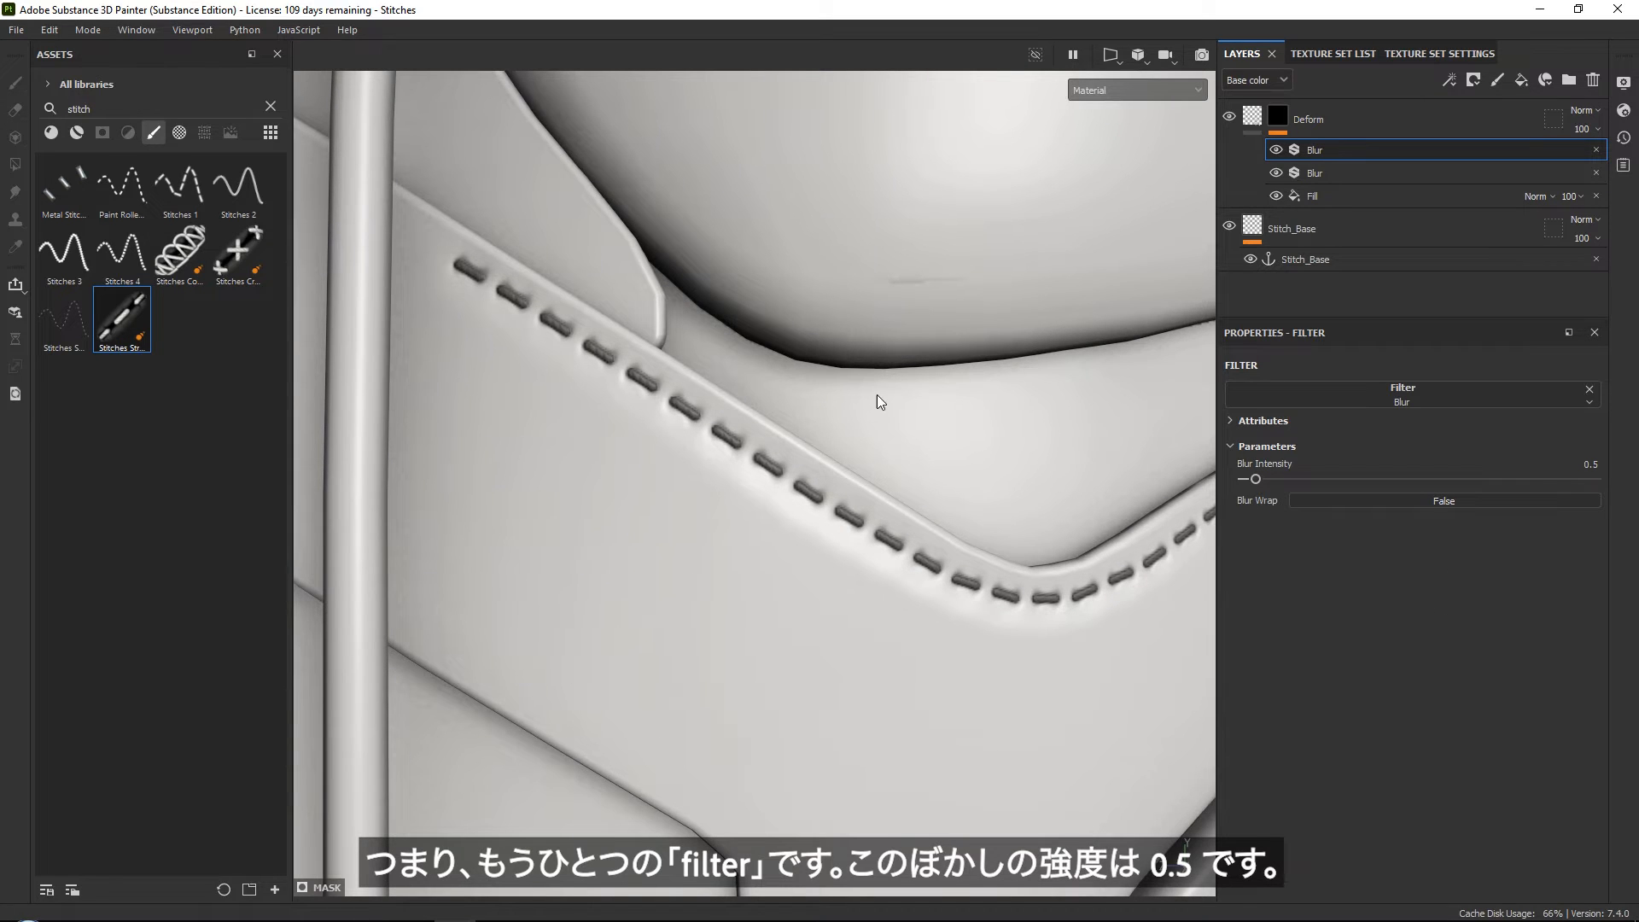
pyautogui.moveTo(879, 402); pyautogui.dragTo(768, 551)
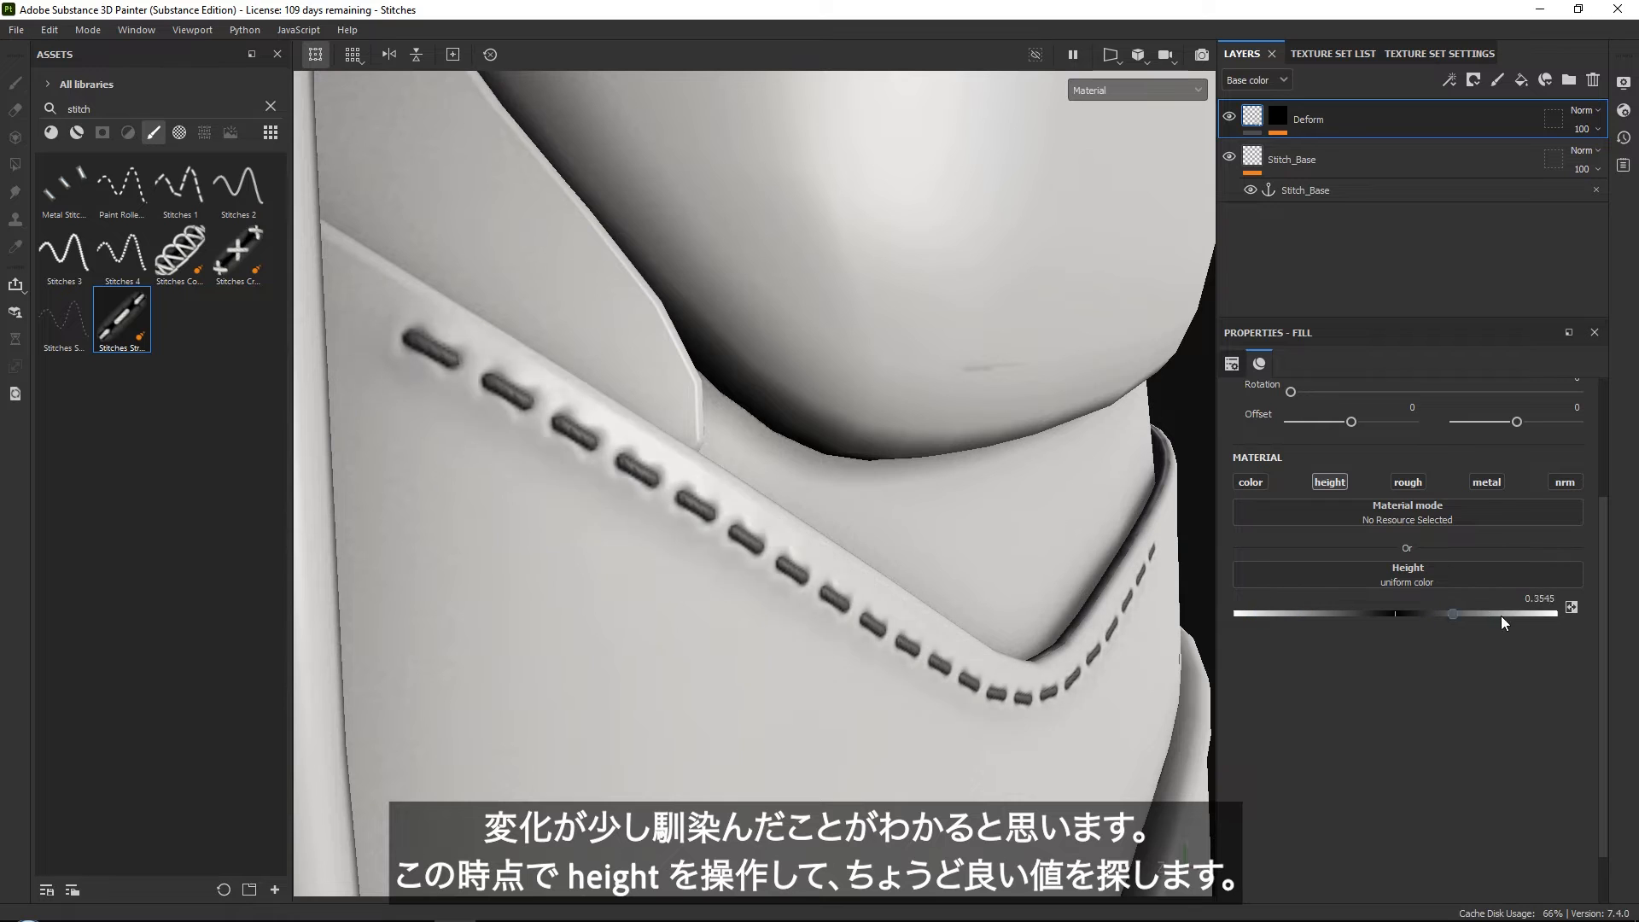
# Test Deform height values, settling on -0.4 to sink the stitches.
pyautogui.moveTo(1451, 614); pyautogui.dragTo(1339, 614)
pyautogui.write('-0.3')
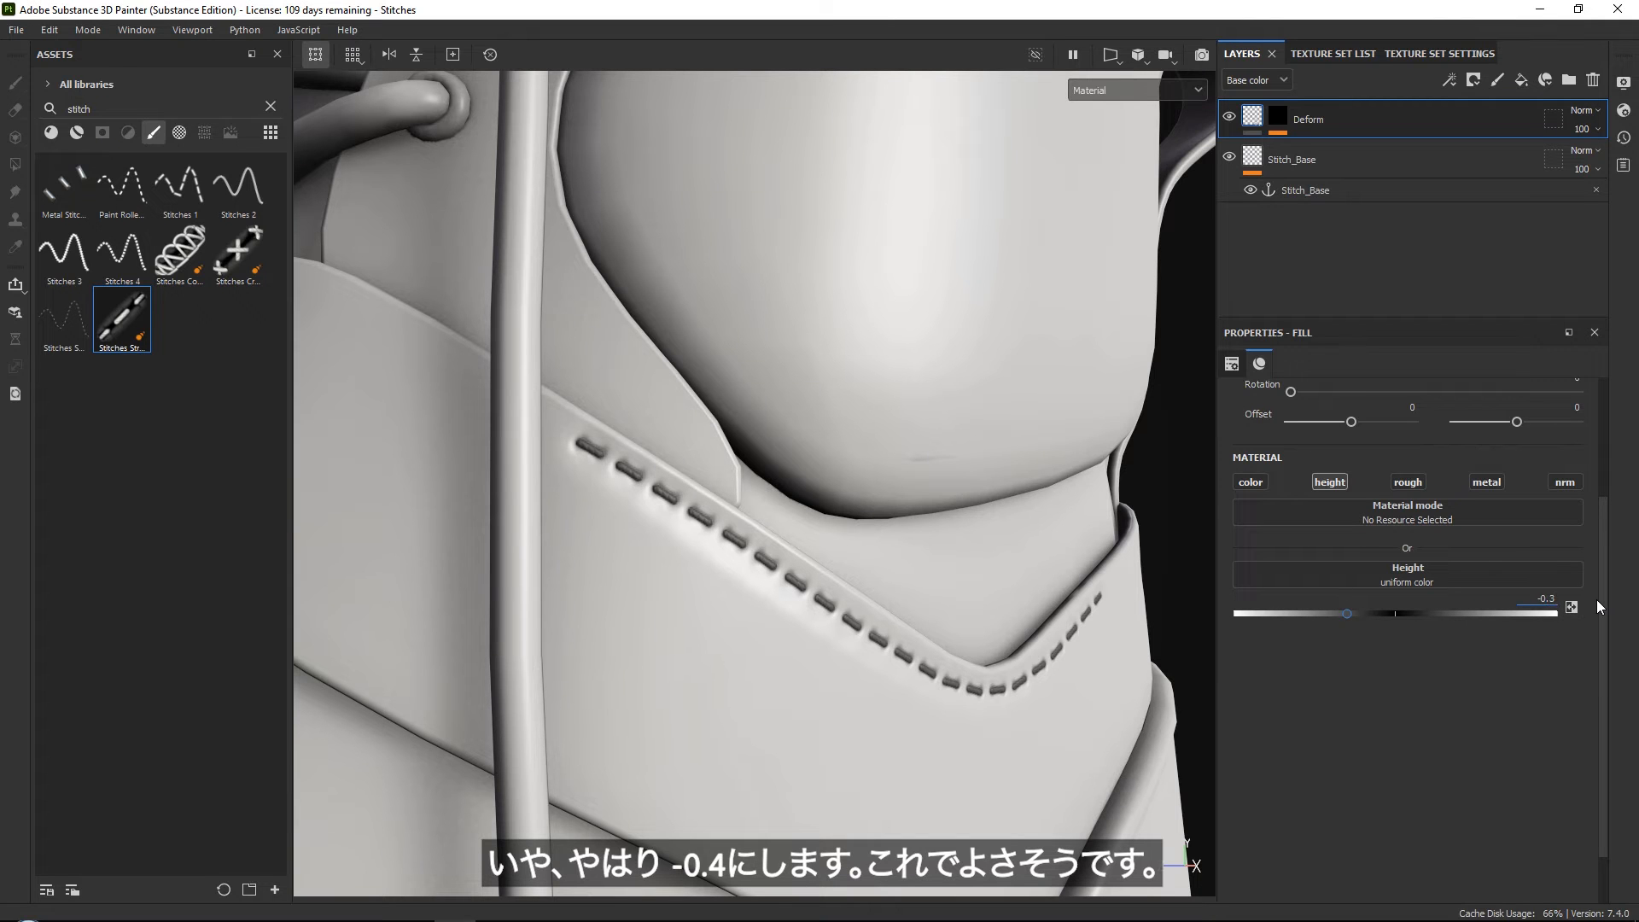
pyautogui.moveTo(1349, 614); pyautogui.dragTo(1331, 614)
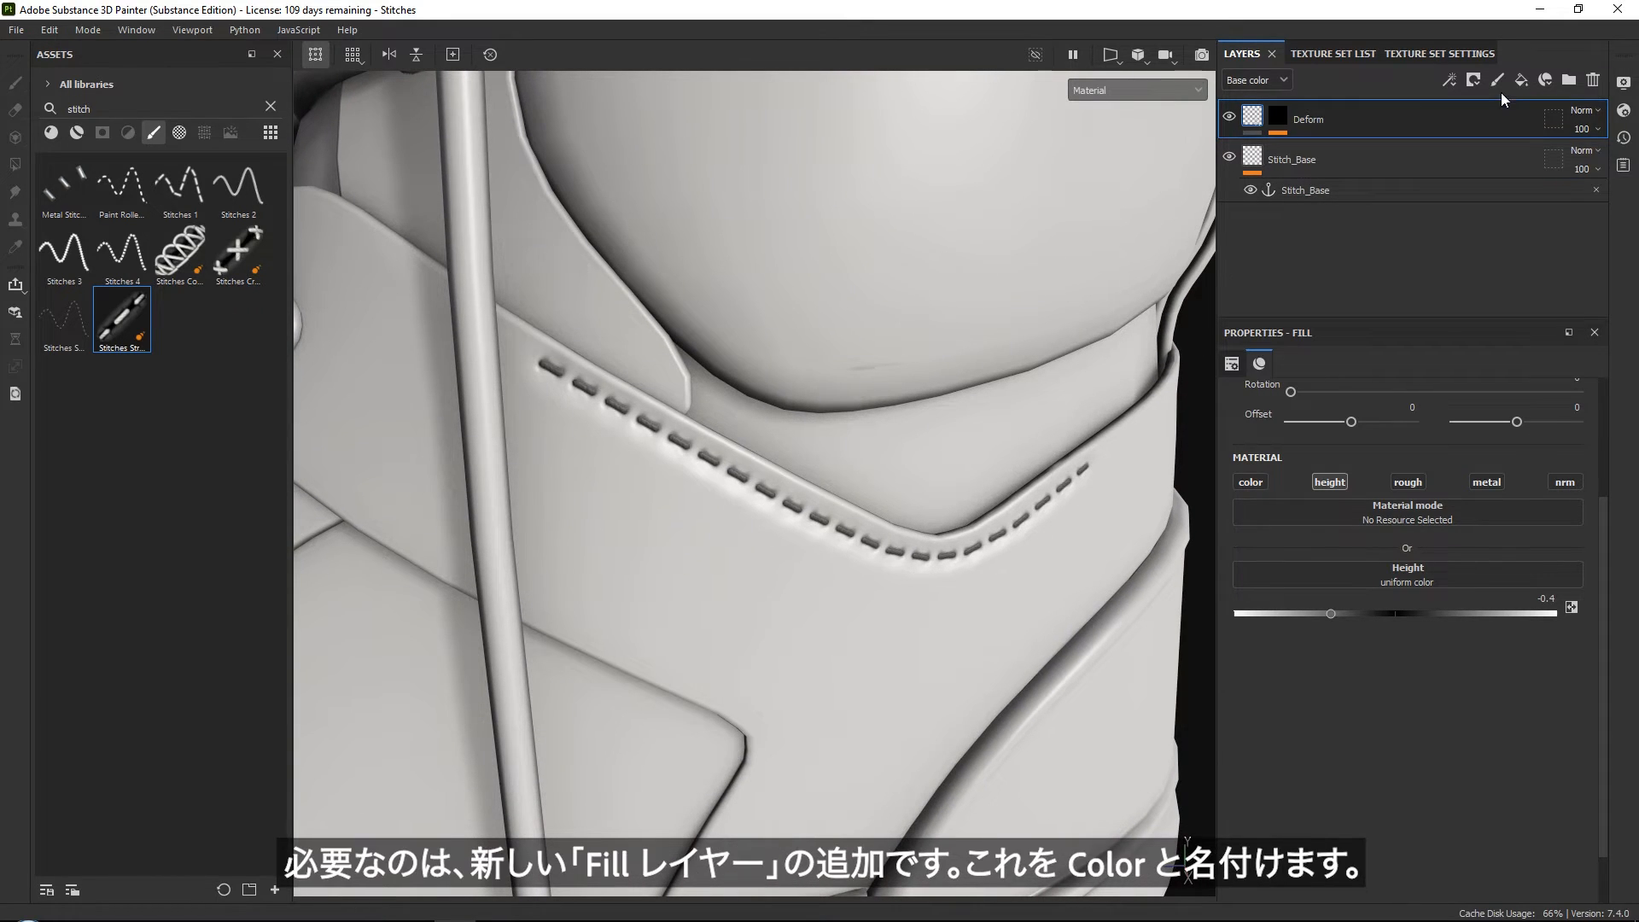
# Add a Color fill layer with raised roughness and a strong red base colour.
pyautogui.click(1524, 79)
pyautogui.write('Color')
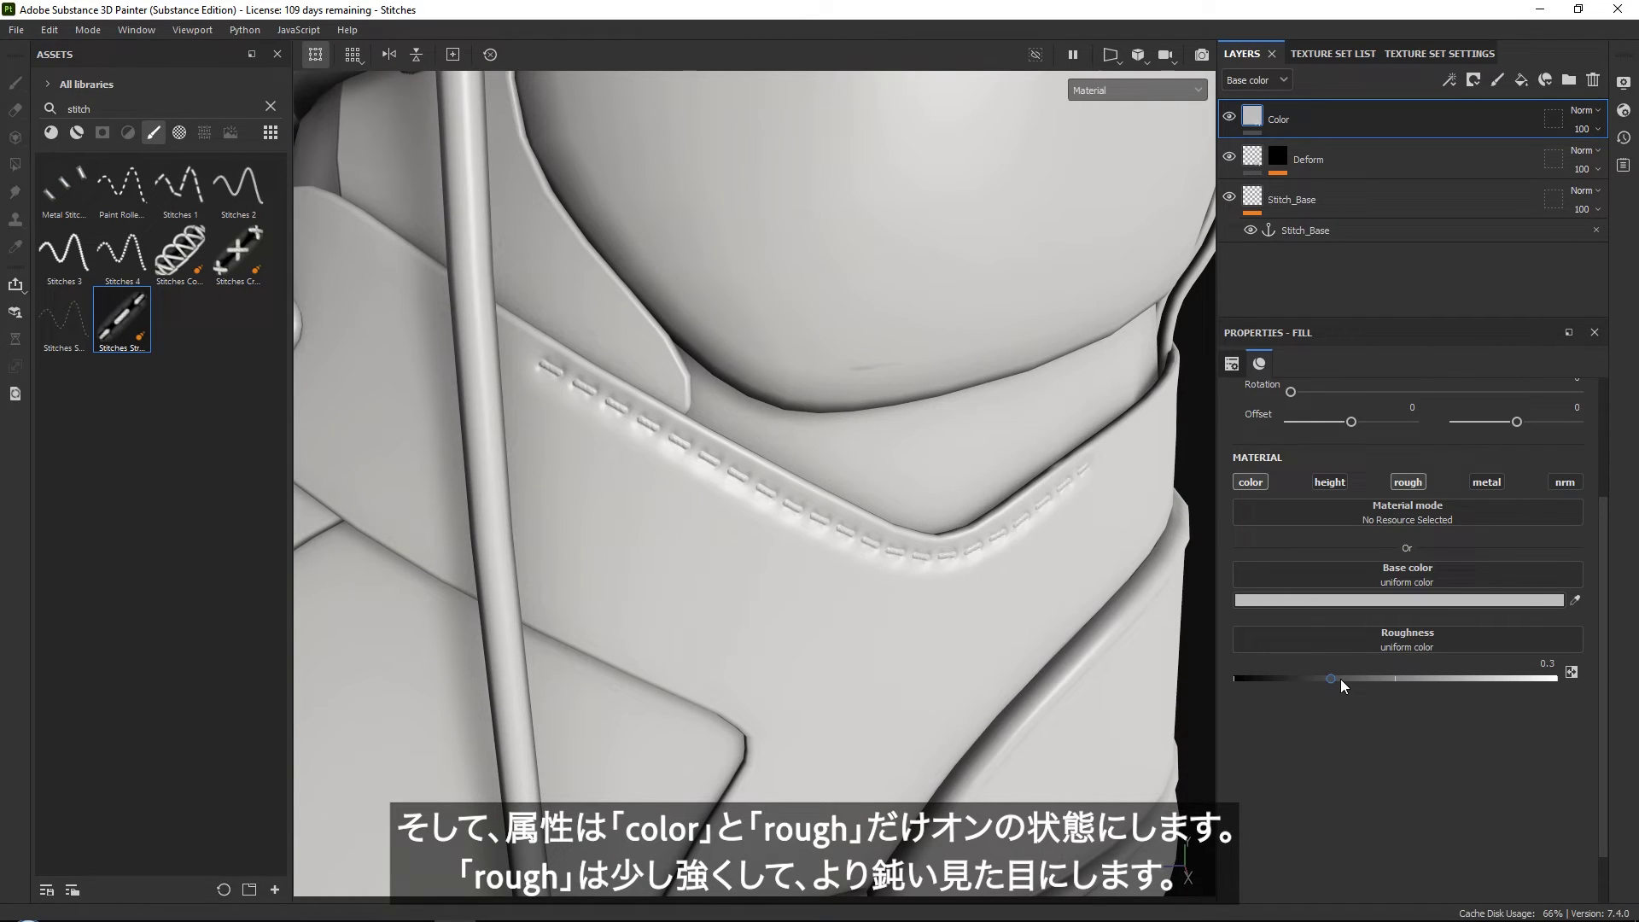
pyautogui.moveTo(1331, 679); pyautogui.dragTo(1356, 679)
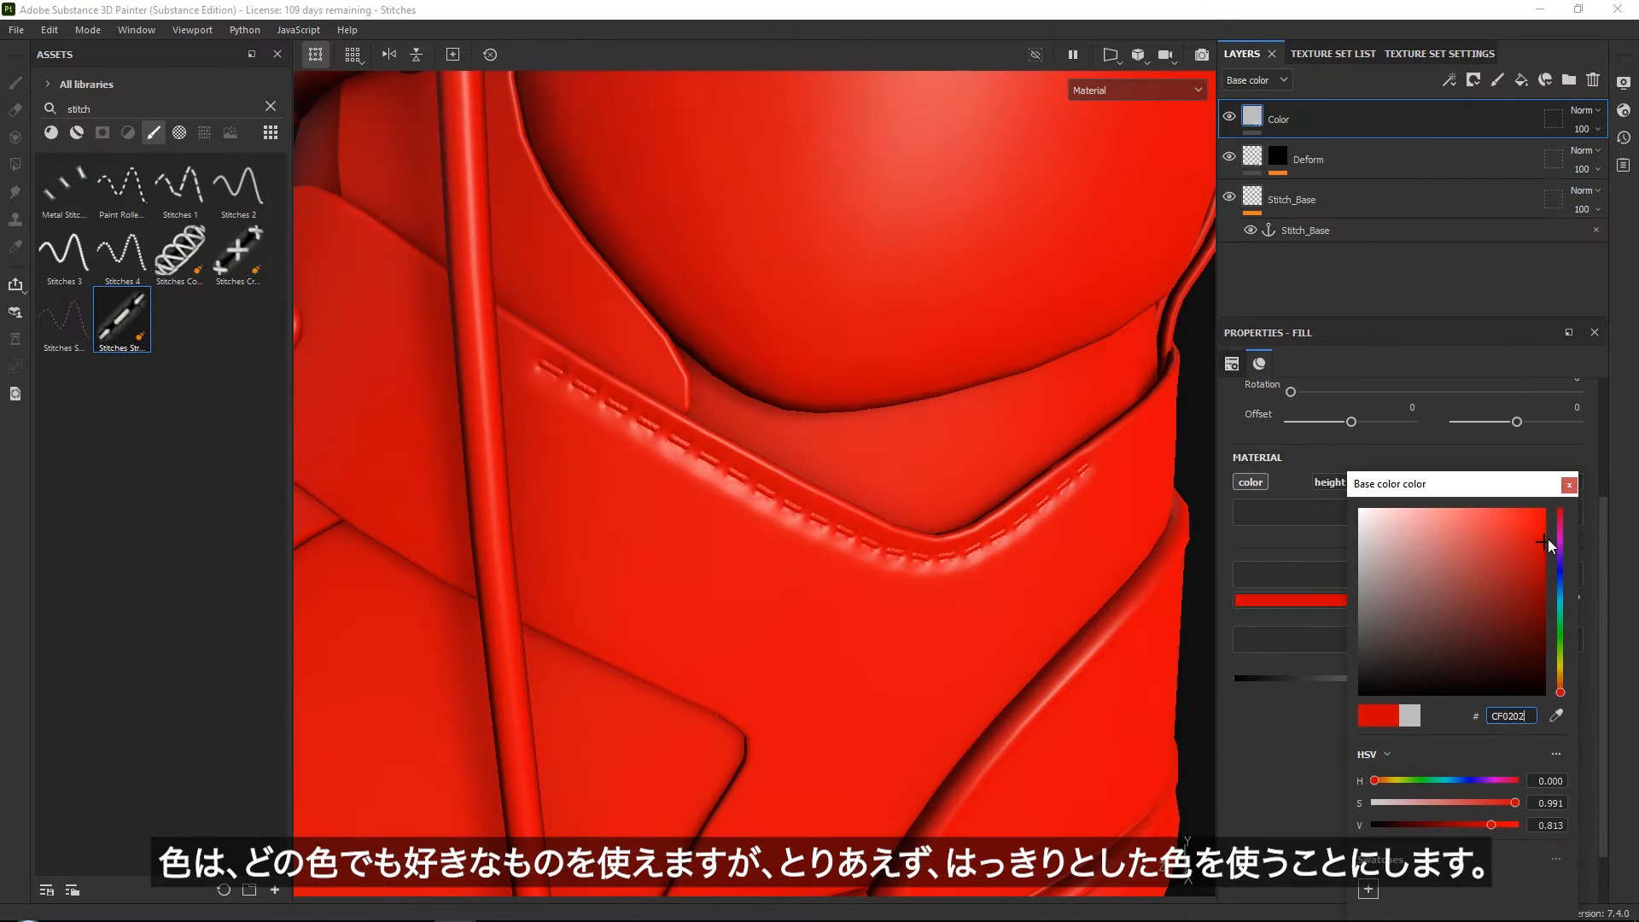
pyautogui.click(1530, 541)
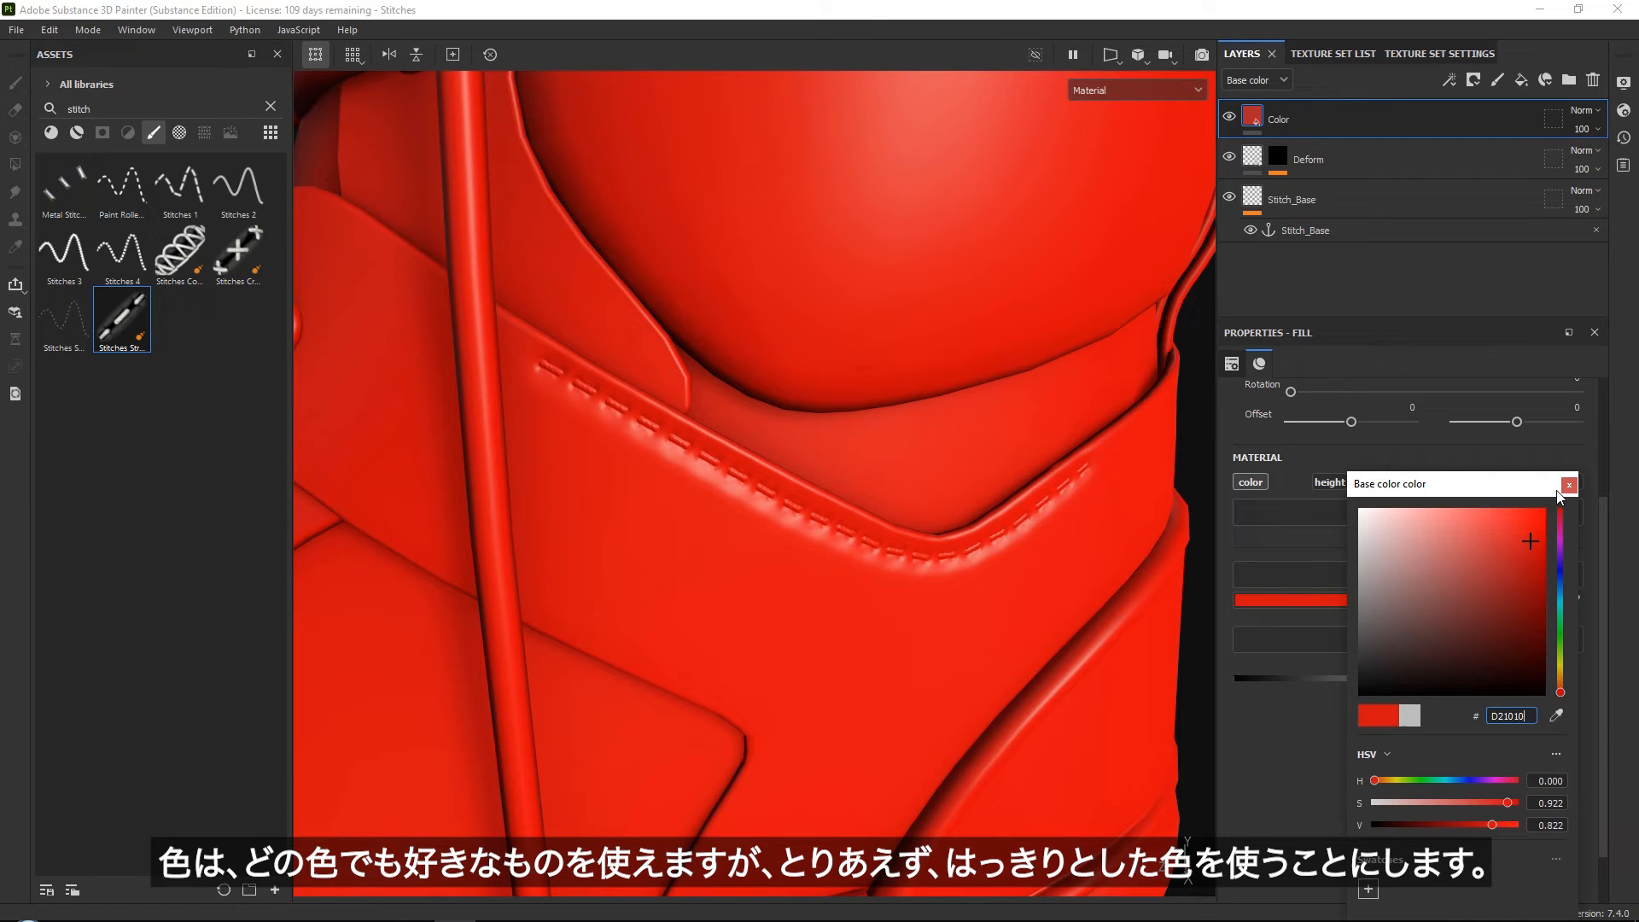
pyautogui.click(1568, 484)
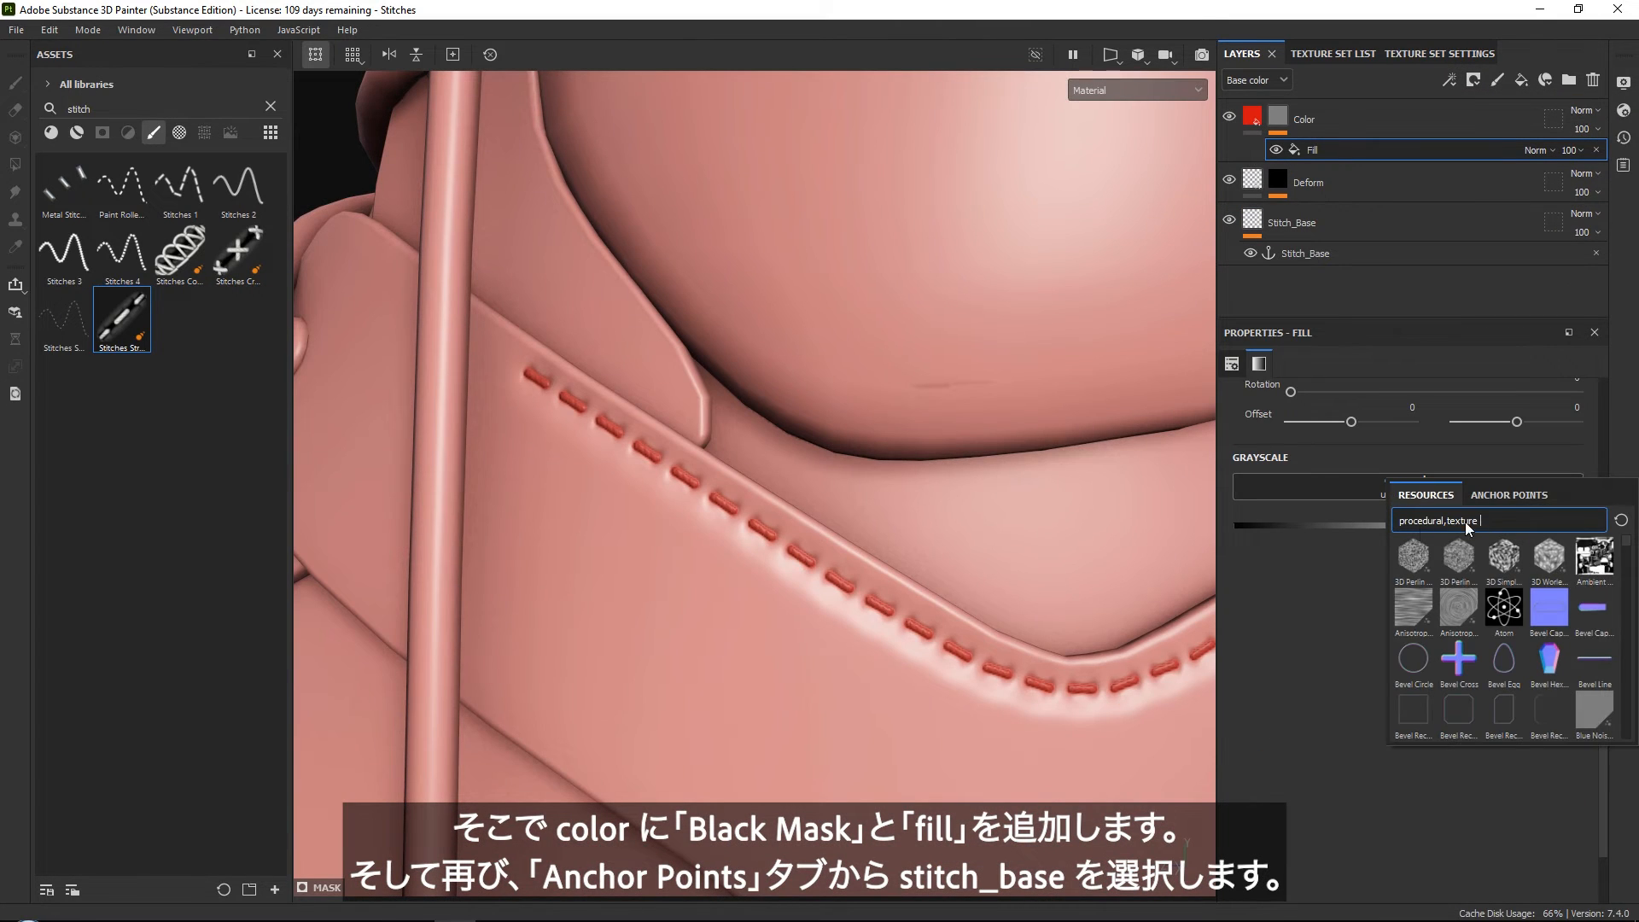
# Set the Color layer's mask anchor to Stitch_Base with Extract alpha behavior.
pyautogui.click(1509, 495)
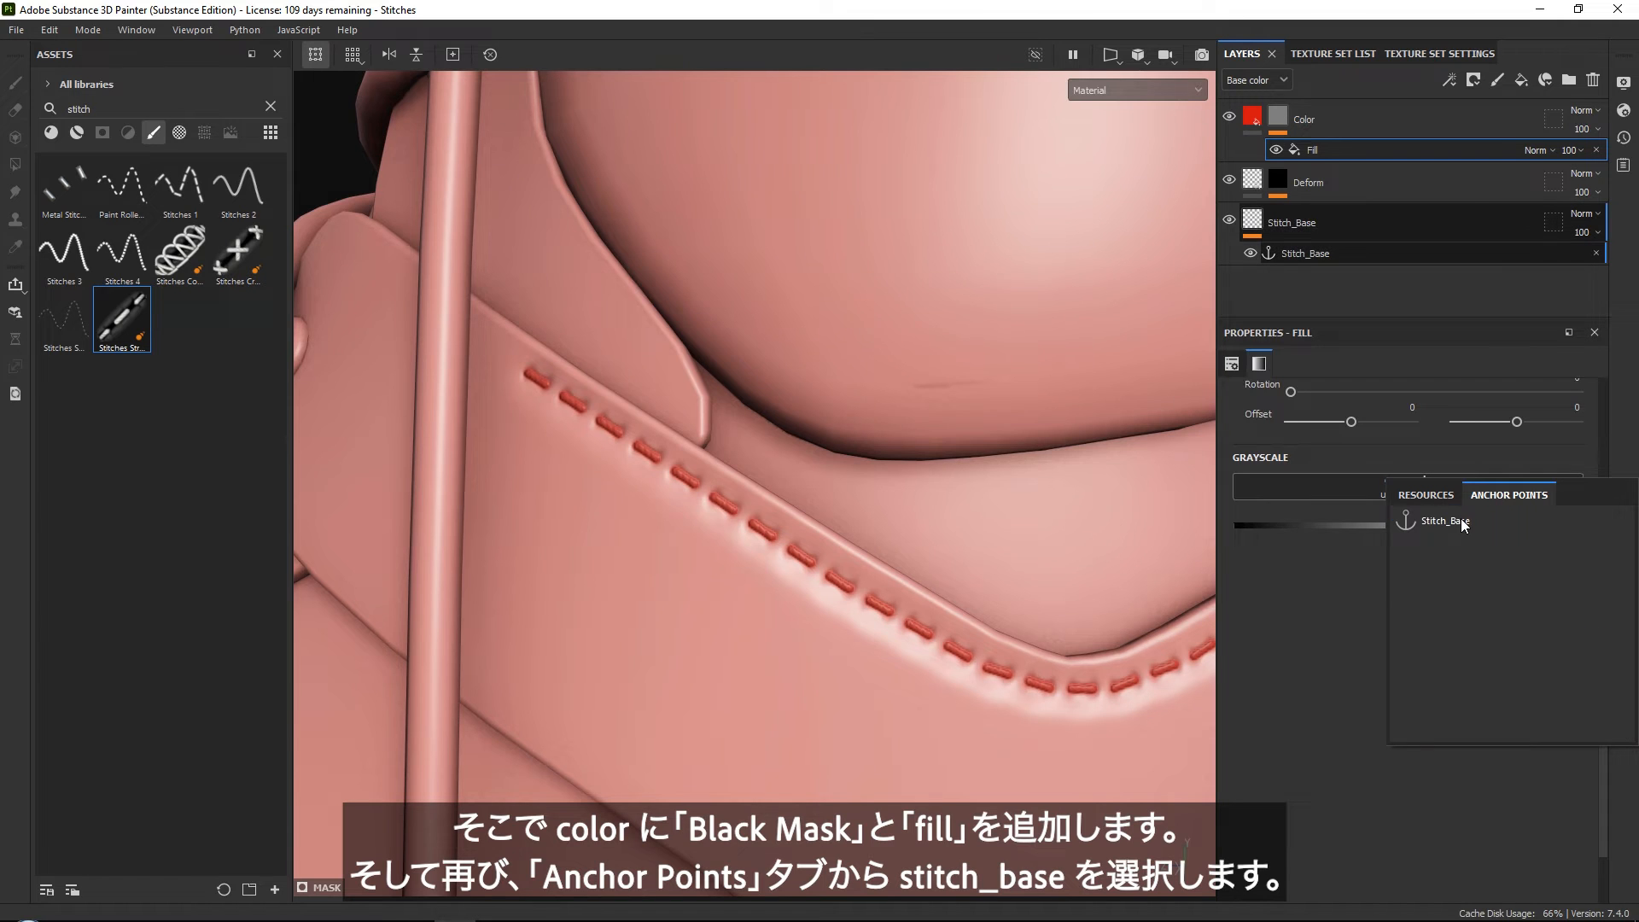
pyautogui.click(1445, 521)
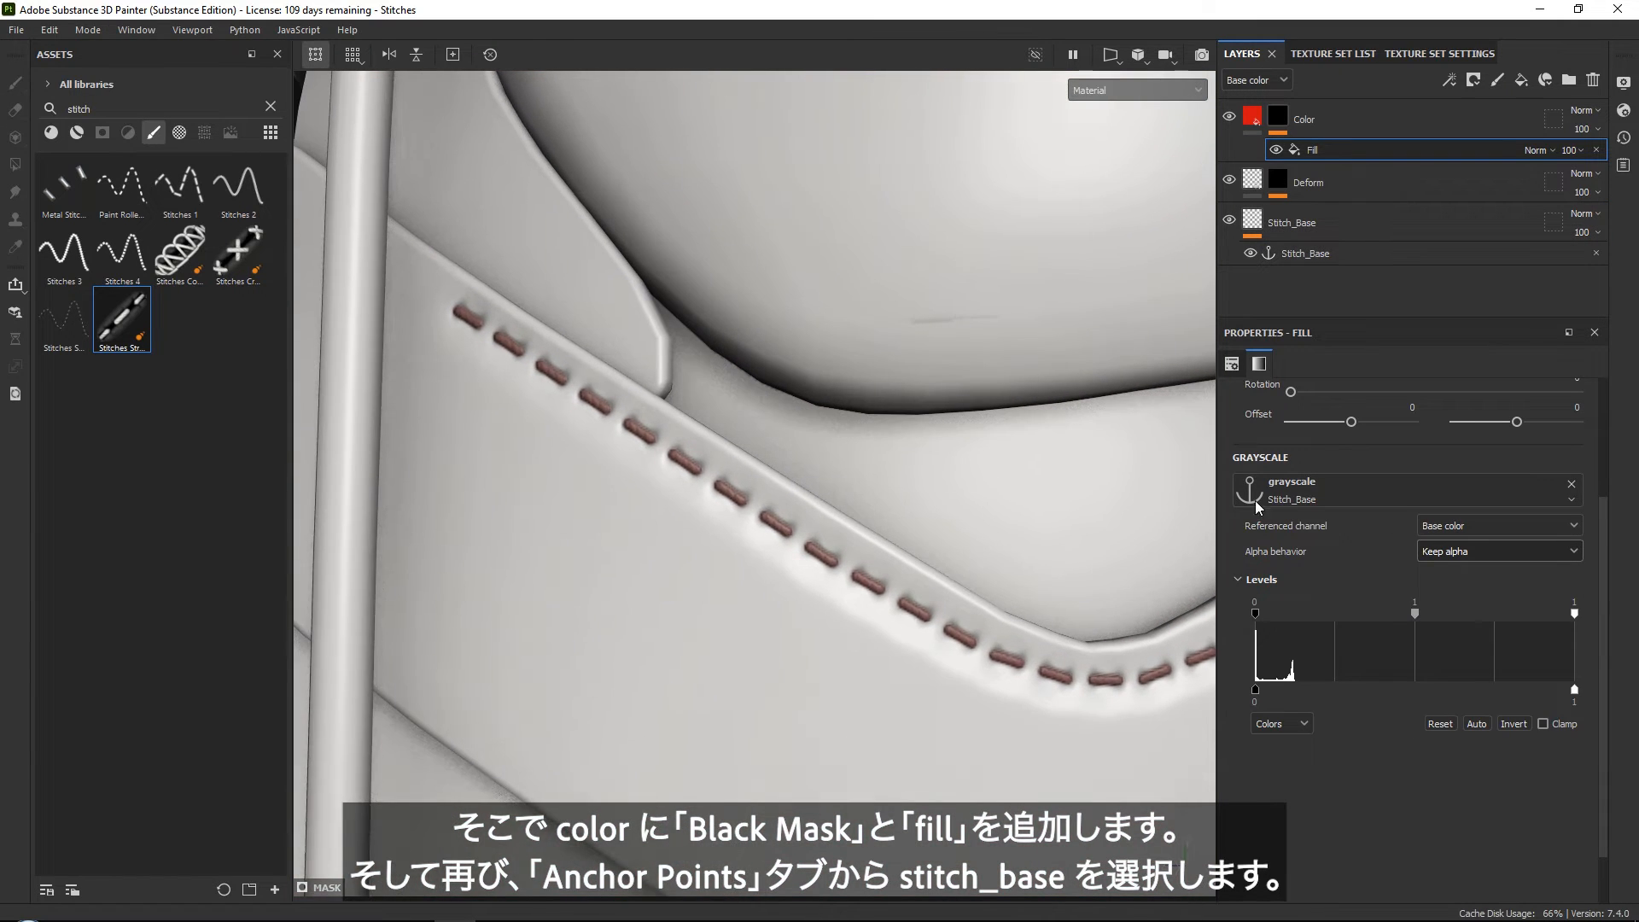
pyautogui.click(1500, 551)
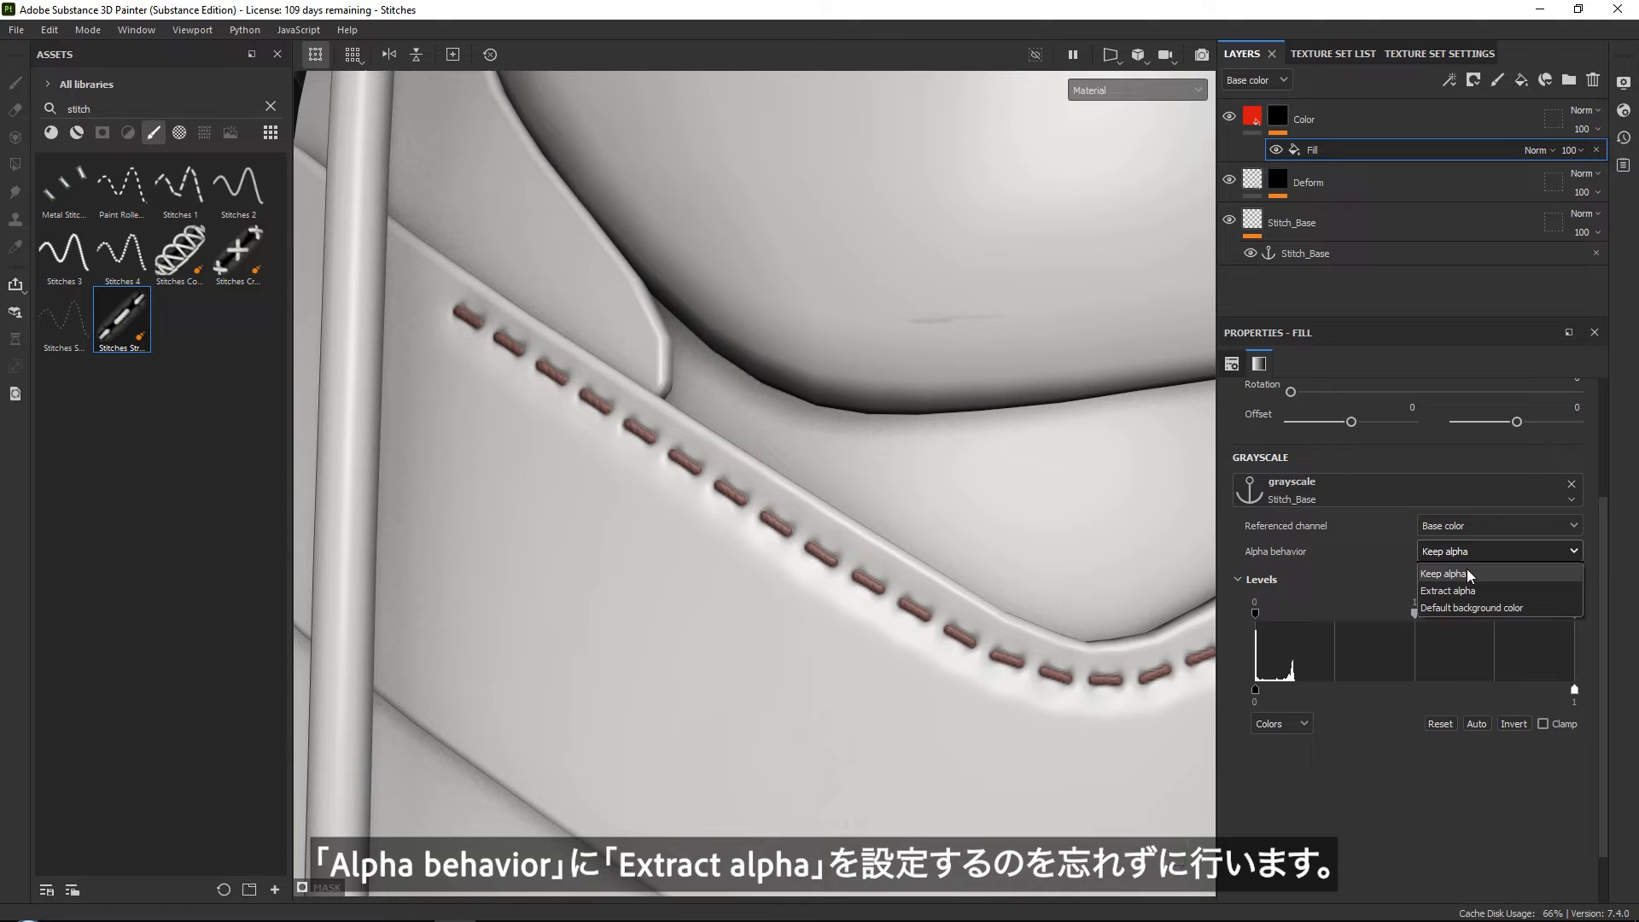
pyautogui.click(1448, 590)
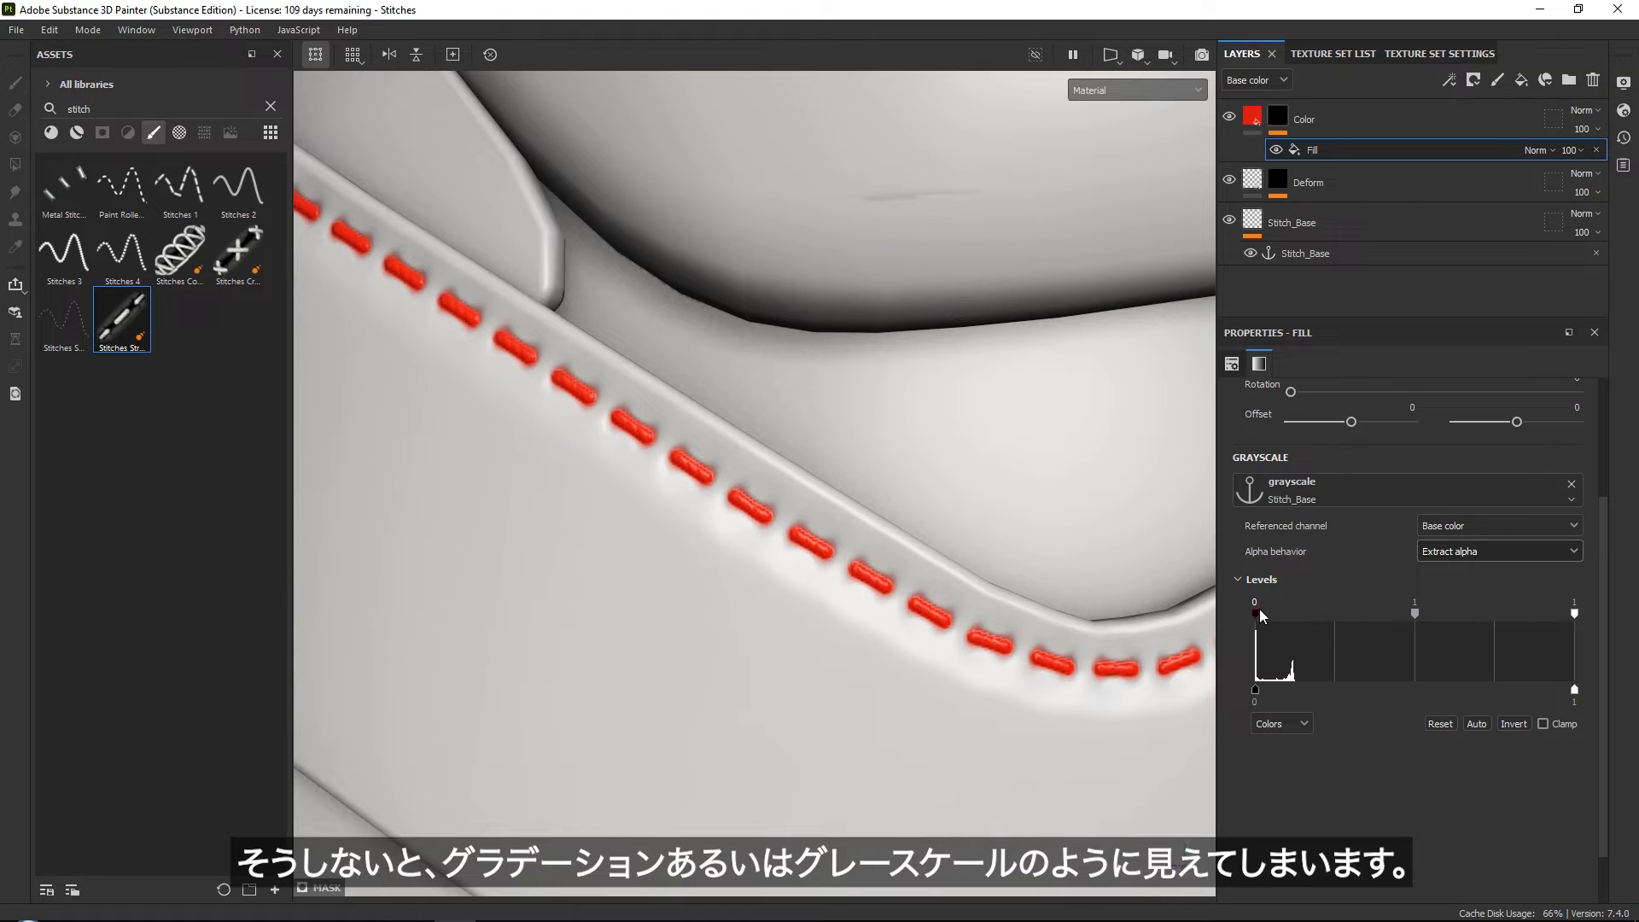
# Raise the mask Levels black point so red stays tightly on the stitches.
pyautogui.moveTo(1258, 615); pyautogui.dragTo(1262, 620)
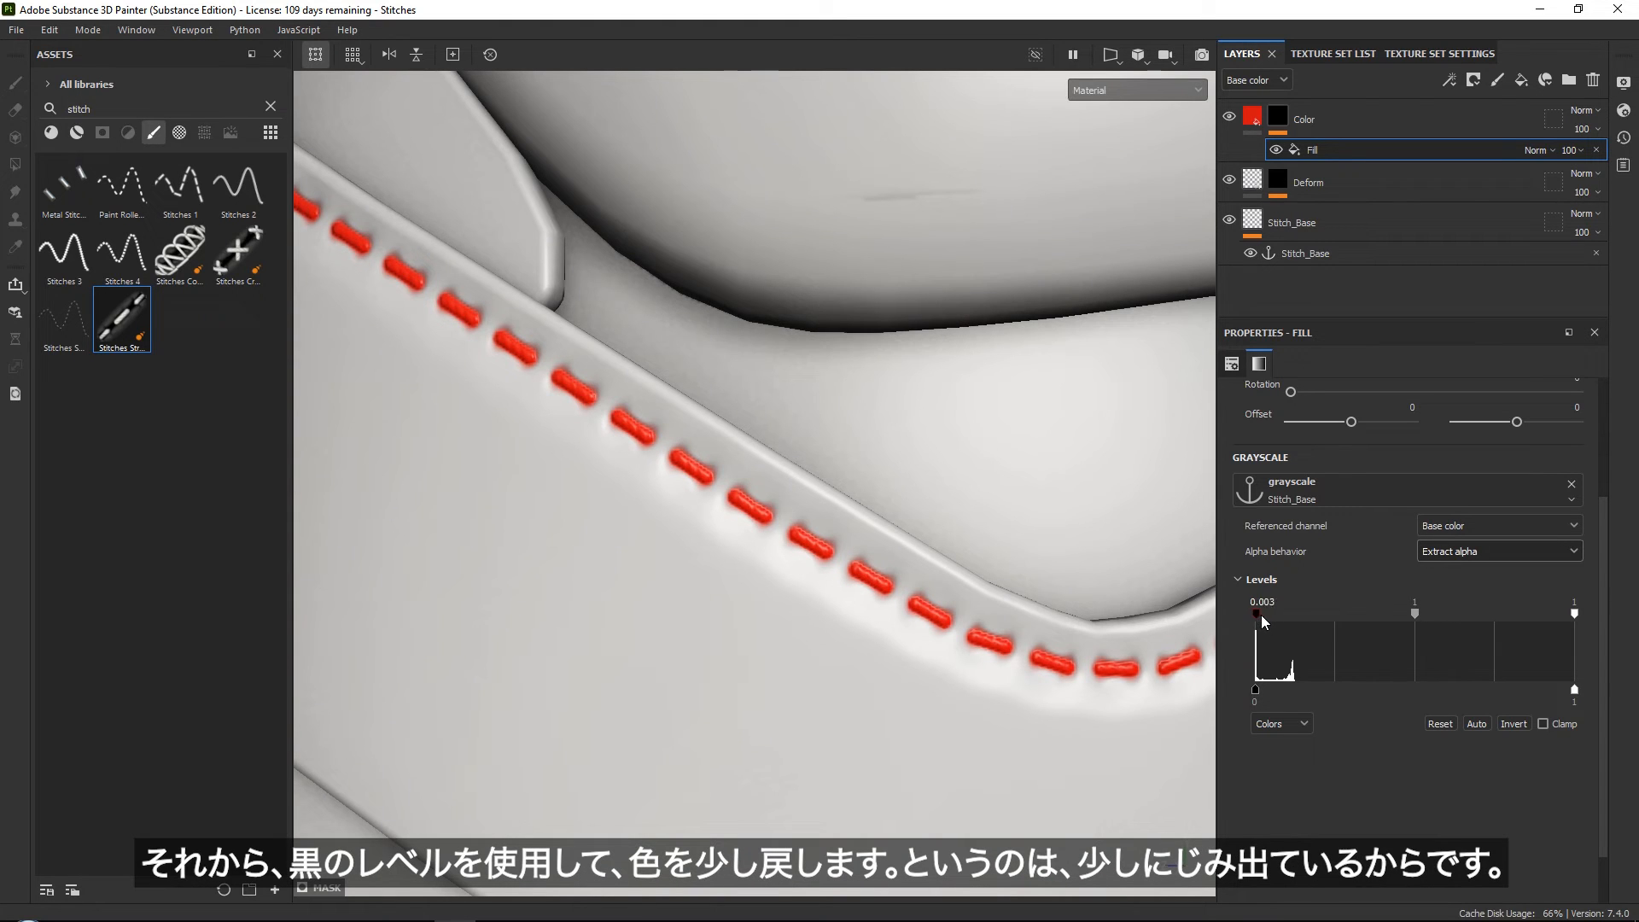
pyautogui.moveTo(1254, 615); pyautogui.dragTo(1407, 615)
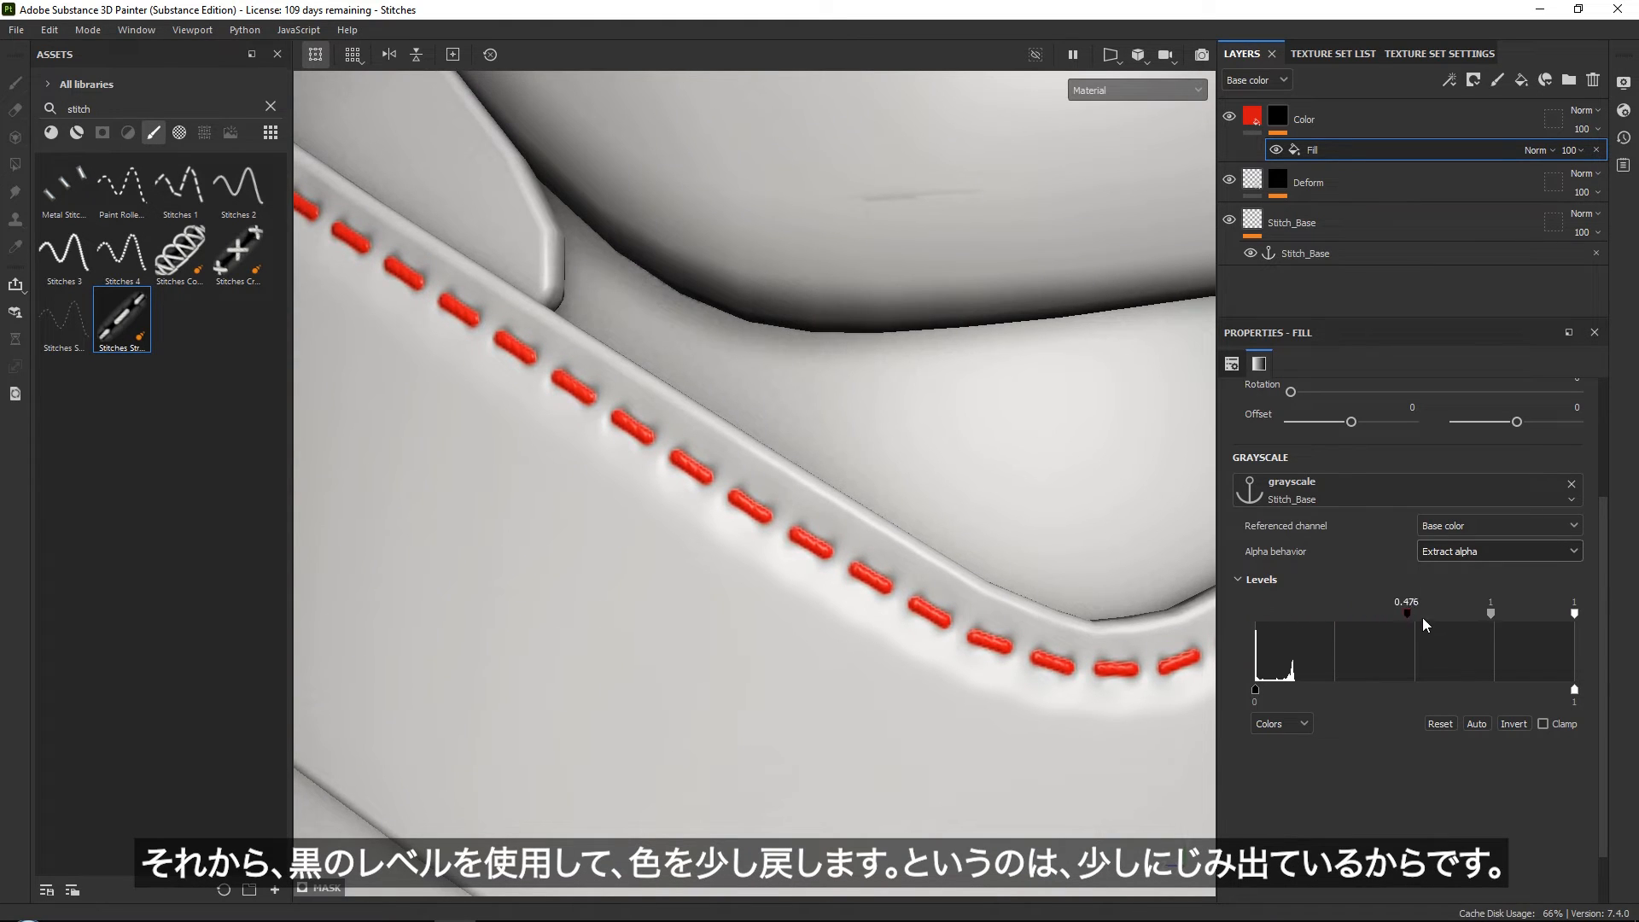
pyautogui.moveTo(1435, 615); pyautogui.dragTo(1470, 614)
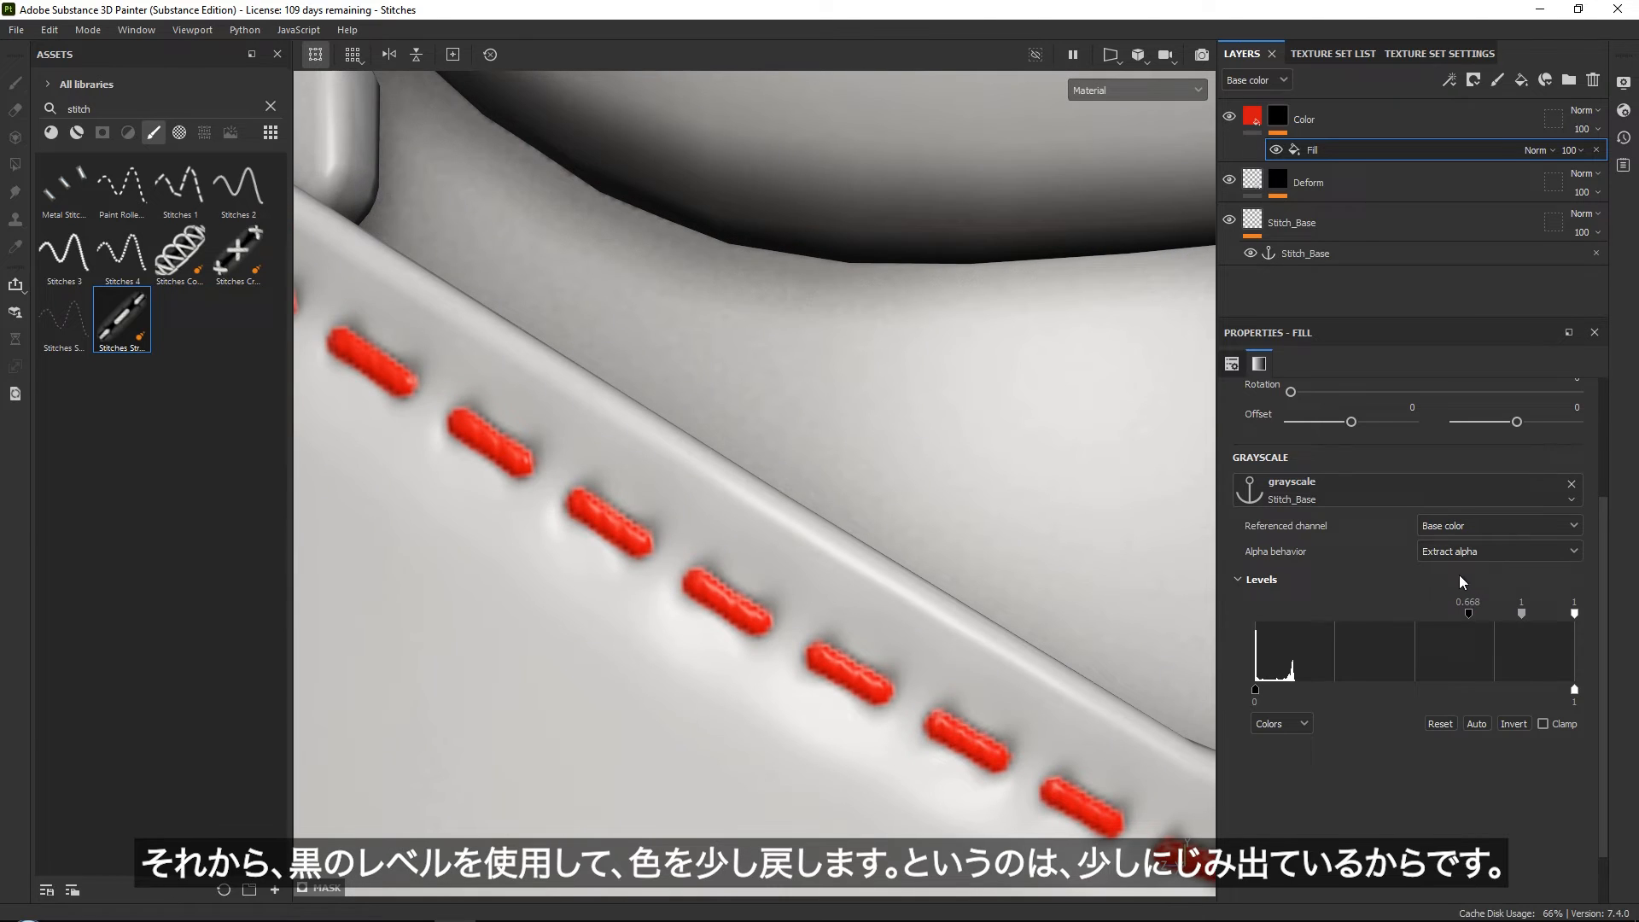
pyautogui.moveTo(1468, 615); pyautogui.dragTo(1520, 615)
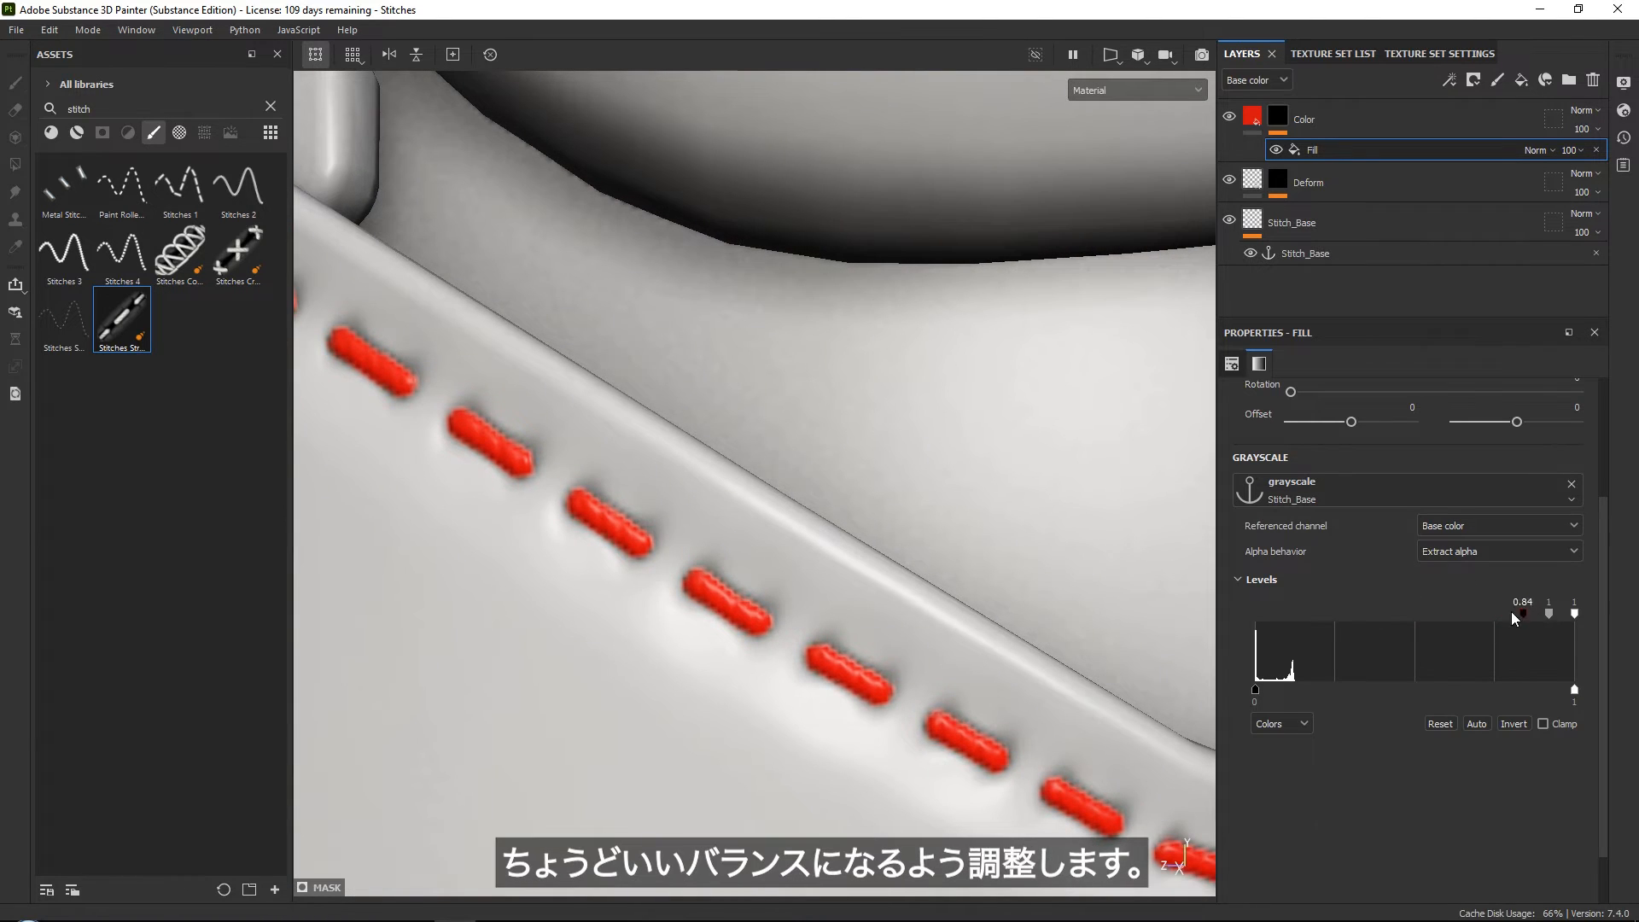
pyautogui.moveTo(1522, 615); pyautogui.dragTo(1471, 615)
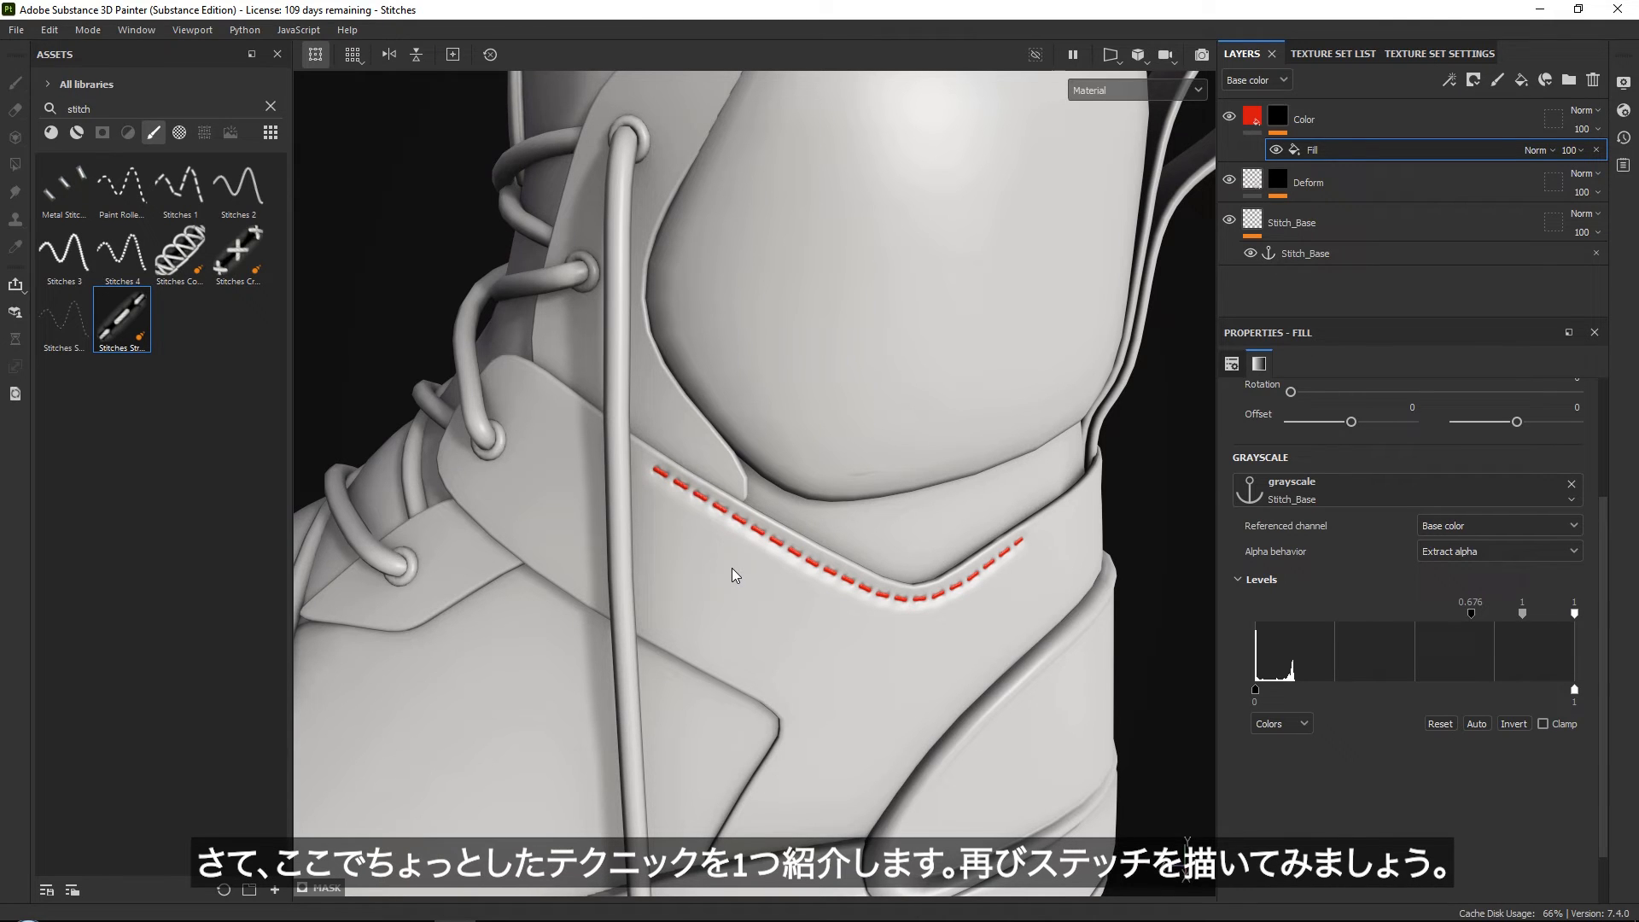
pyautogui.moveTo(251, 328)
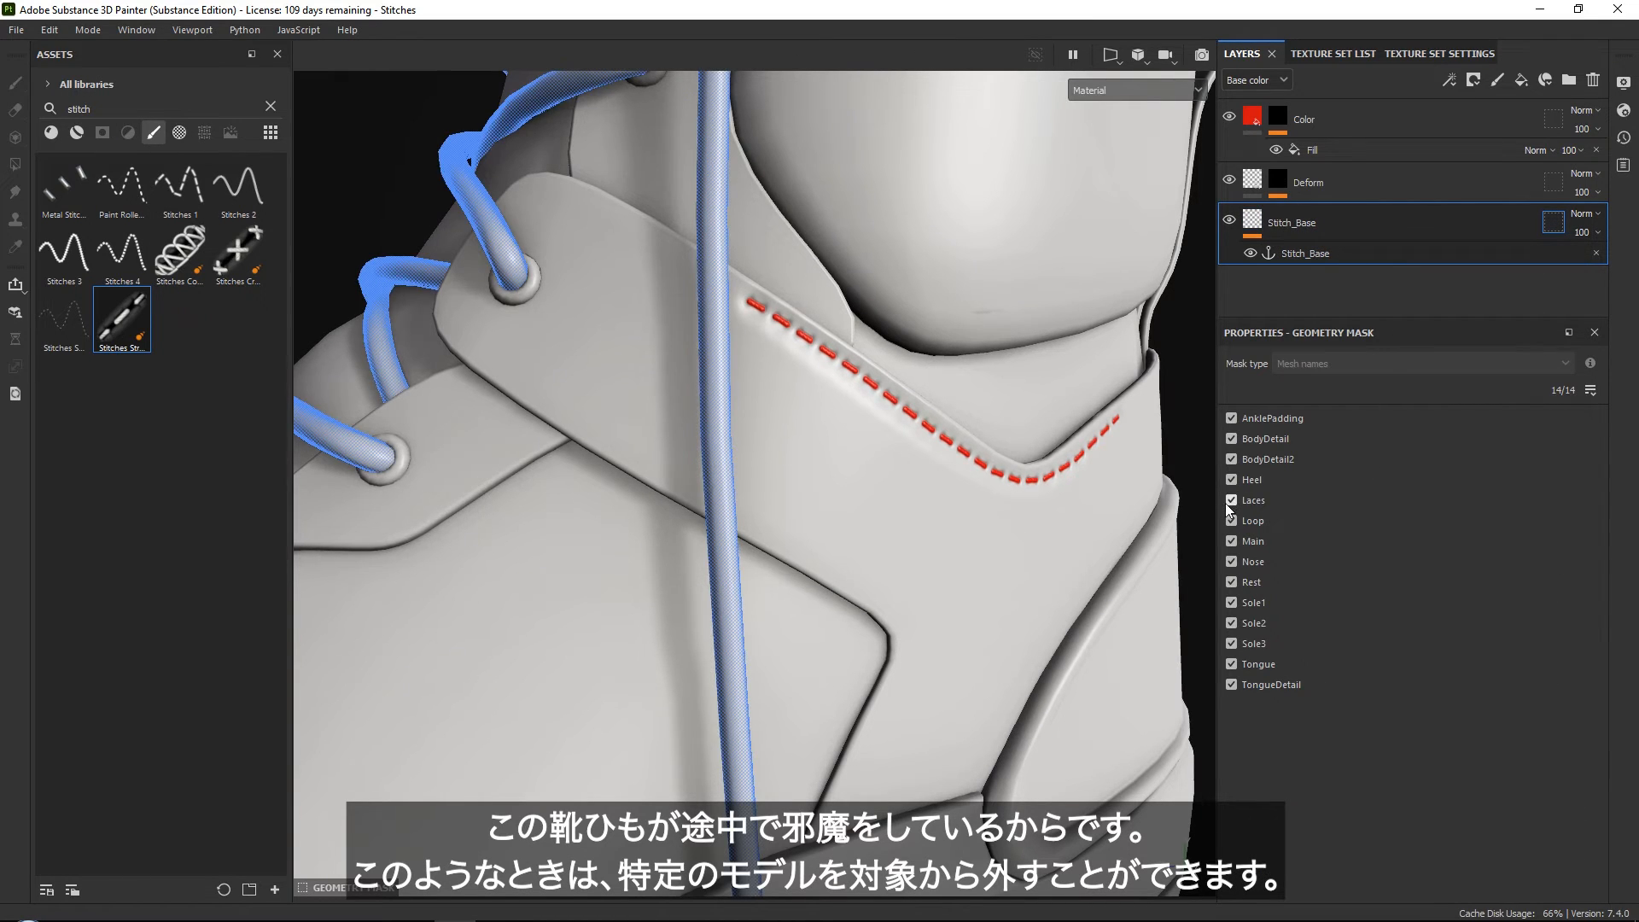
# Uncheck Laces in the geometry masks of the stitch layers.
pyautogui.click(1232, 501)
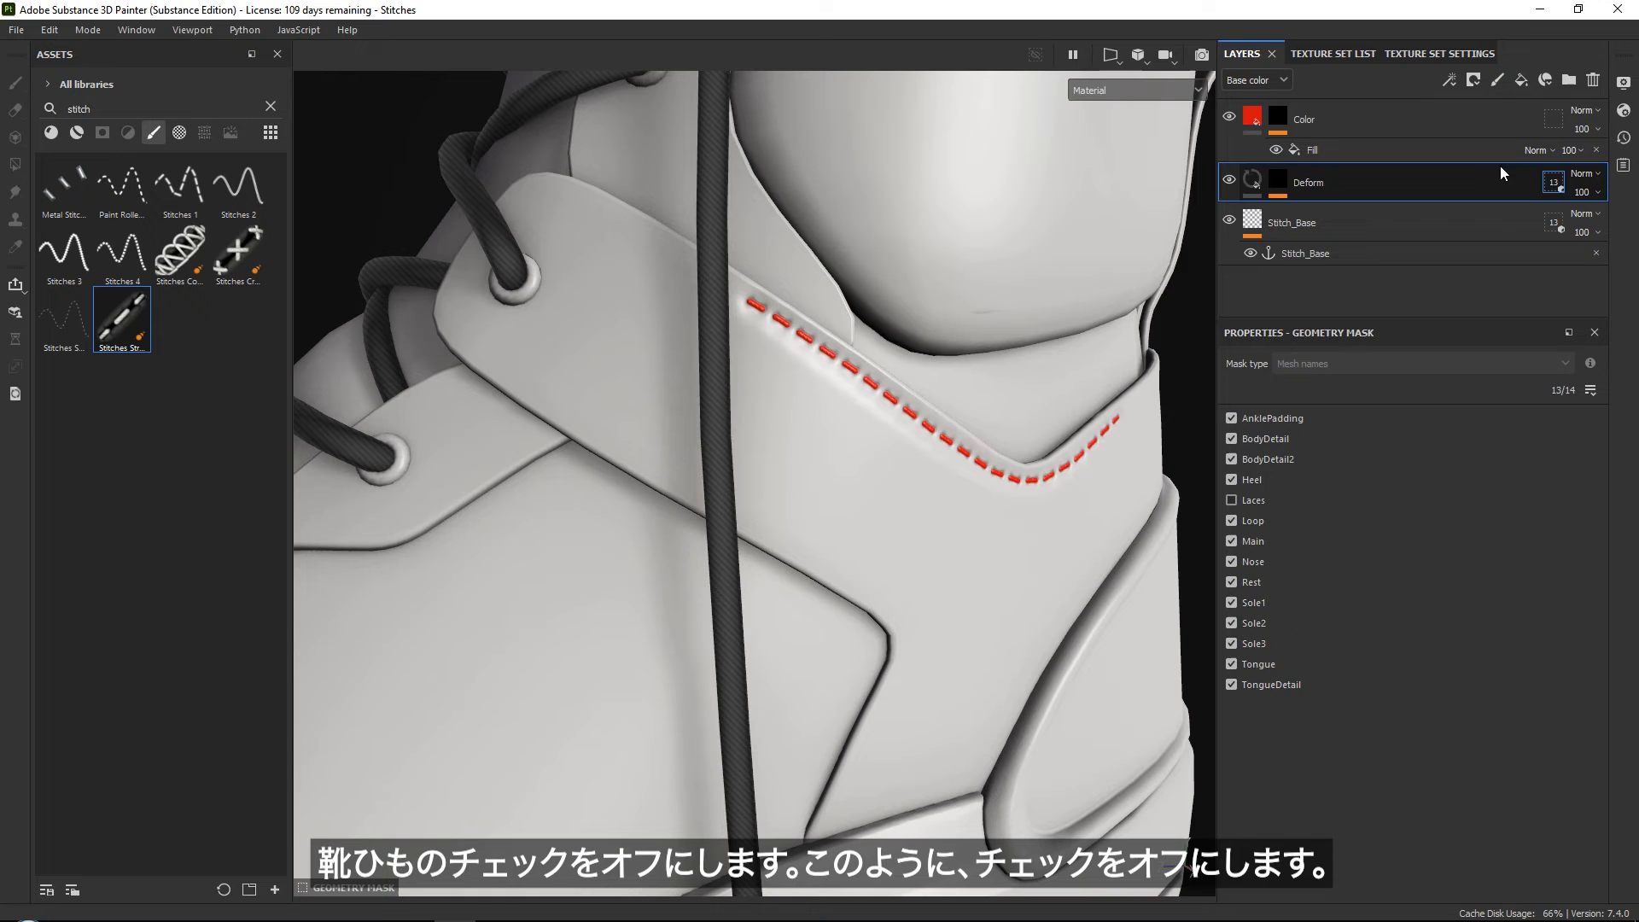
pyautogui.click(1231, 500)
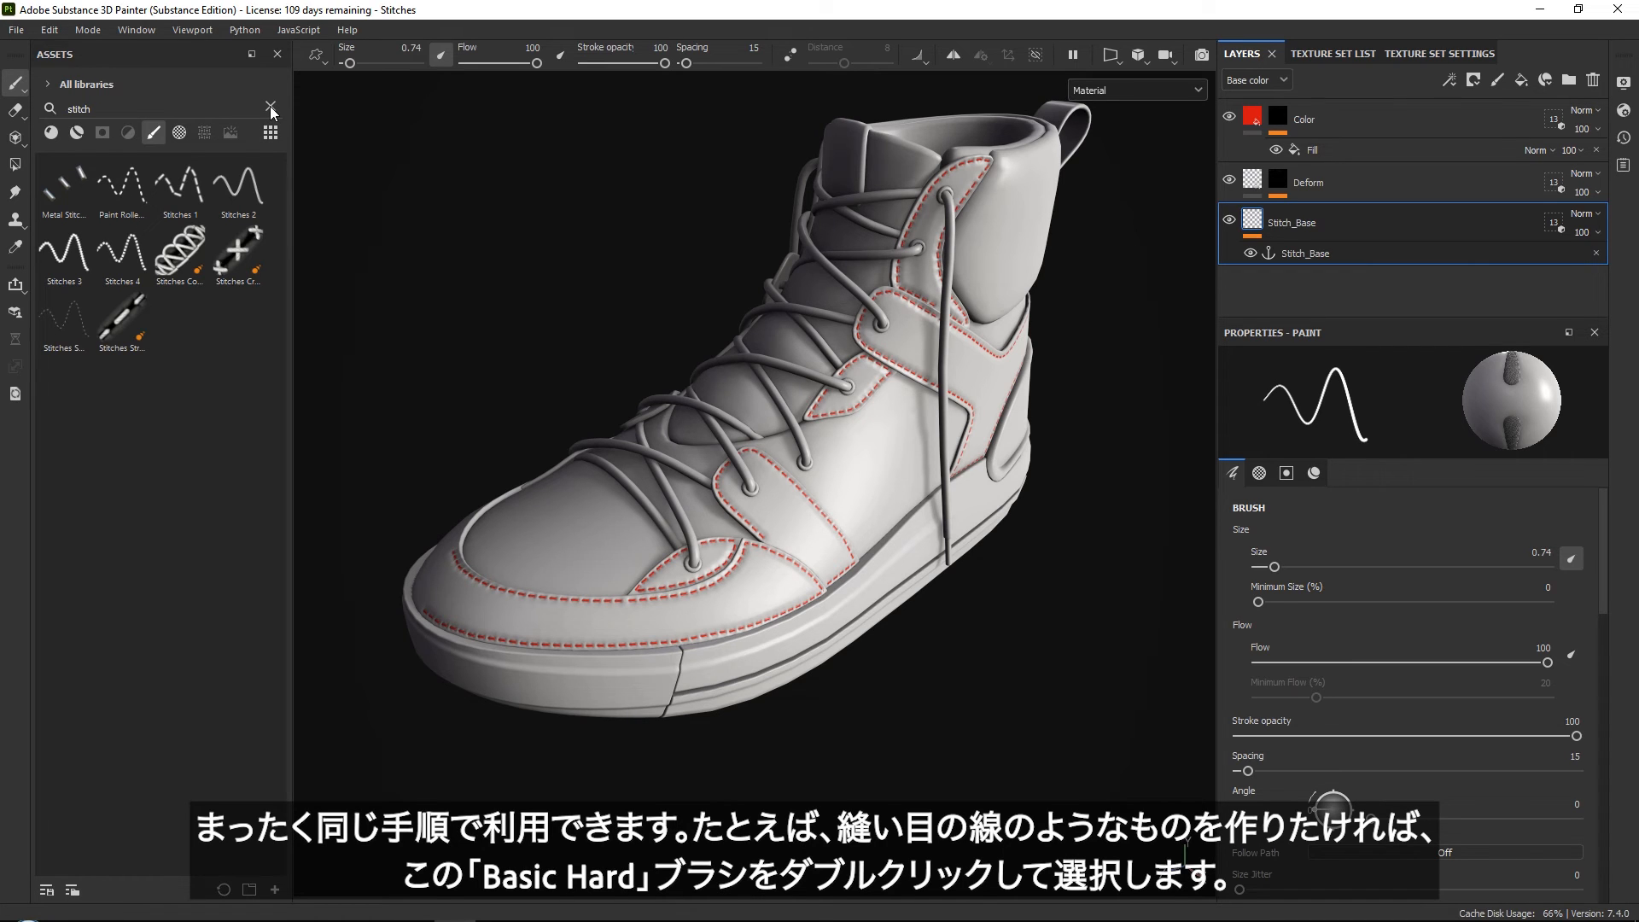
# Clear the stitch asset search and shrink the Basic Hard brush to size 0.47.
pyautogui.click(272, 109)
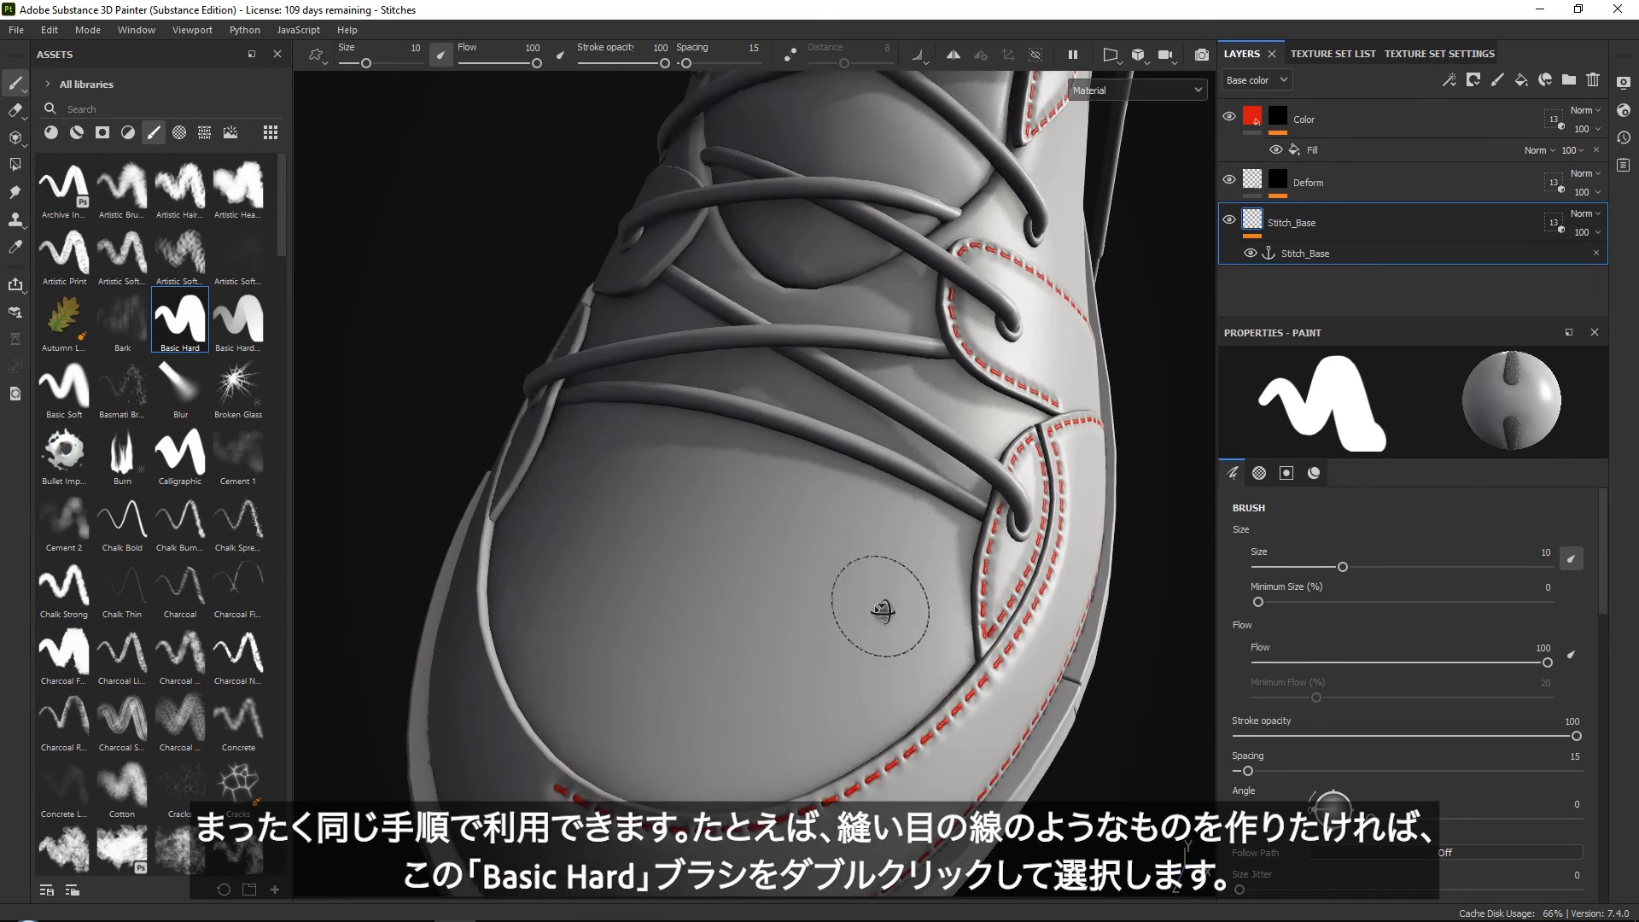
pyautogui.moveTo(1324, 567); pyautogui.dragTo(1270, 567)
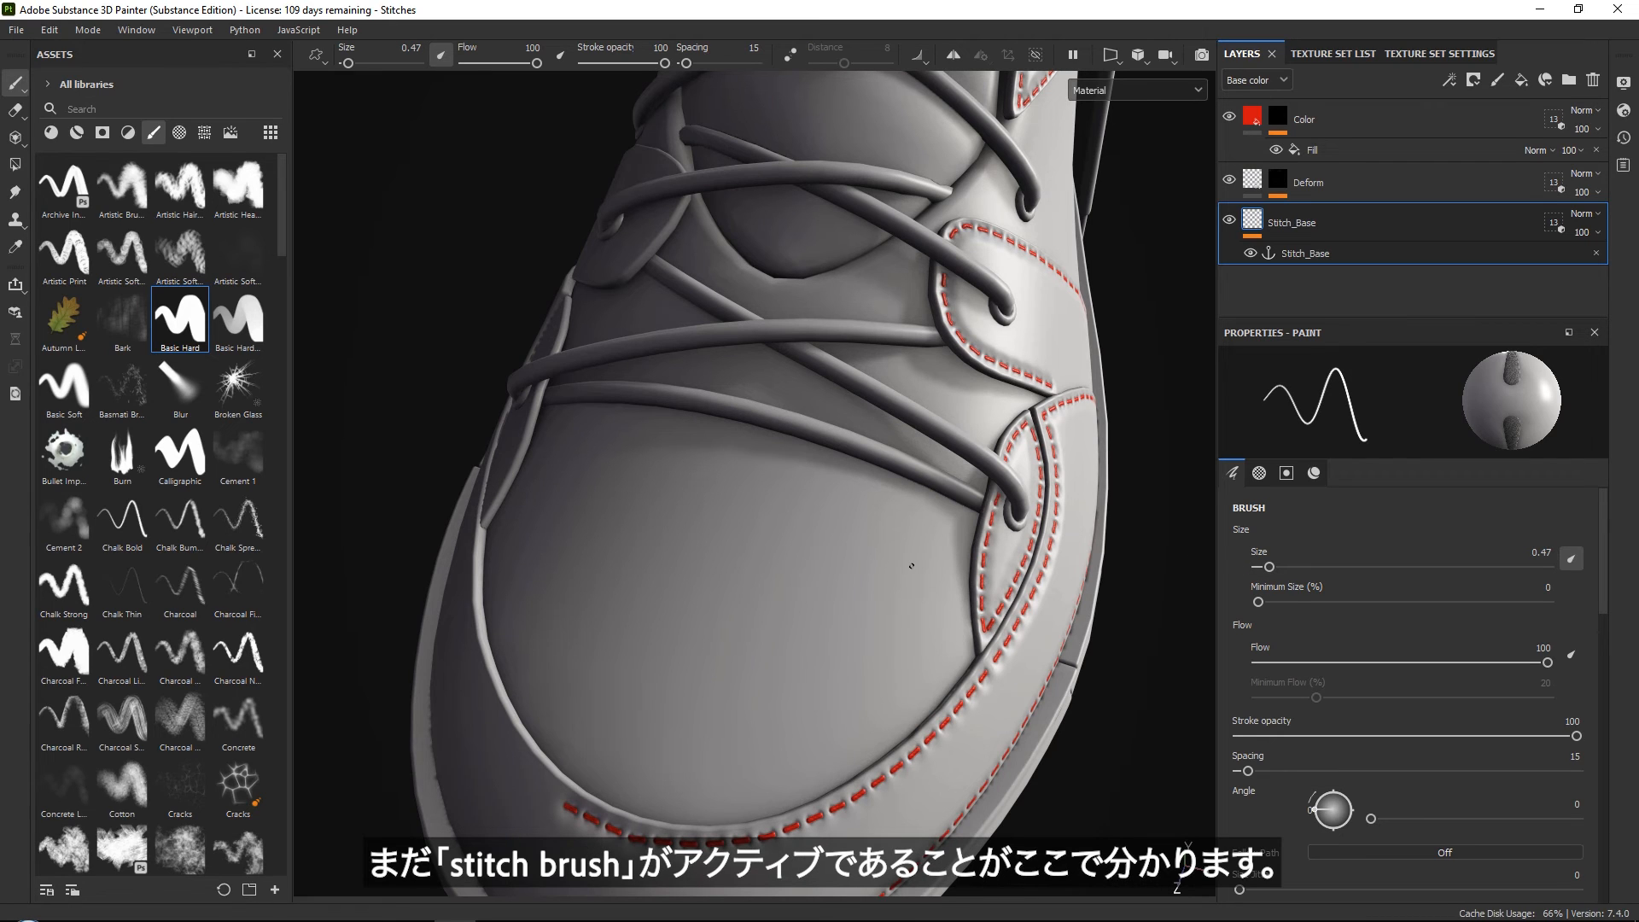
pyautogui.moveTo(1505, 417)
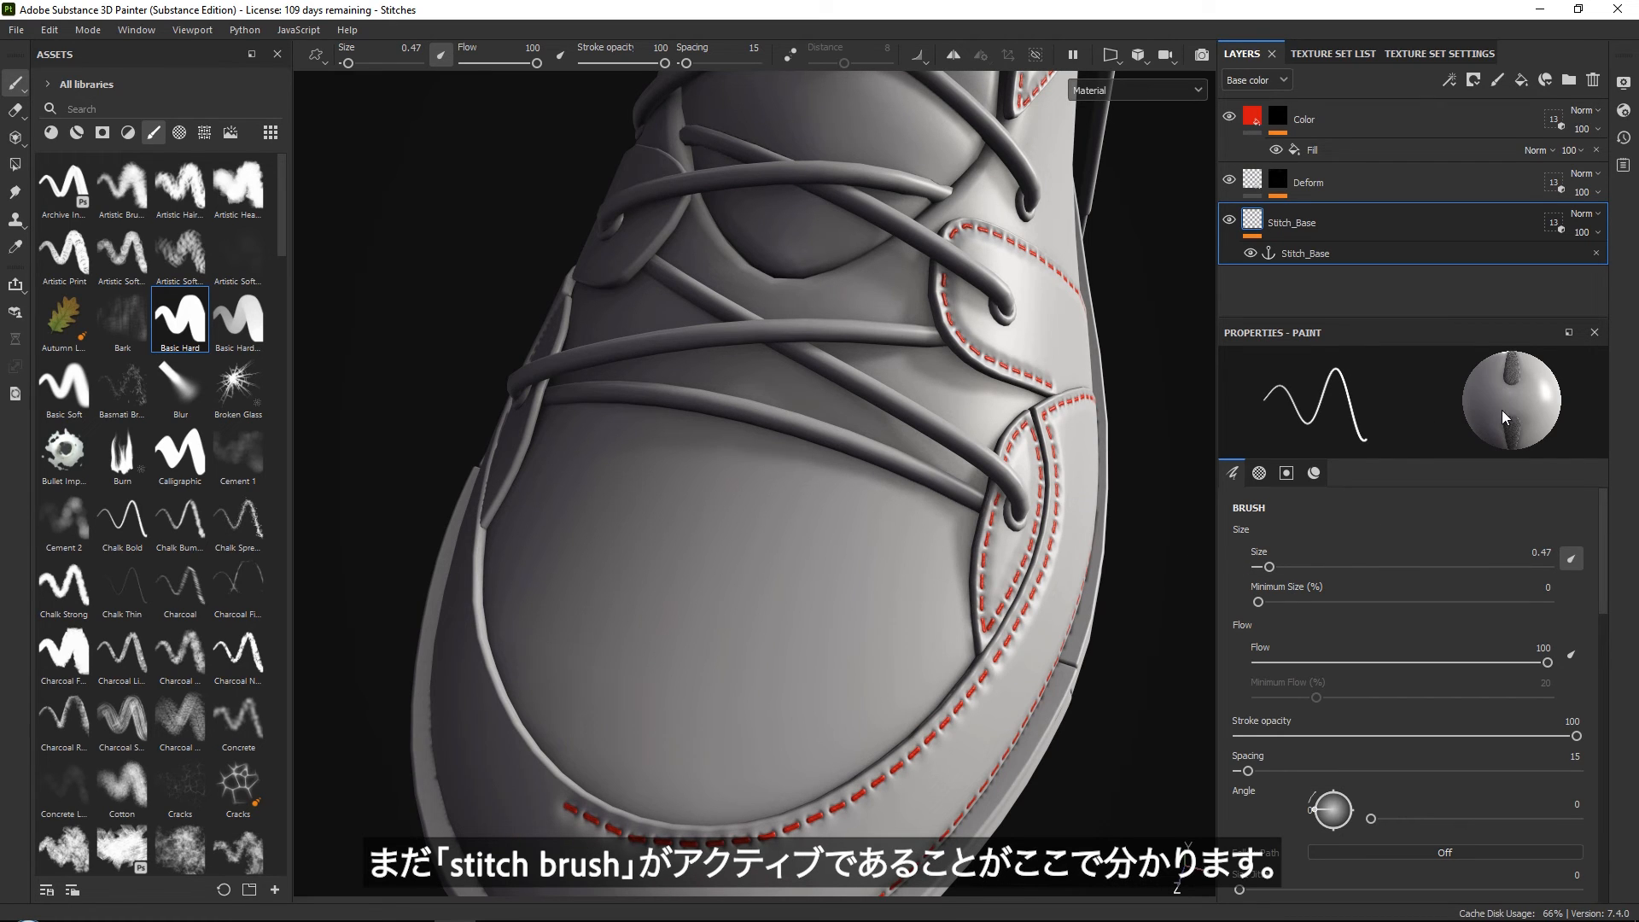
pyautogui.moveTo(1512, 410)
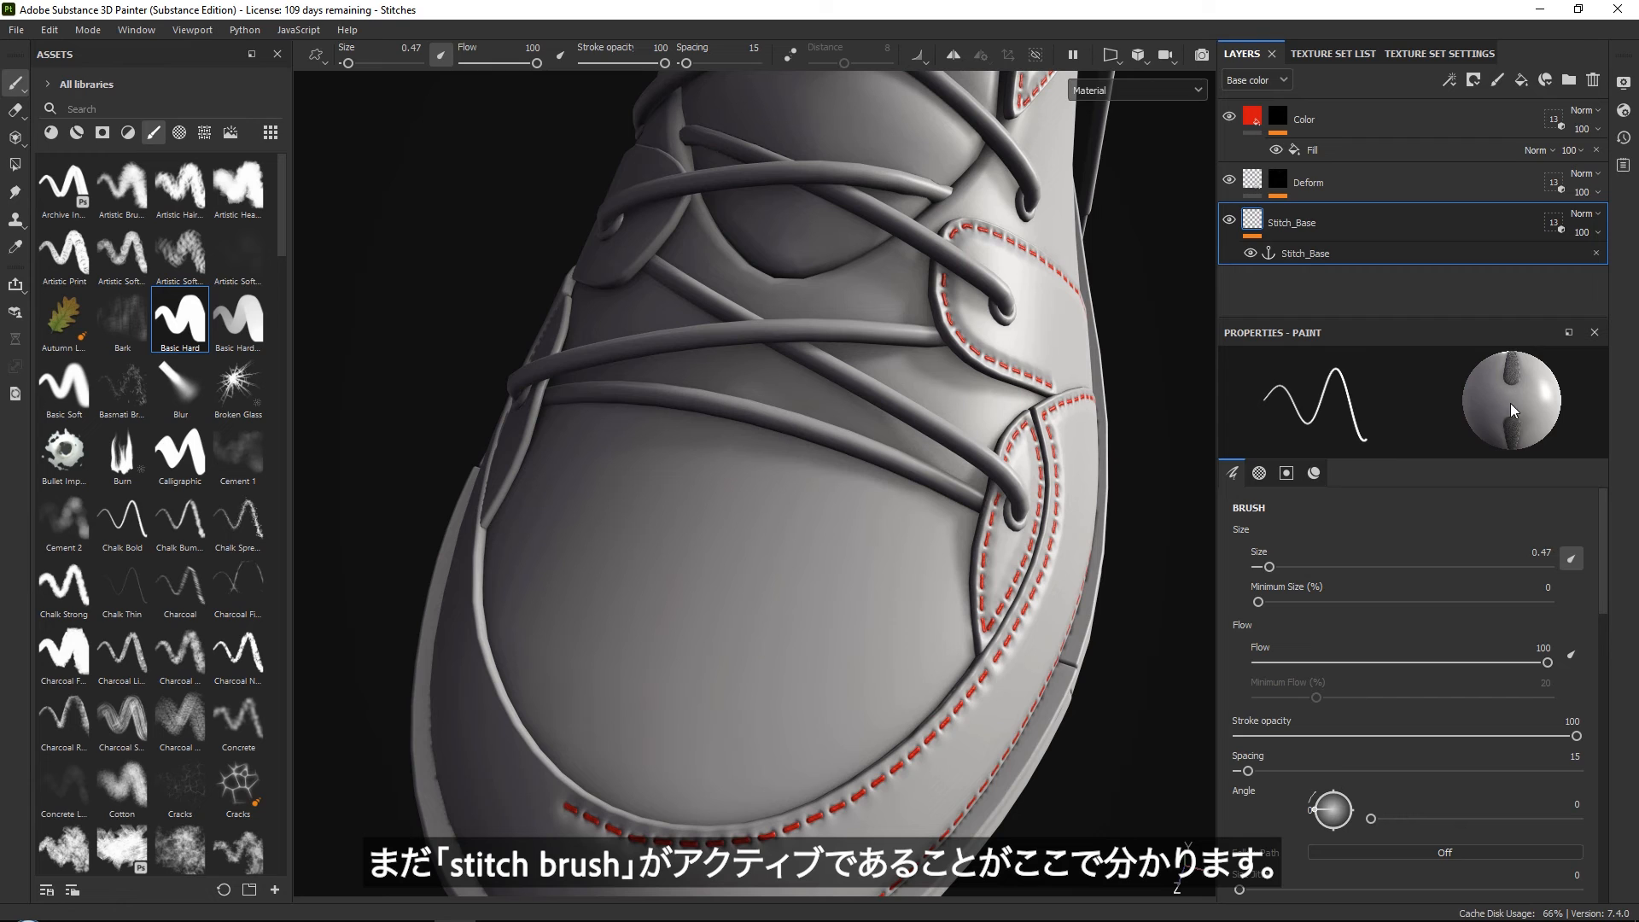
pyautogui.click(1286, 473)
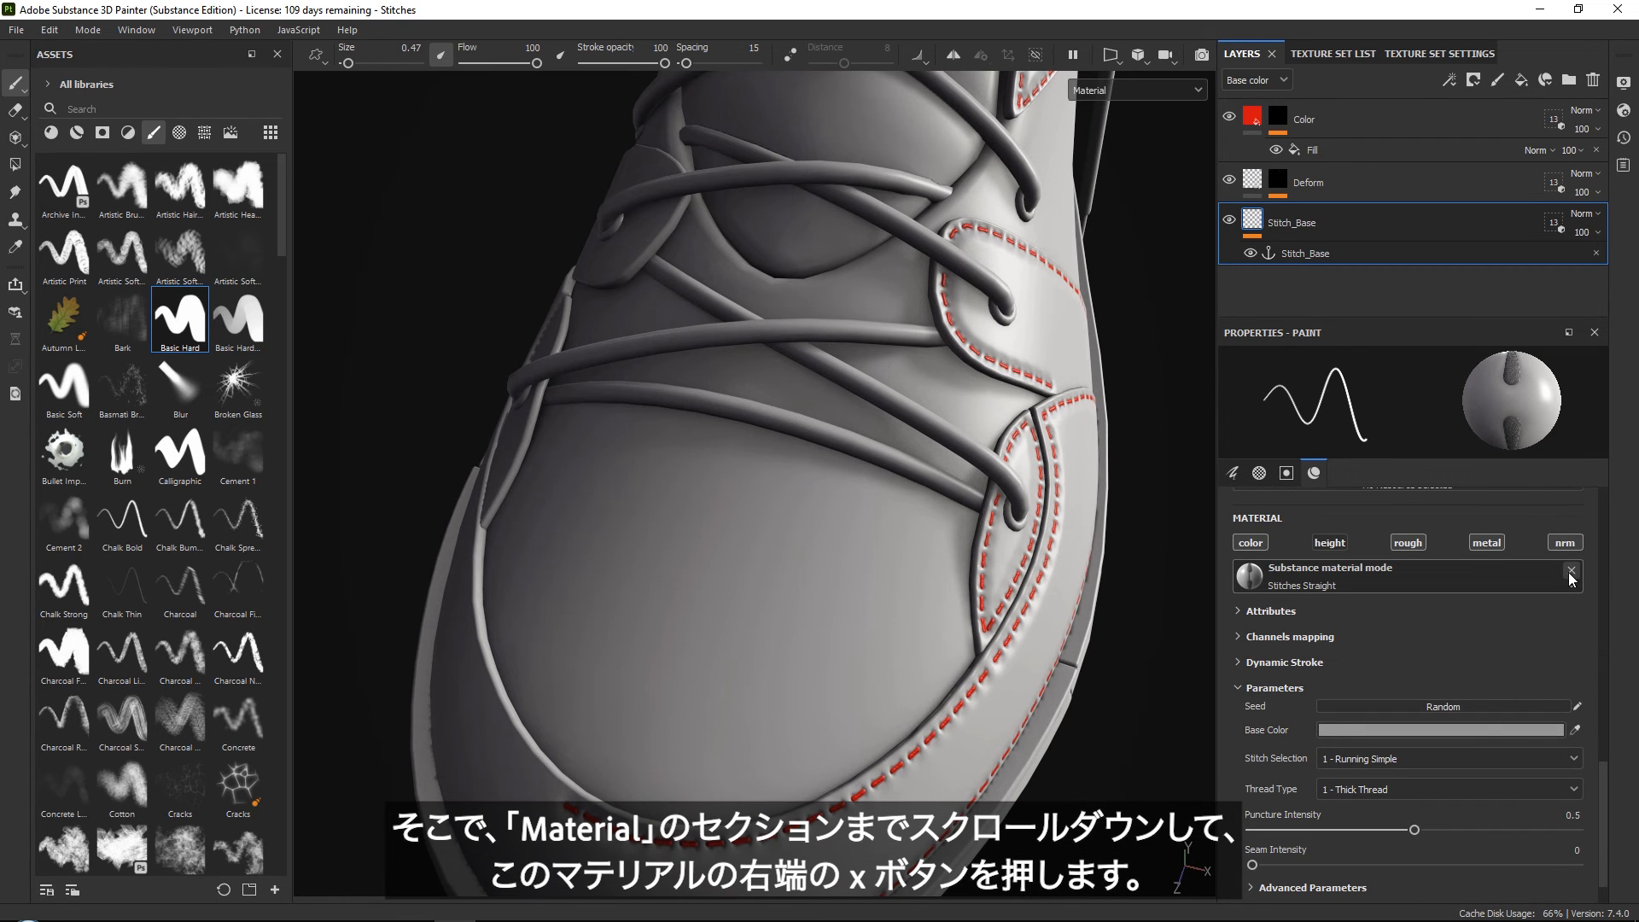
# Remove Stitches Straight, set brush size 0.33, and paint a straight seam across the side panel.
pyautogui.click(1571, 573)
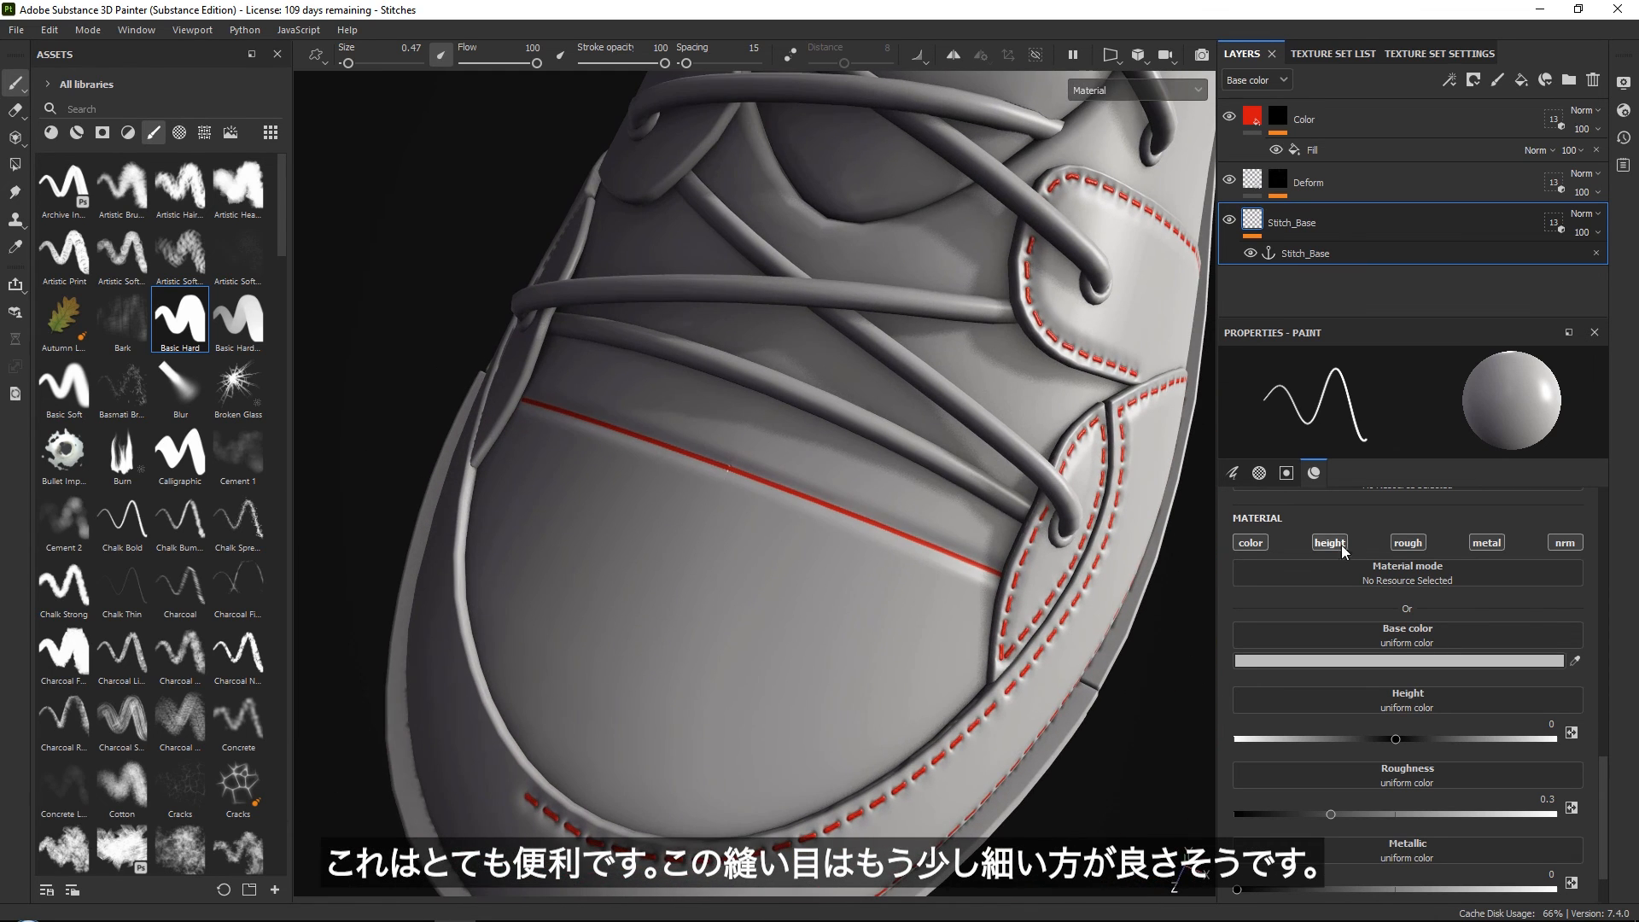
pyautogui.click(1233, 473)
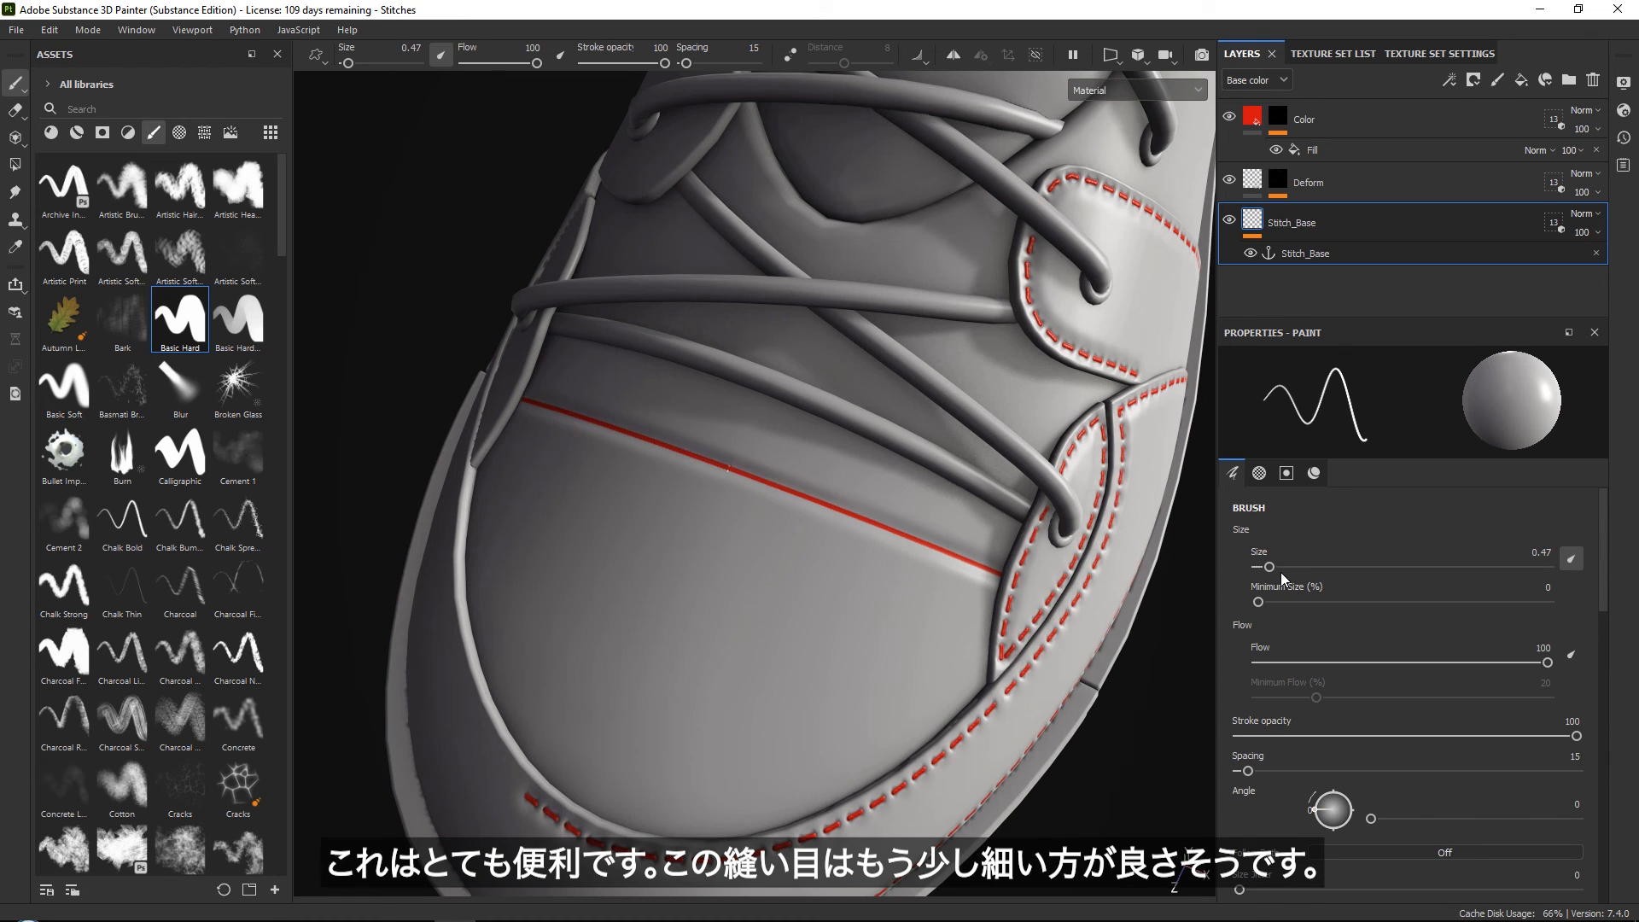
pyautogui.moveTo(1267, 566); pyautogui.dragTo(1262, 567)
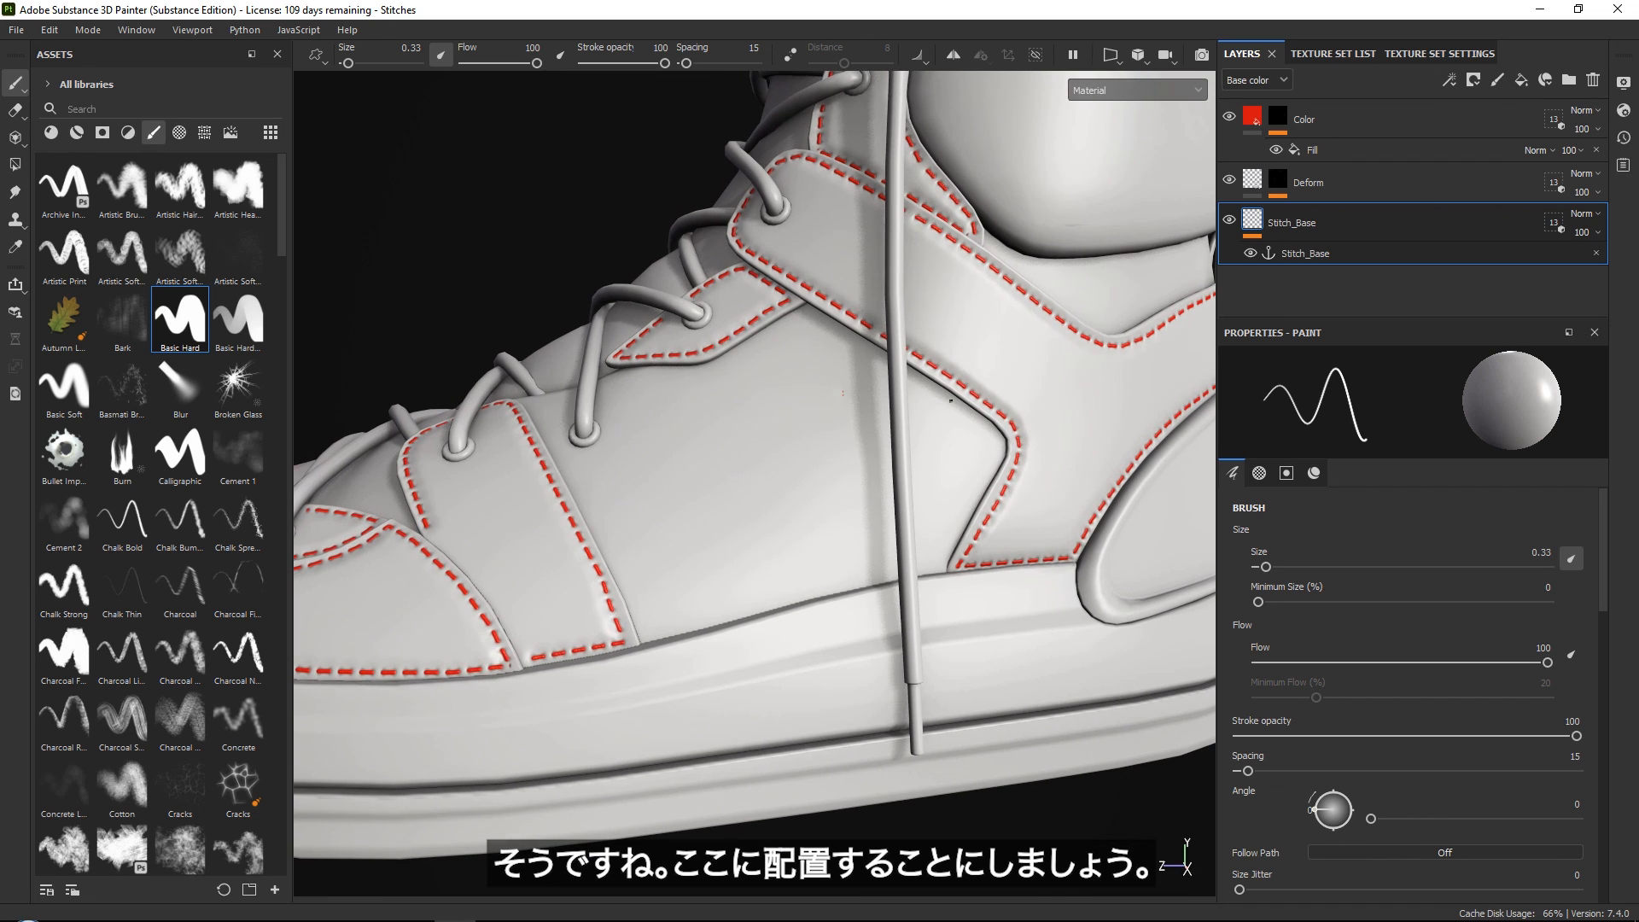
pyautogui.moveTo(607, 549); pyautogui.dragTo(946, 416)
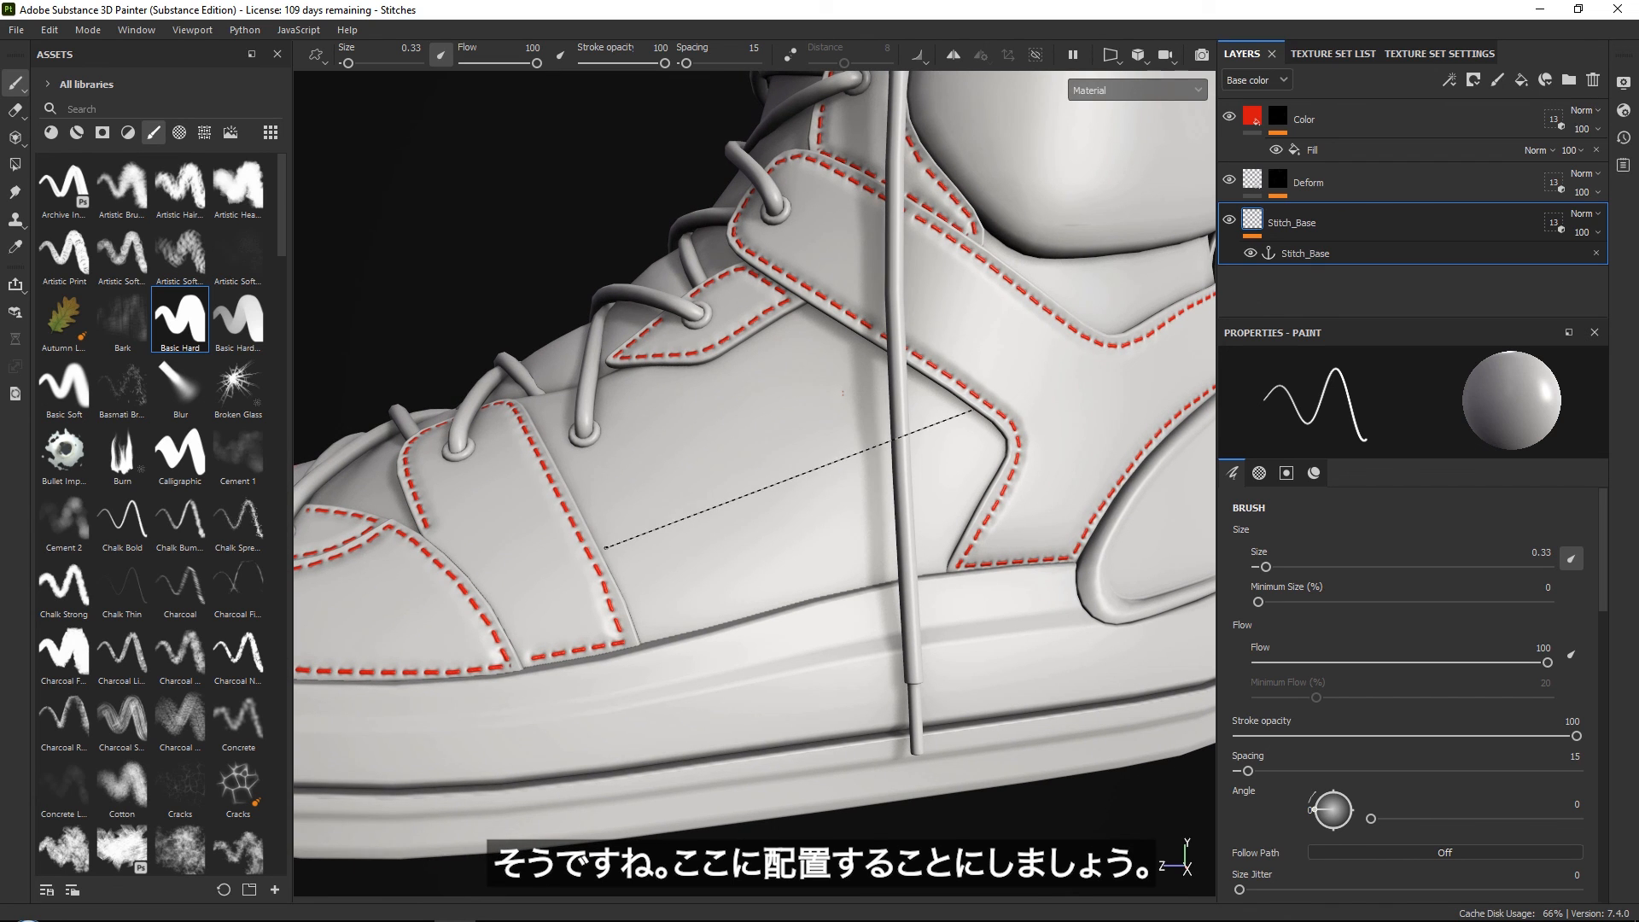
pyautogui.moveTo(609, 545); pyautogui.dragTo(962, 420)
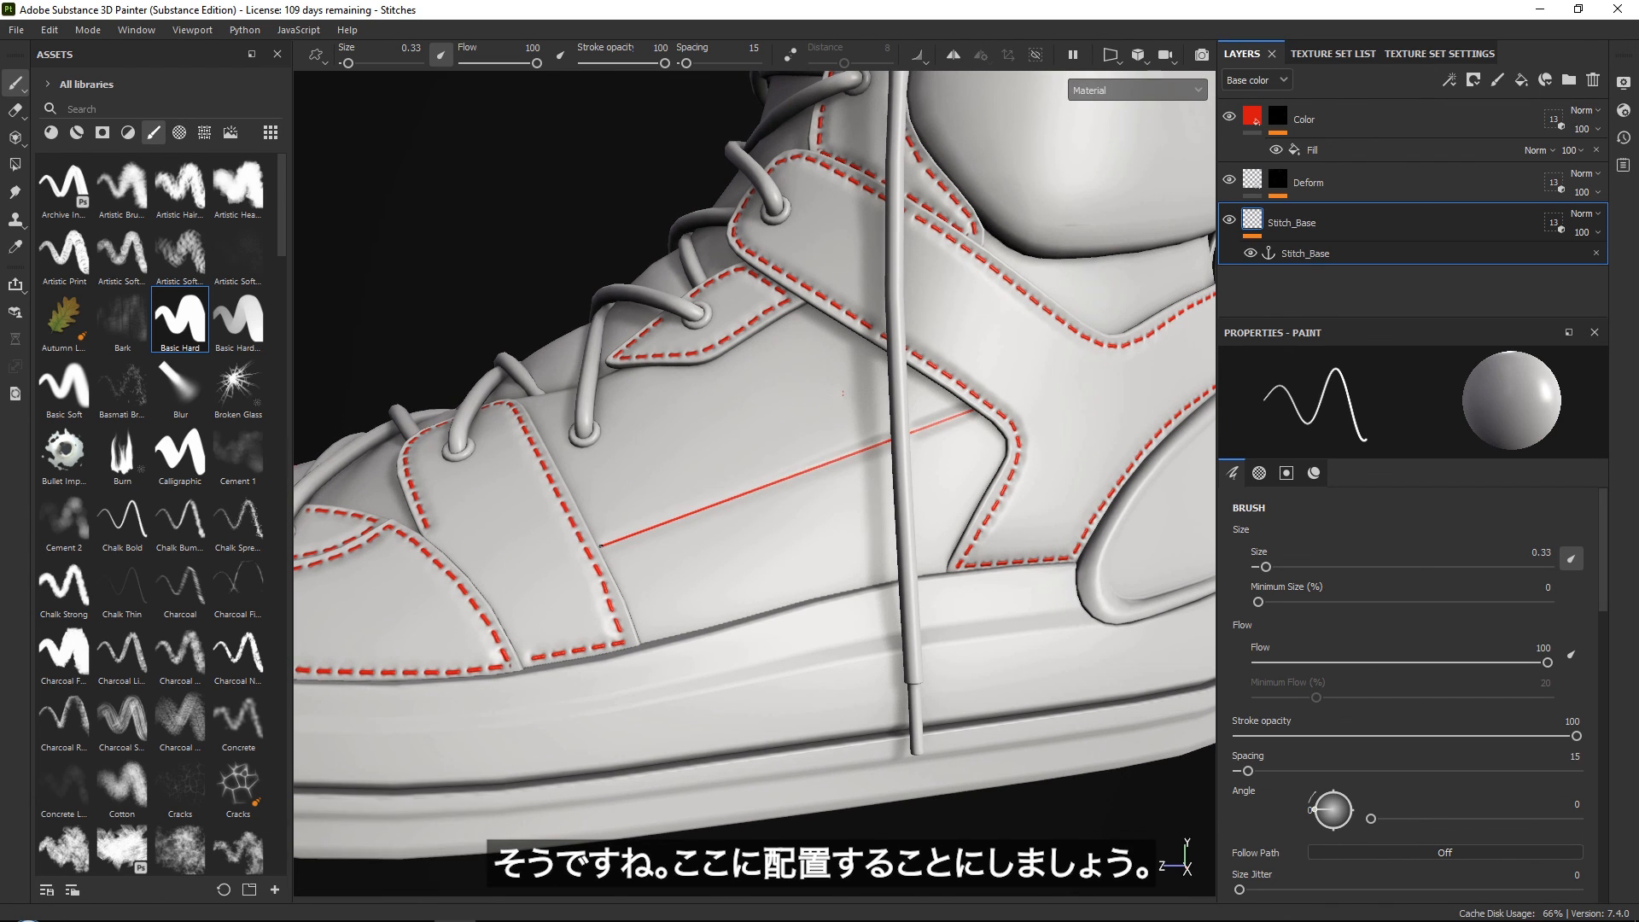